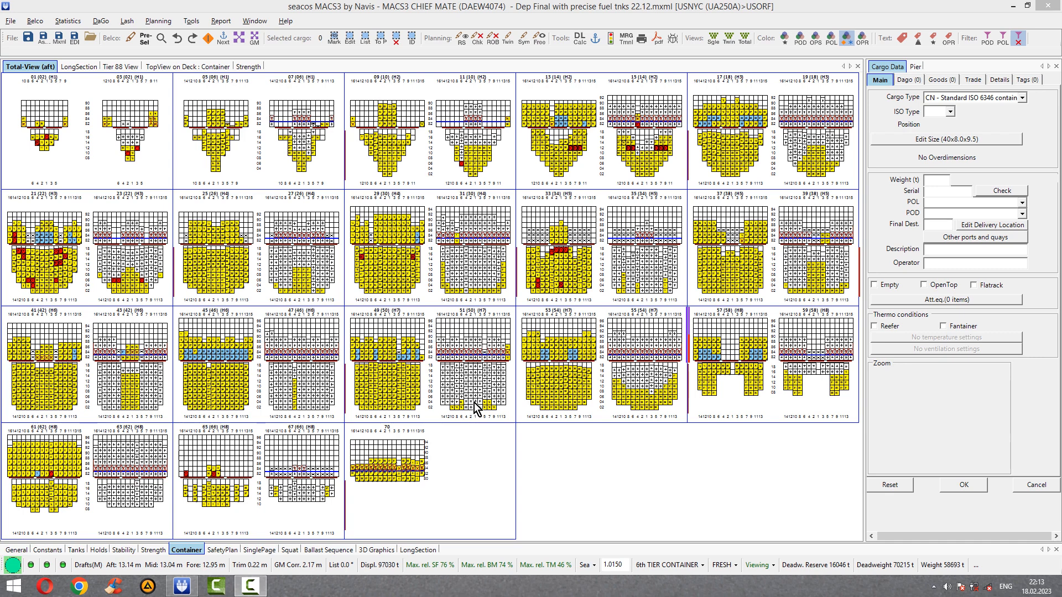
pyautogui.moveTo(475, 398)
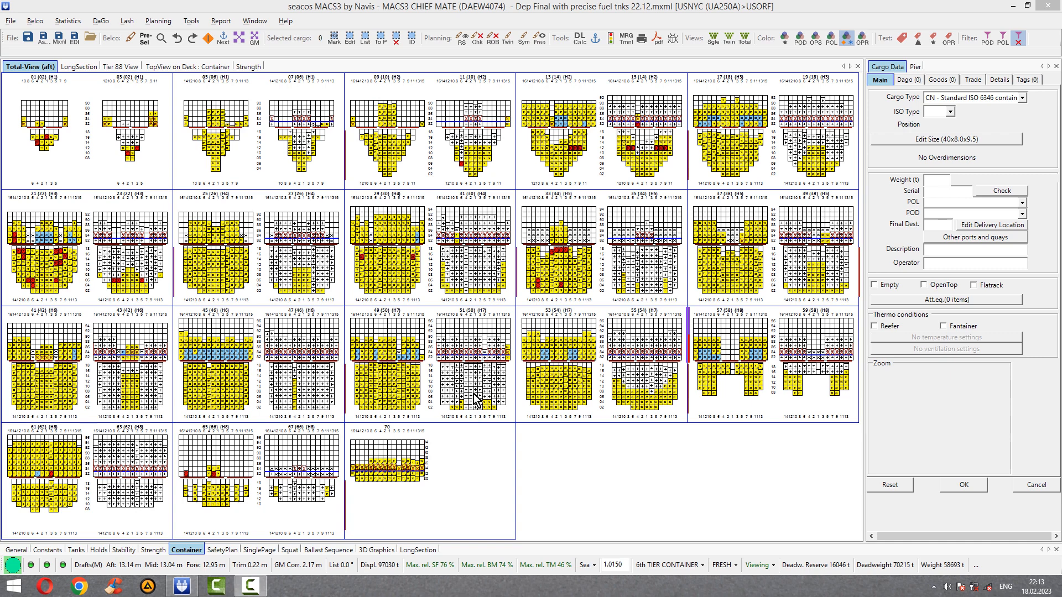
pyautogui.moveTo(501, 389)
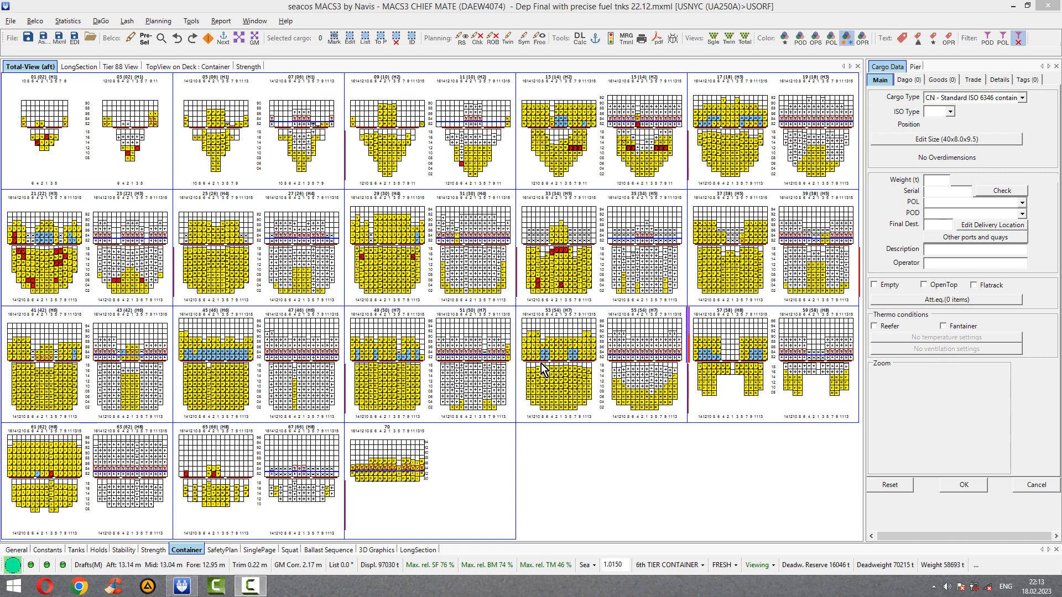
pyautogui.moveTo(677, 74)
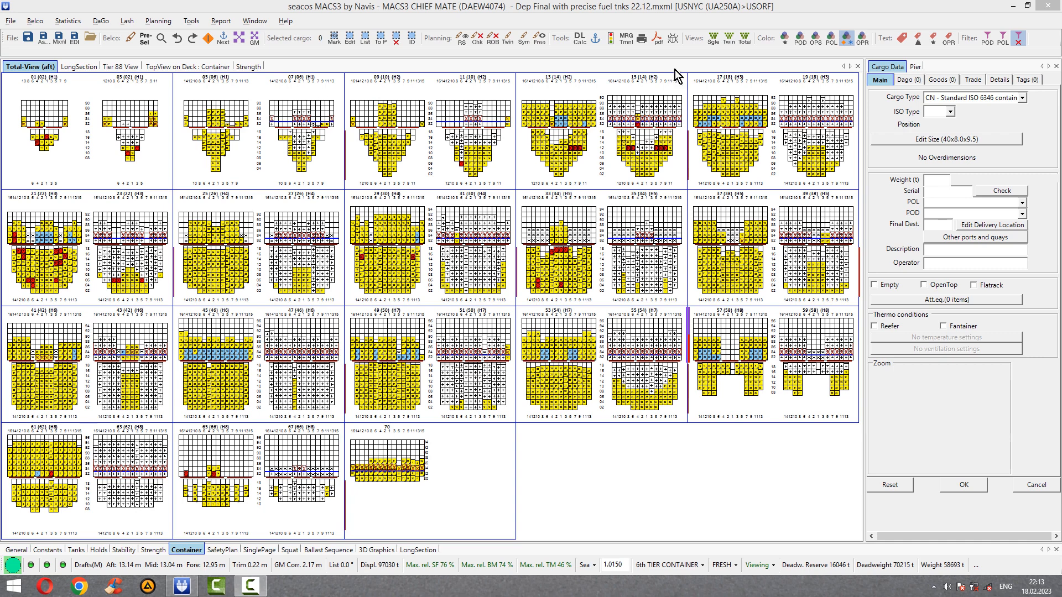
pyautogui.moveTo(274, 104)
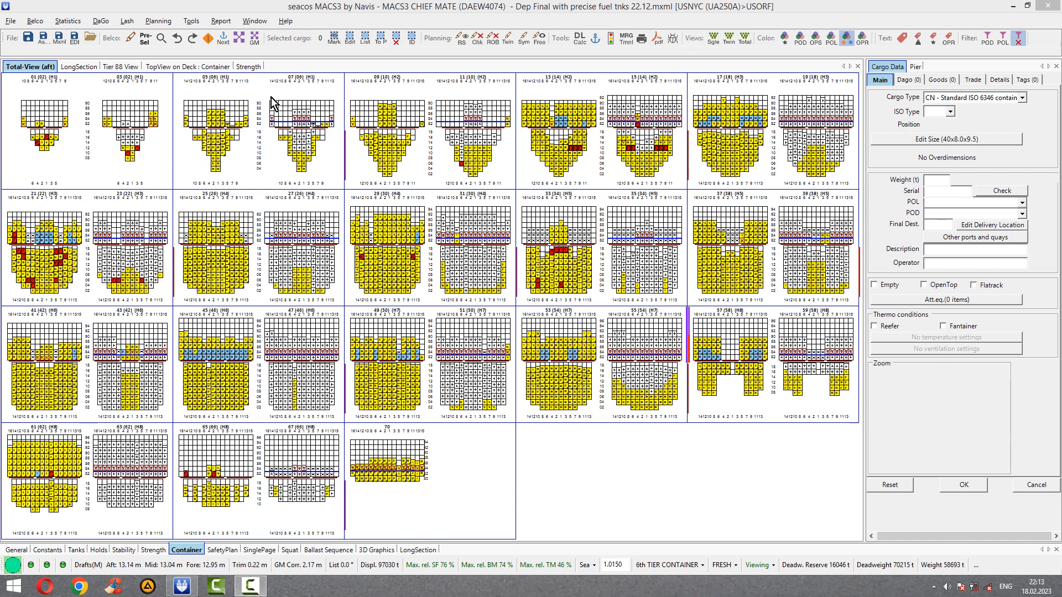
pyautogui.moveTo(571, 331)
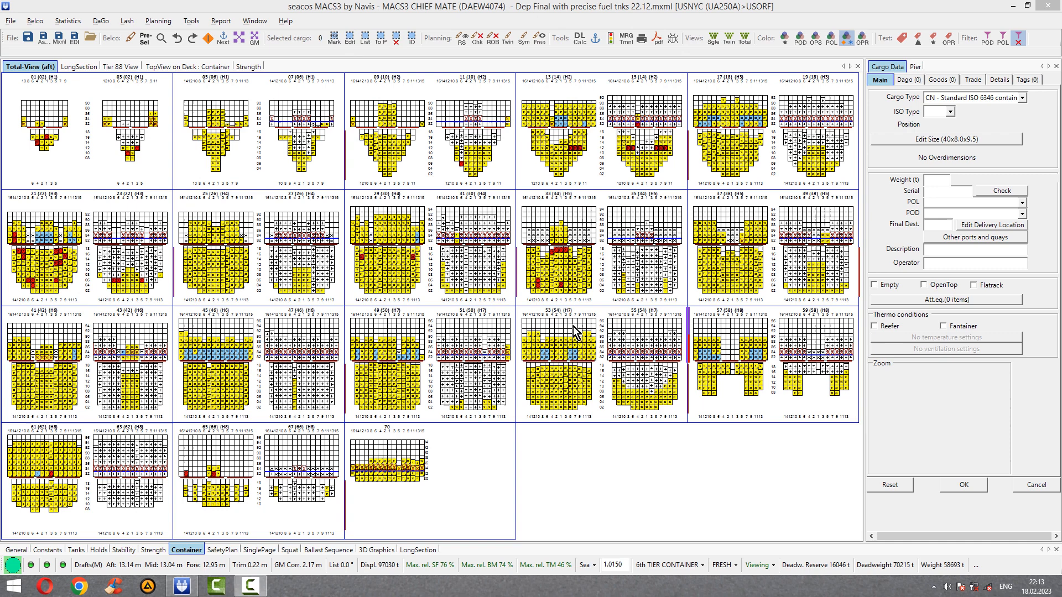
pyautogui.moveTo(771, 25)
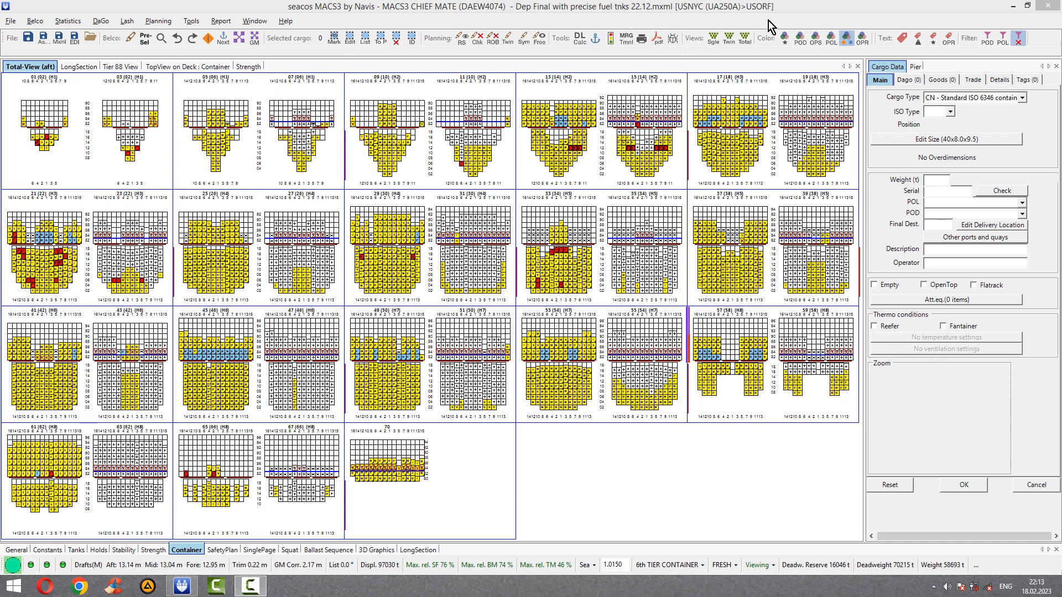
pyautogui.moveTo(305, 410)
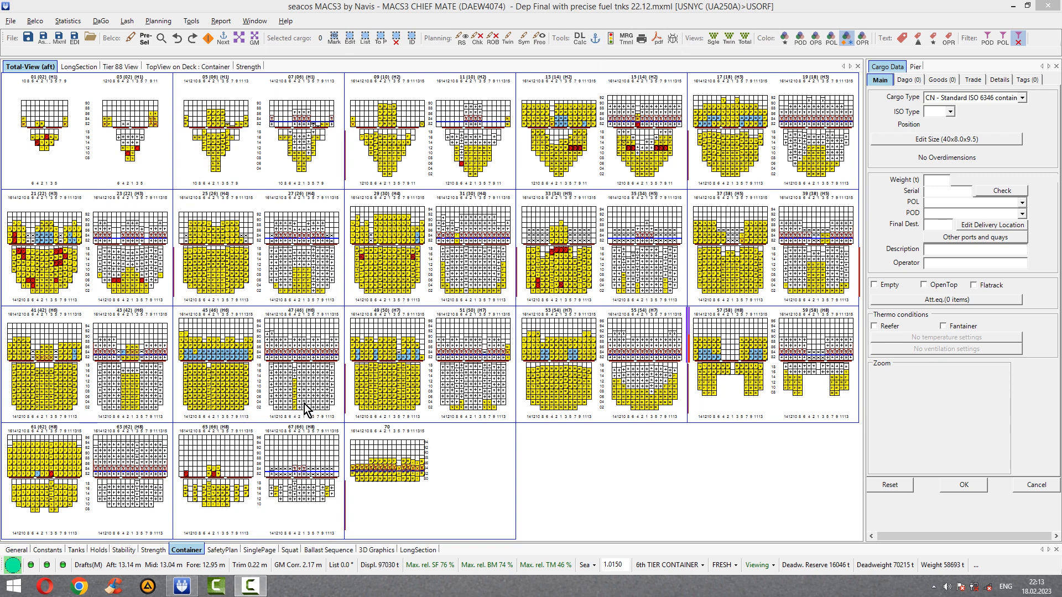
pyautogui.moveTo(214, 467)
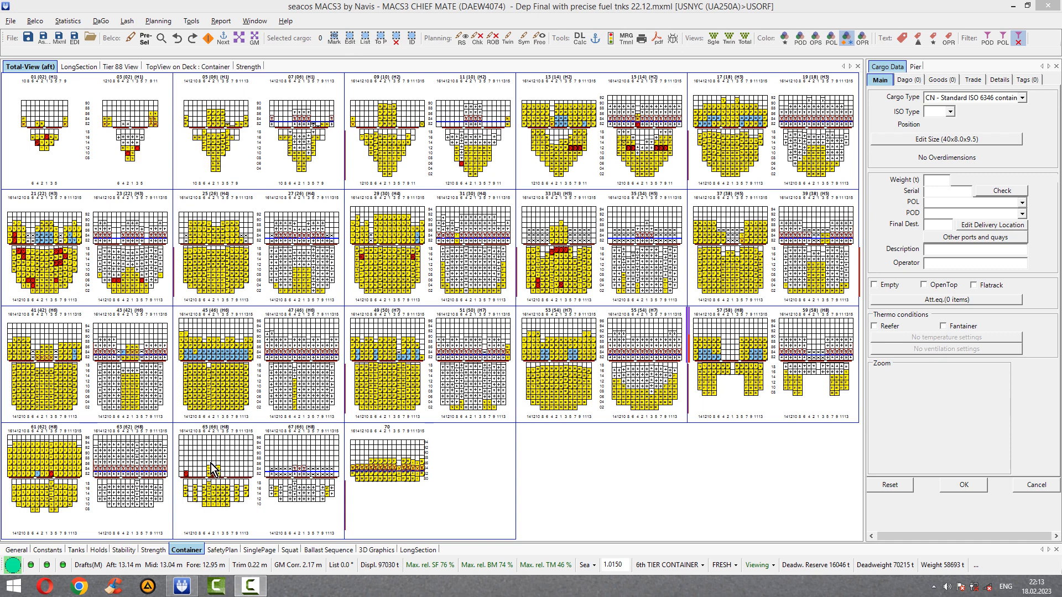
pyautogui.moveTo(89, 228)
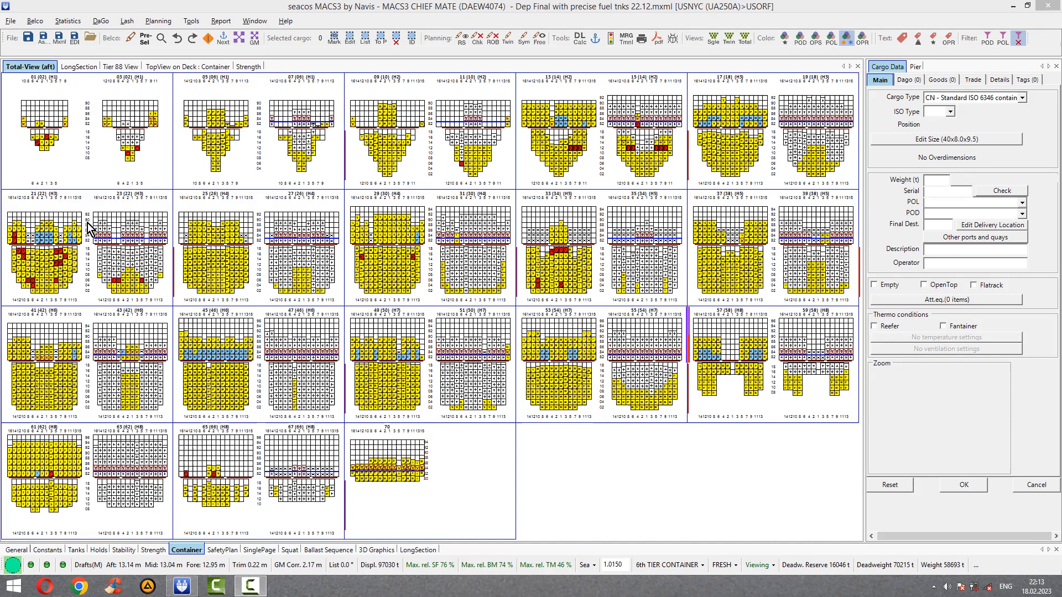
# Browse to the PLANNER folder in the Open dialog and list files of all types
pyautogui.click(10, 20)
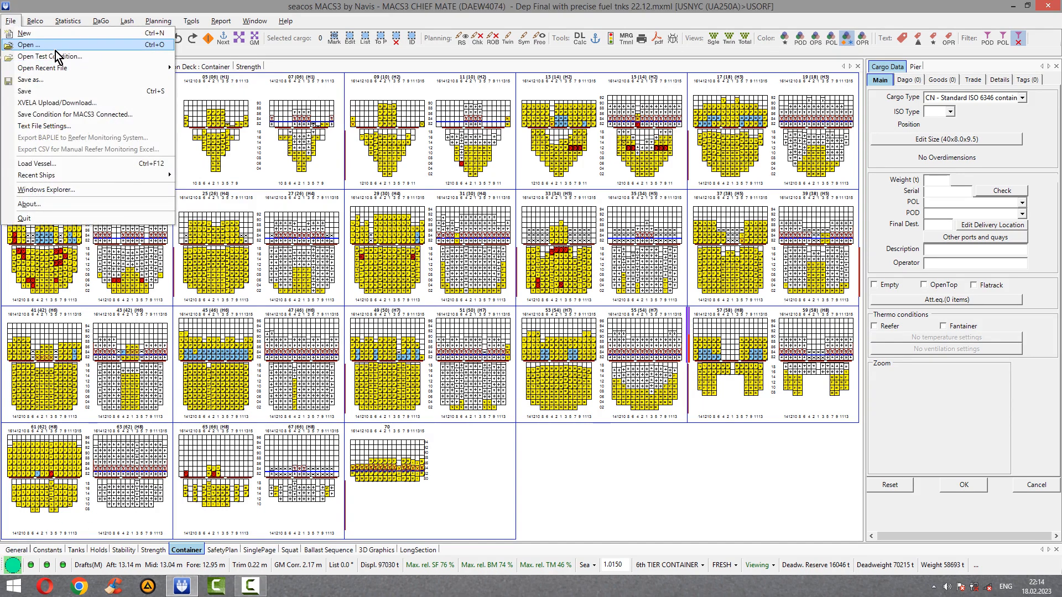
pyautogui.click(26, 44)
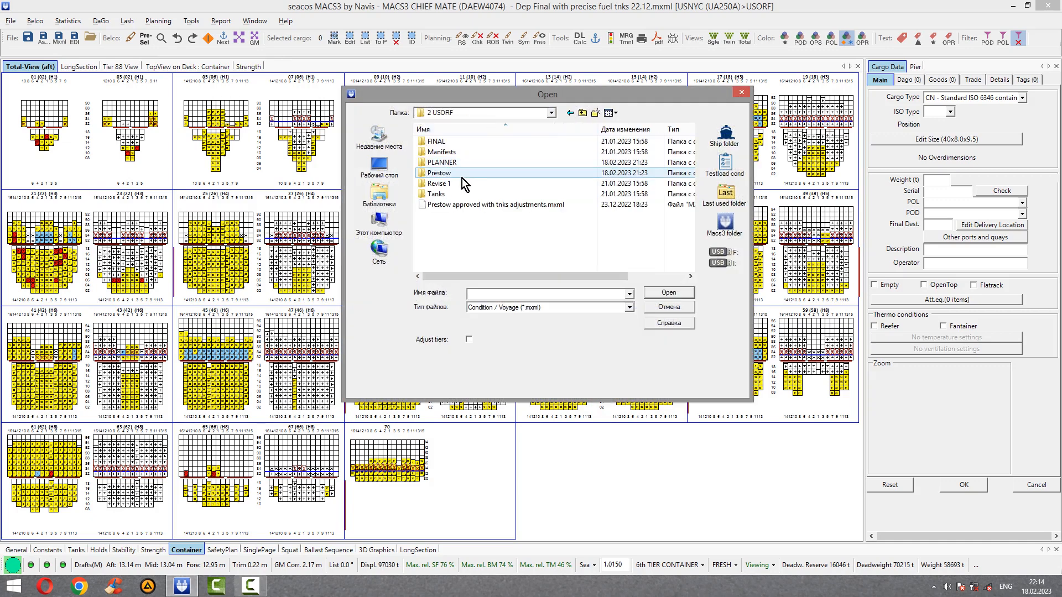
pyautogui.doubleClick(442, 162)
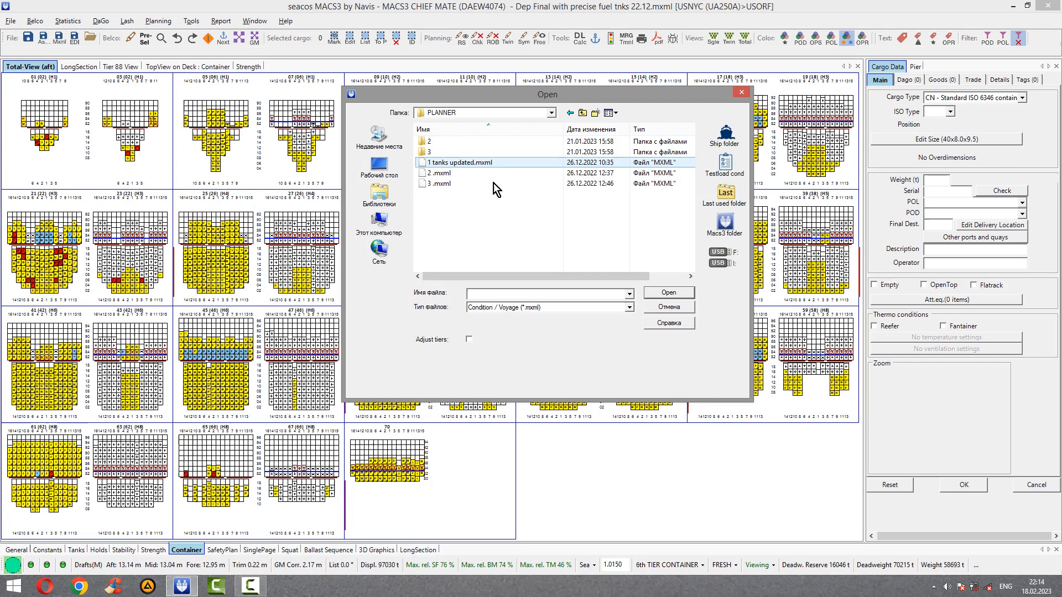
pyautogui.click(628, 307)
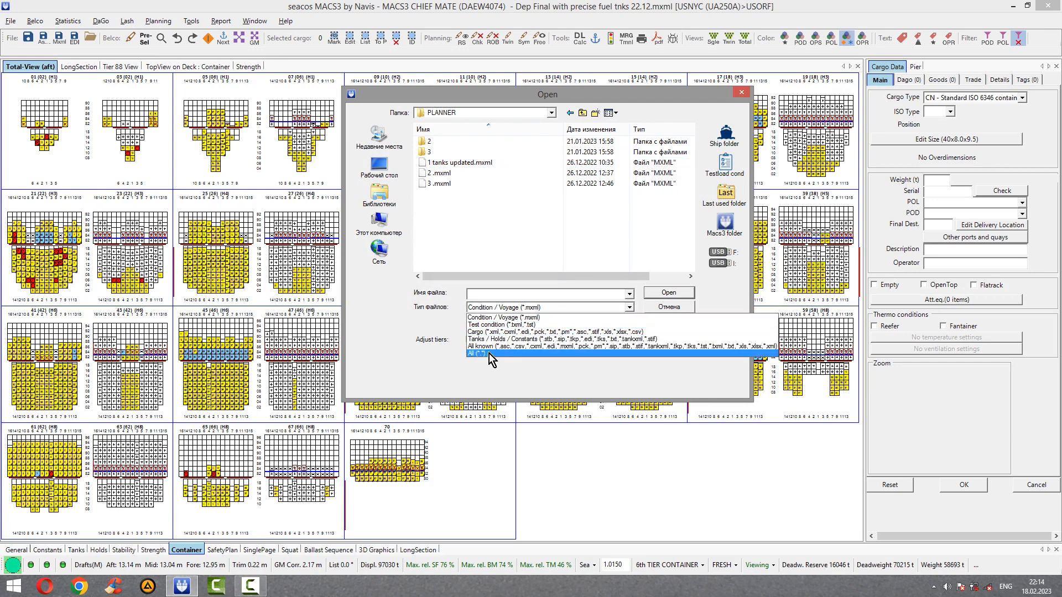
pyautogui.click(479, 354)
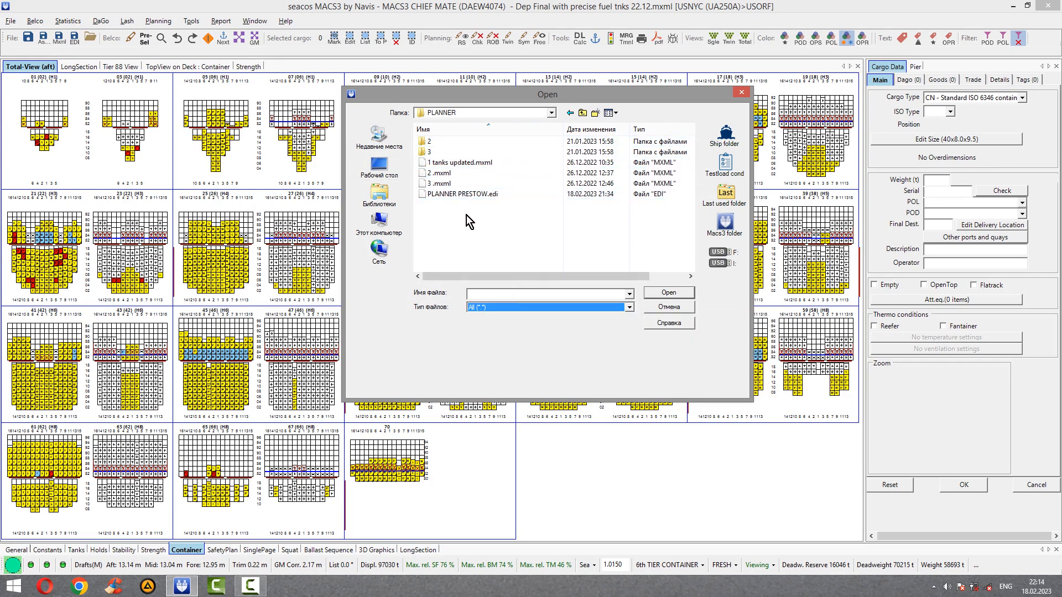
# Select PLANNER PRESTOW.edi and load it into the ship's condition
pyautogui.click(439, 184)
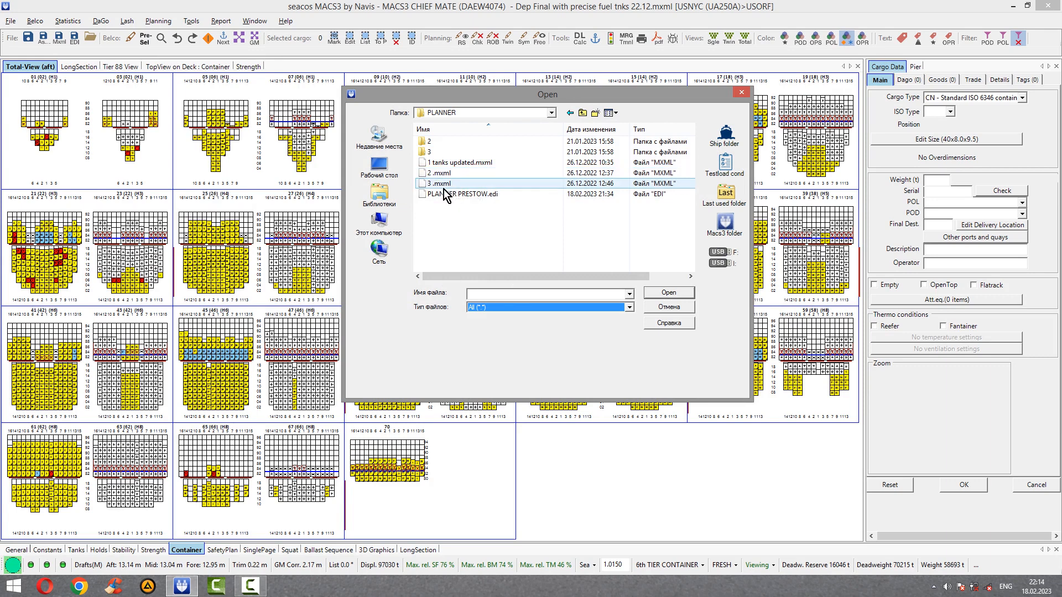
pyautogui.moveTo(463, 167)
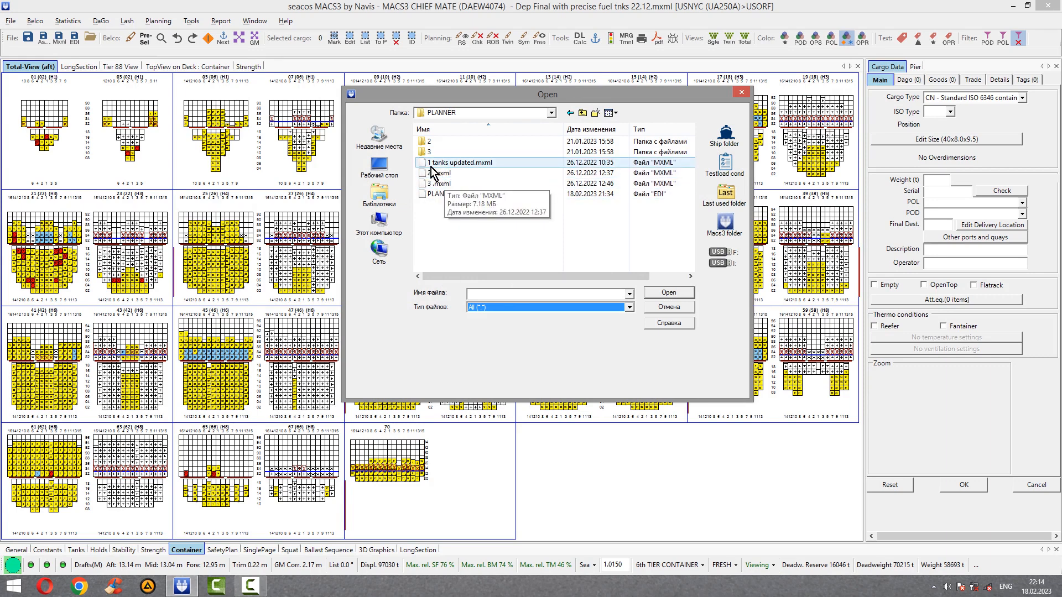
pyautogui.click(474, 193)
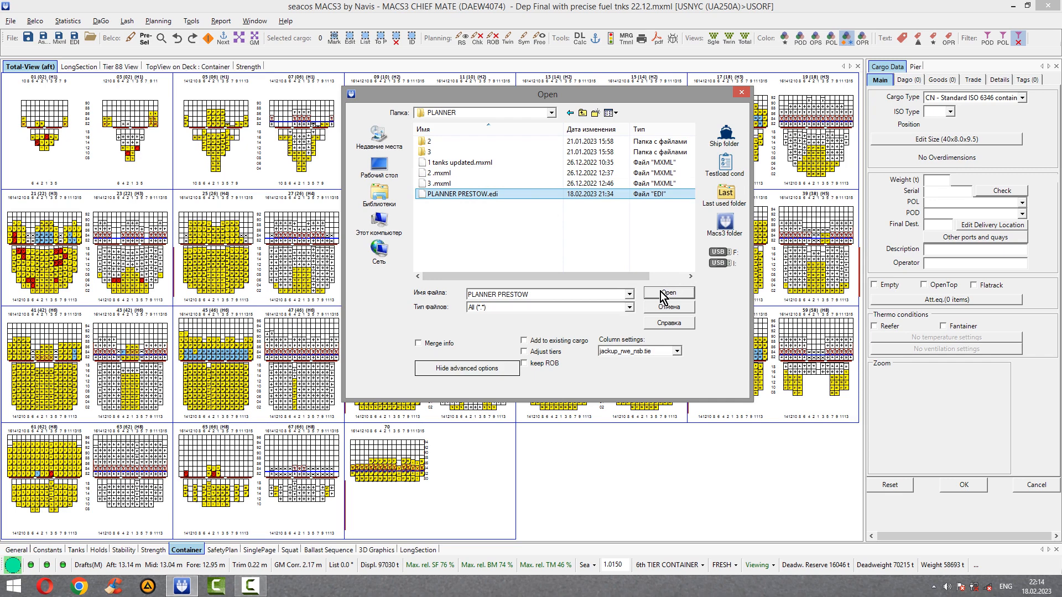
pyautogui.click(667, 292)
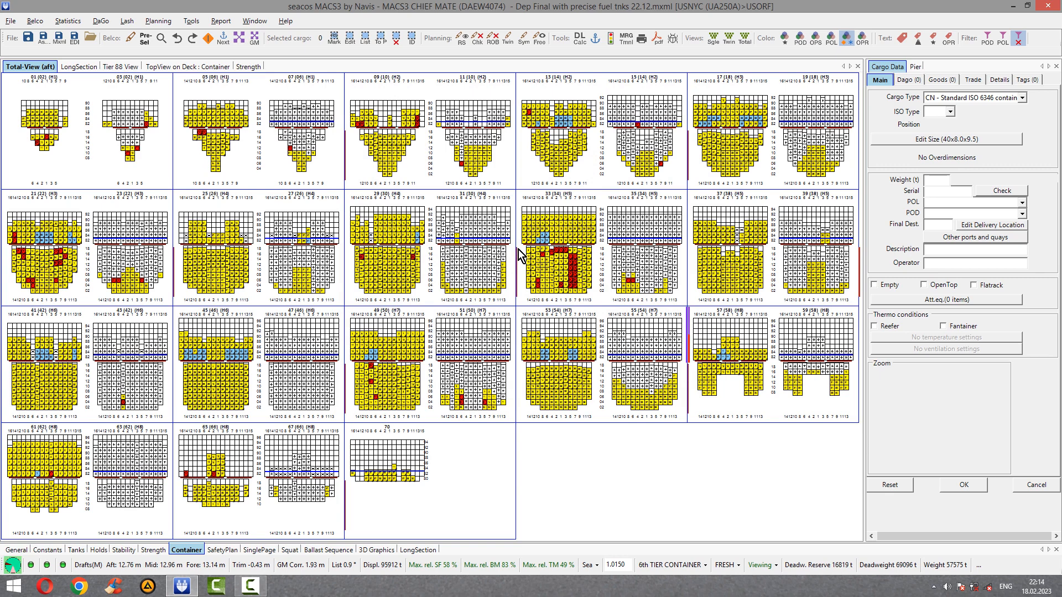
pyautogui.moveTo(554, 259)
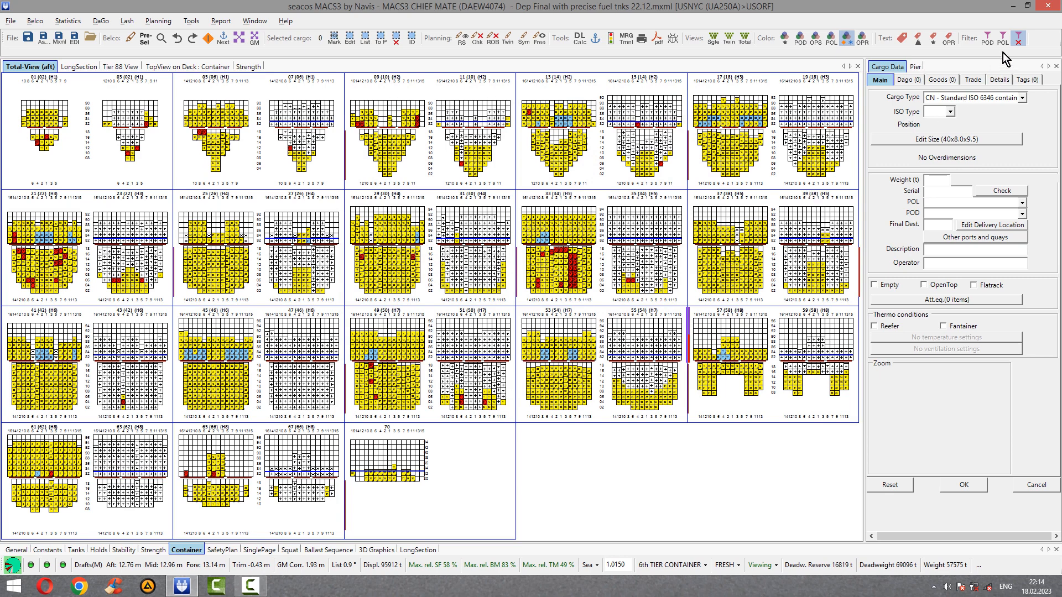
pyautogui.moveTo(999, 34)
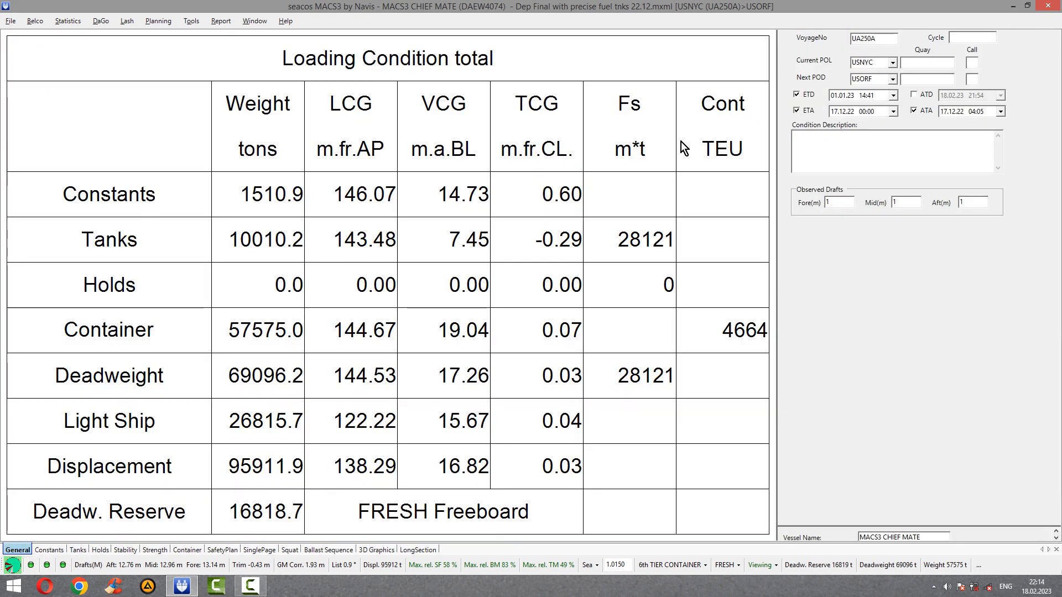
pyautogui.moveTo(798, 73)
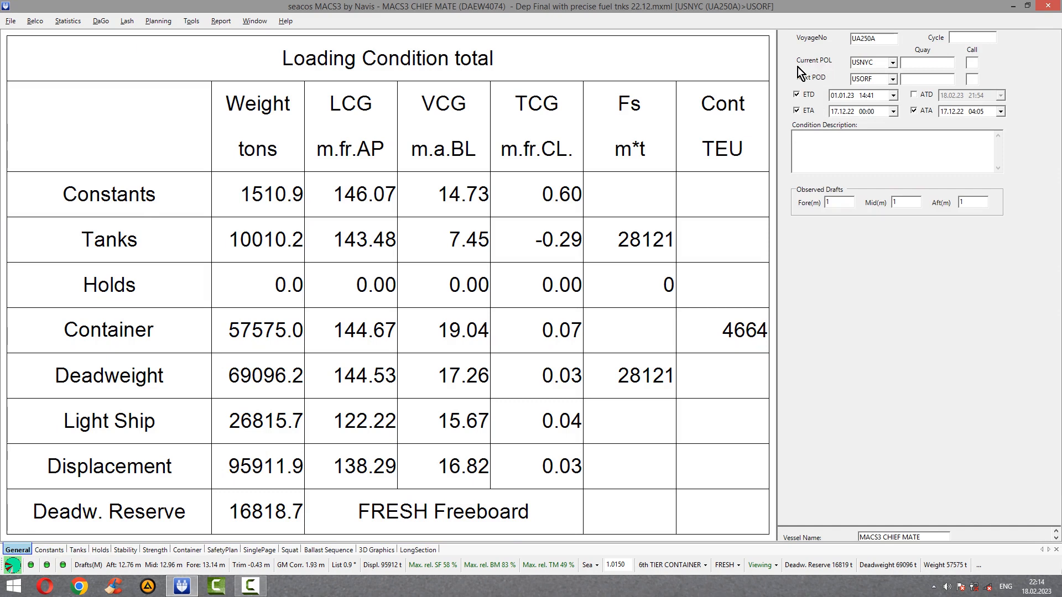
# Choose USORF as the current port of loading on the General tab
pyautogui.click(891, 62)
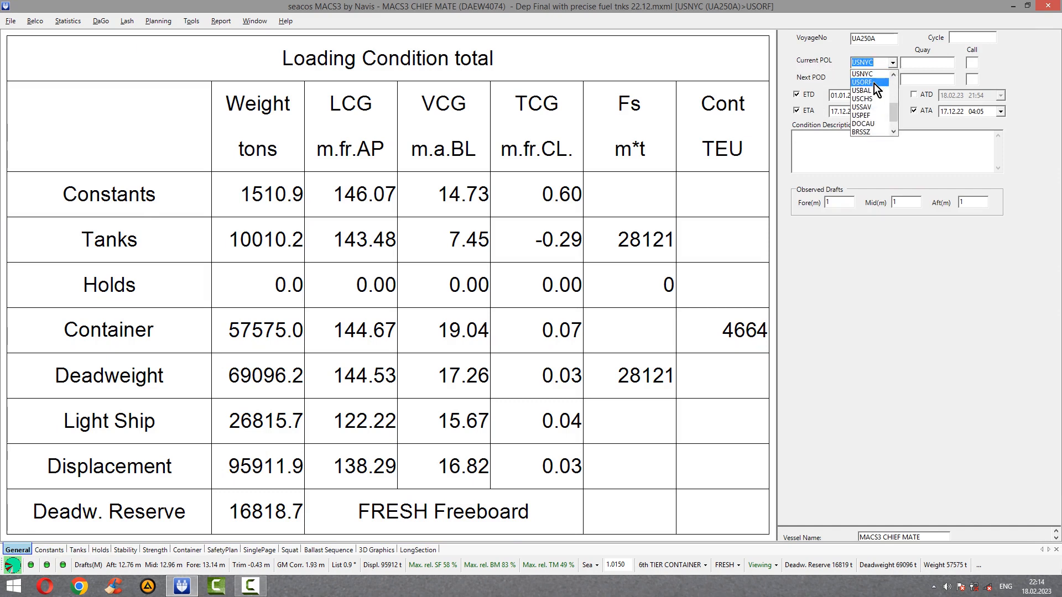
pyautogui.click(869, 82)
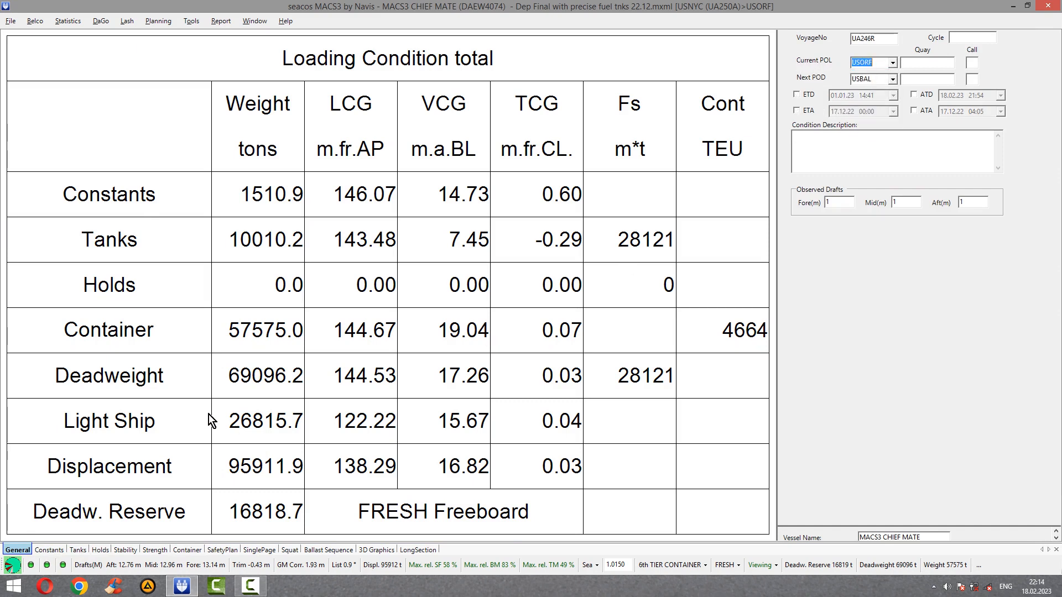
pyautogui.click(186, 550)
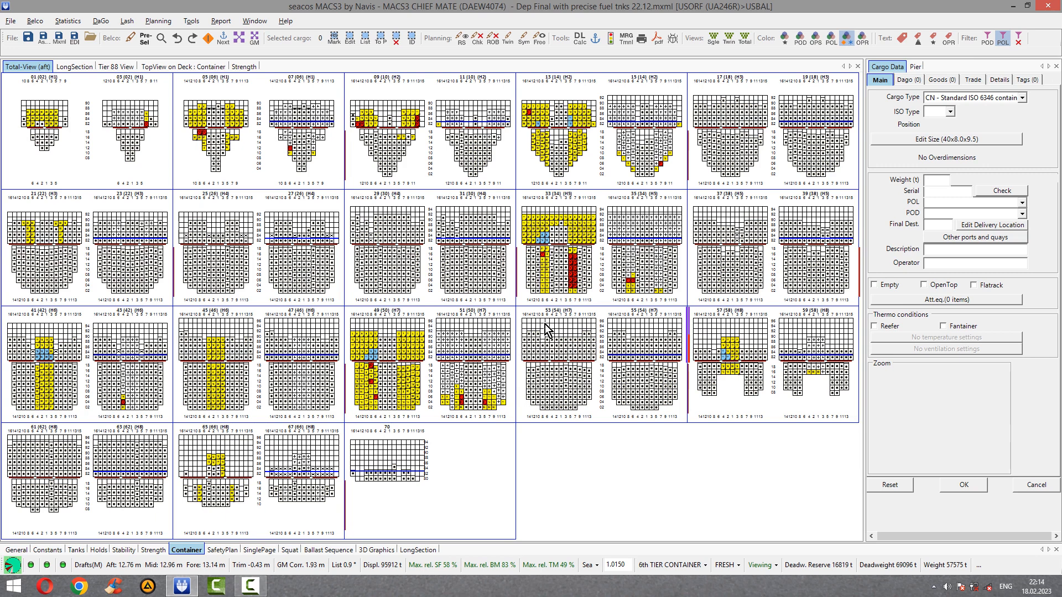
pyautogui.moveTo(524, 327)
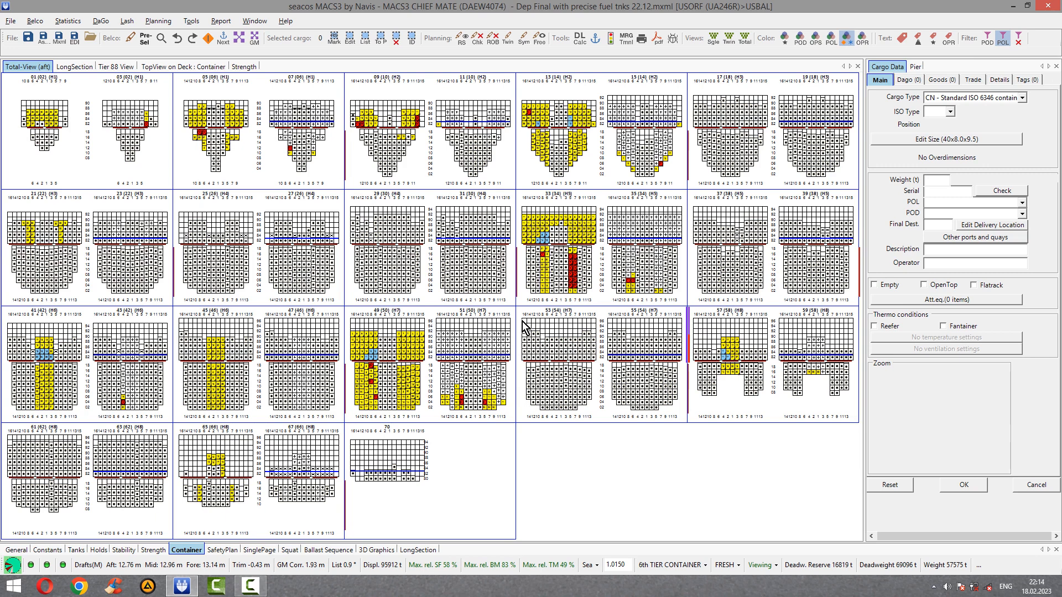
pyautogui.moveTo(325, 373)
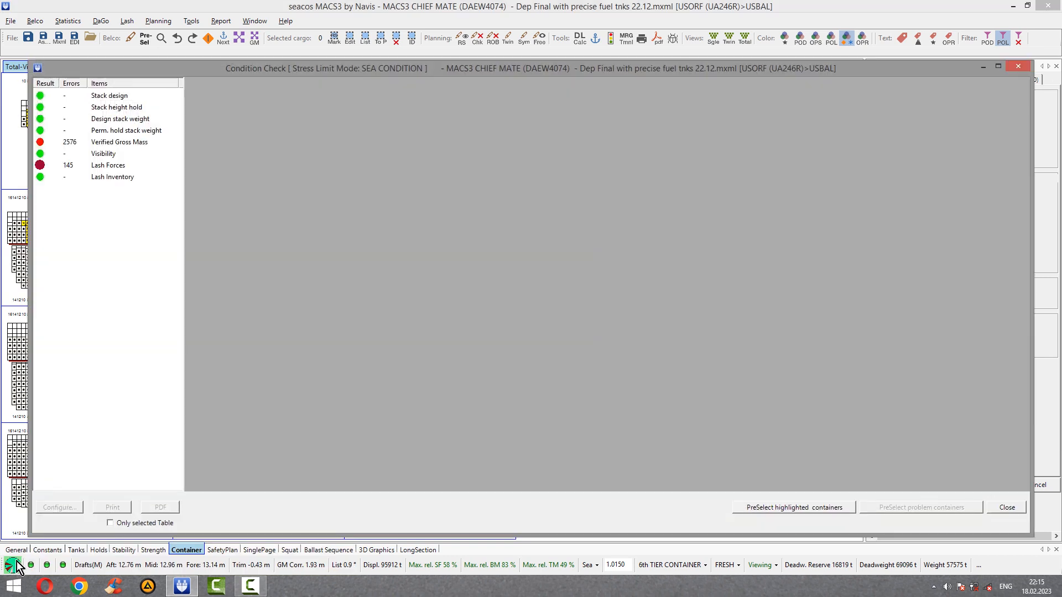
# Show the Verified Gross Mass list of containers with unverified gross mass
pyautogui.click(119, 142)
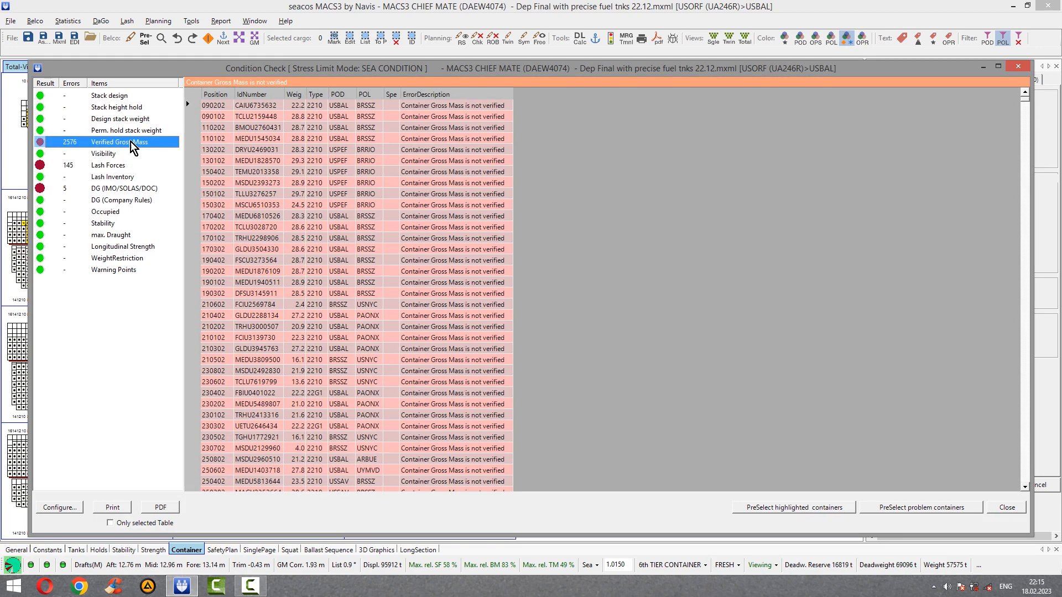
pyautogui.click(124, 188)
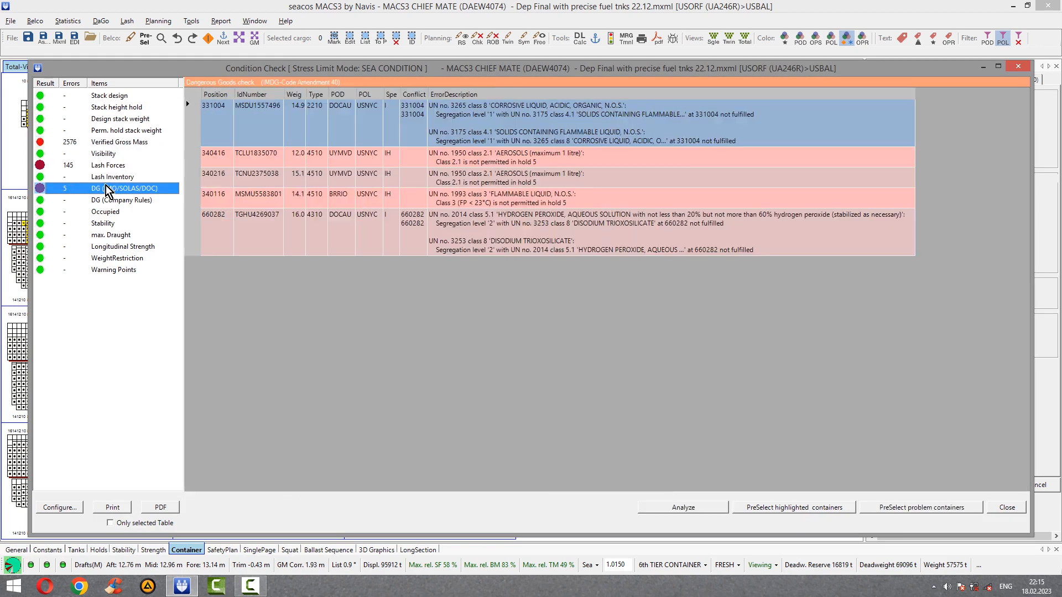
pyautogui.click(119, 141)
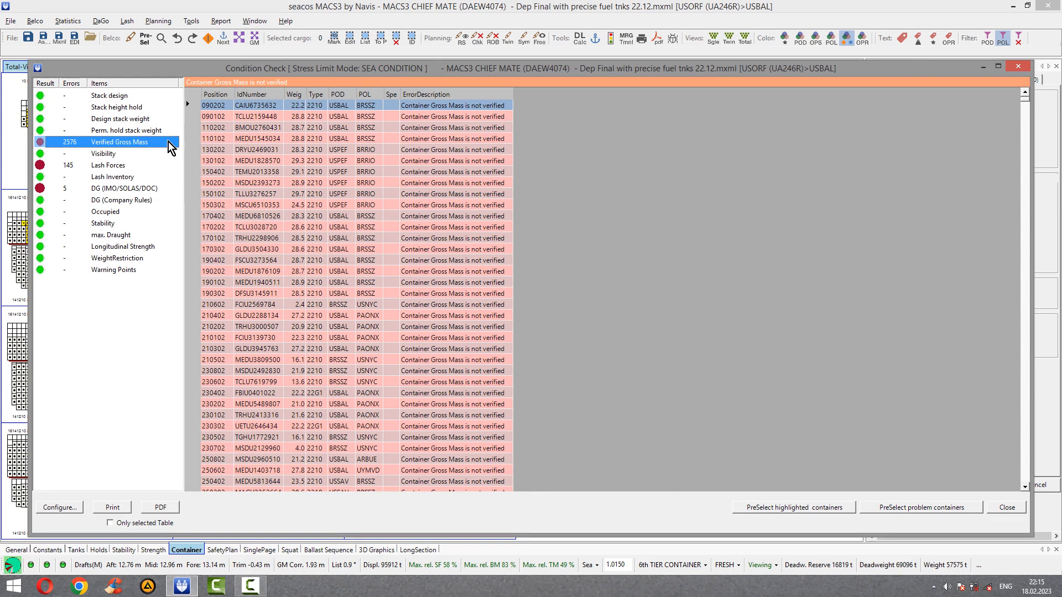
pyautogui.moveTo(546, 143)
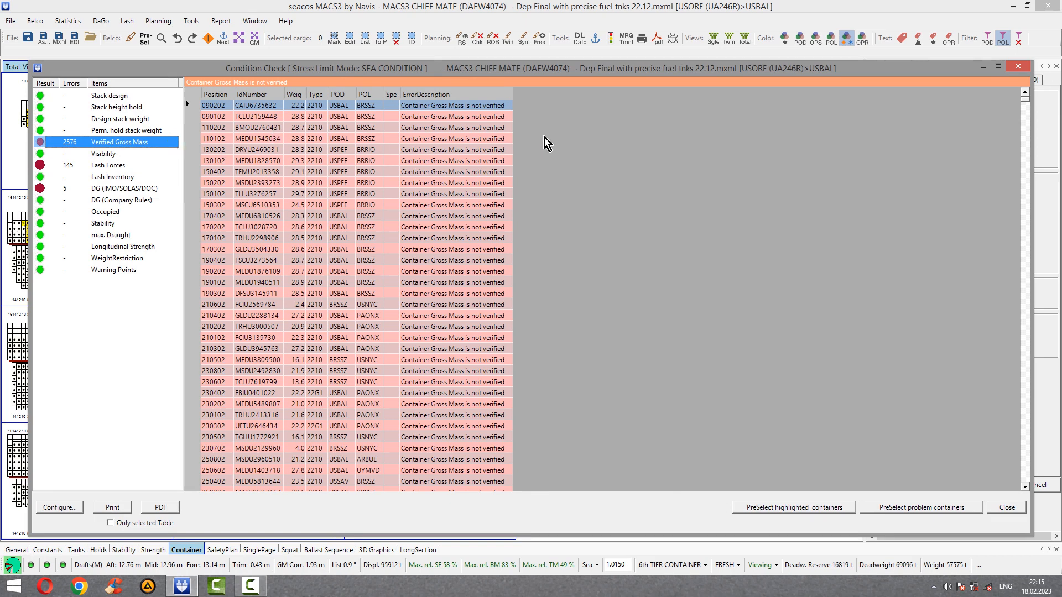
pyautogui.moveTo(559, 142)
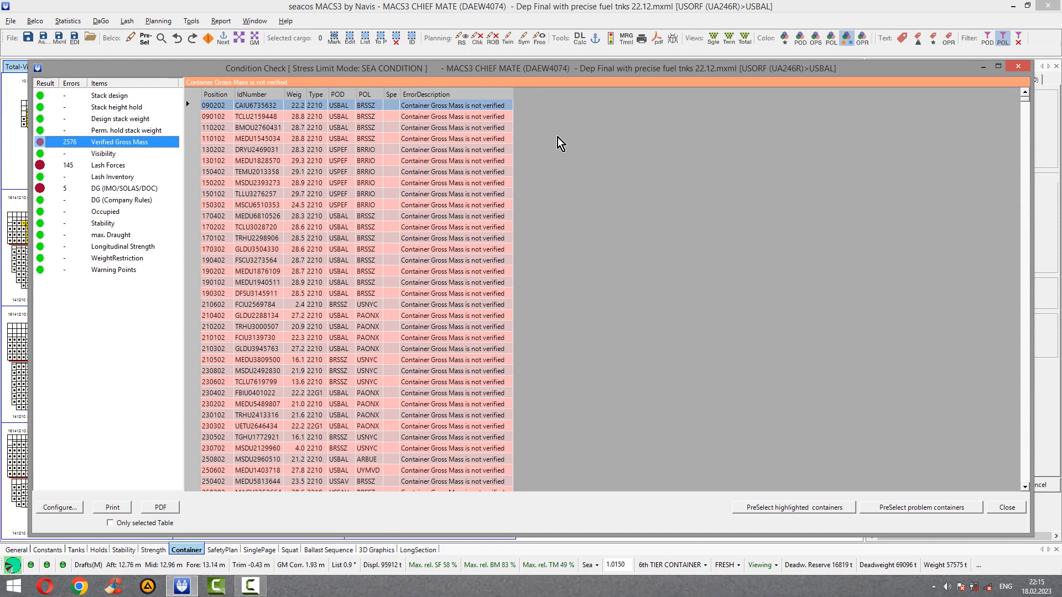
pyautogui.moveTo(806, 143)
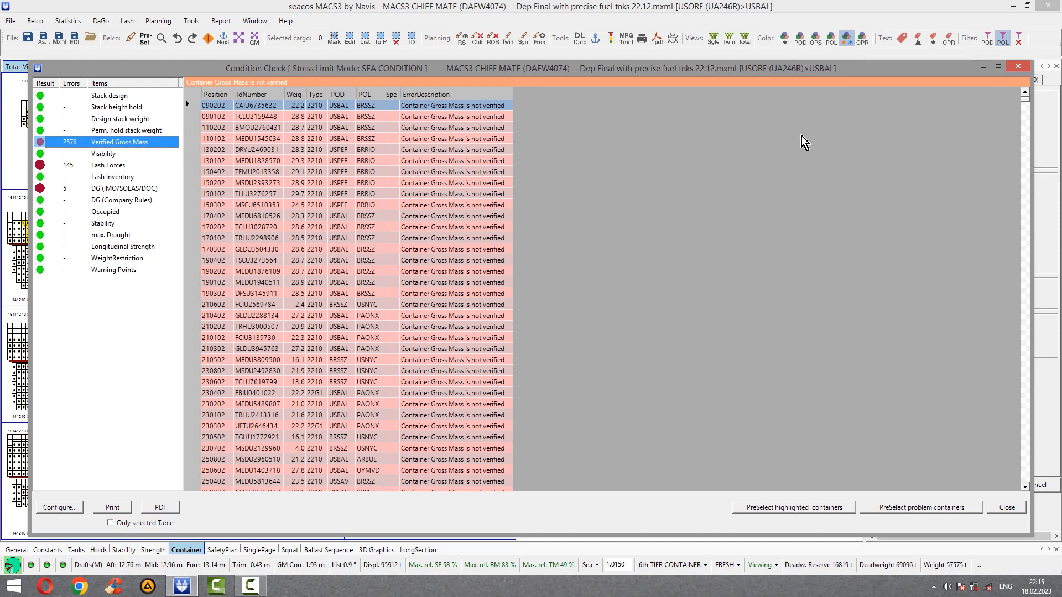
pyautogui.moveTo(649, 207)
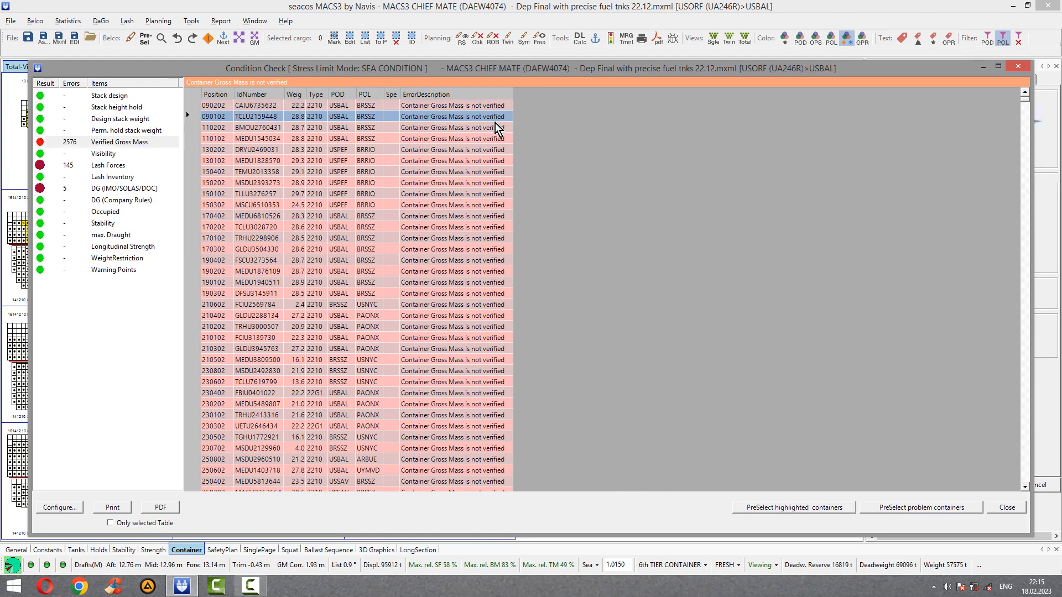
# Step through container entries in the gross mass list, ending at position 150202
pyautogui.click(466, 171)
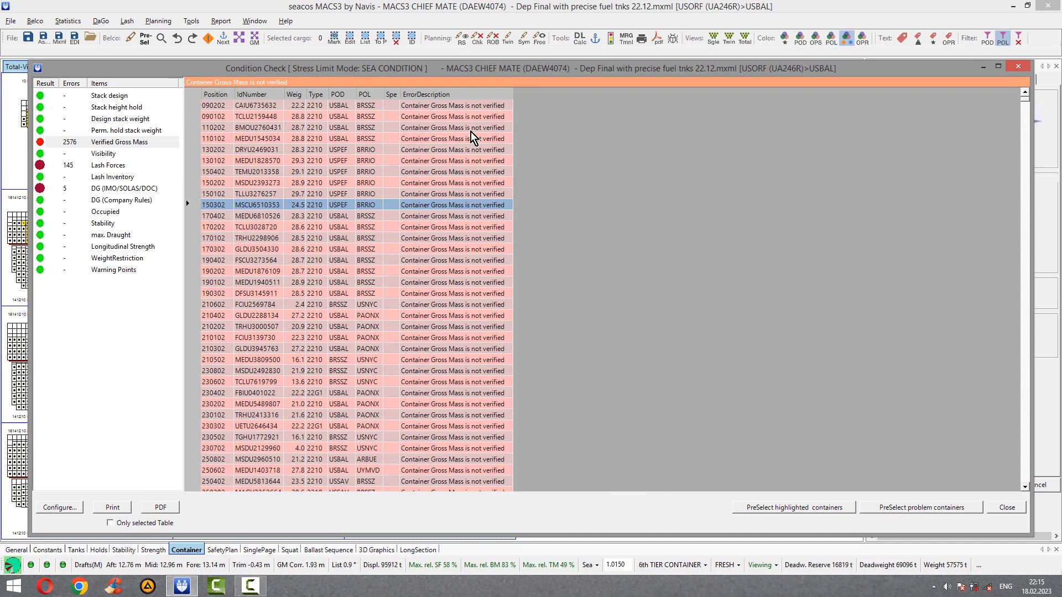
pyautogui.click(454, 105)
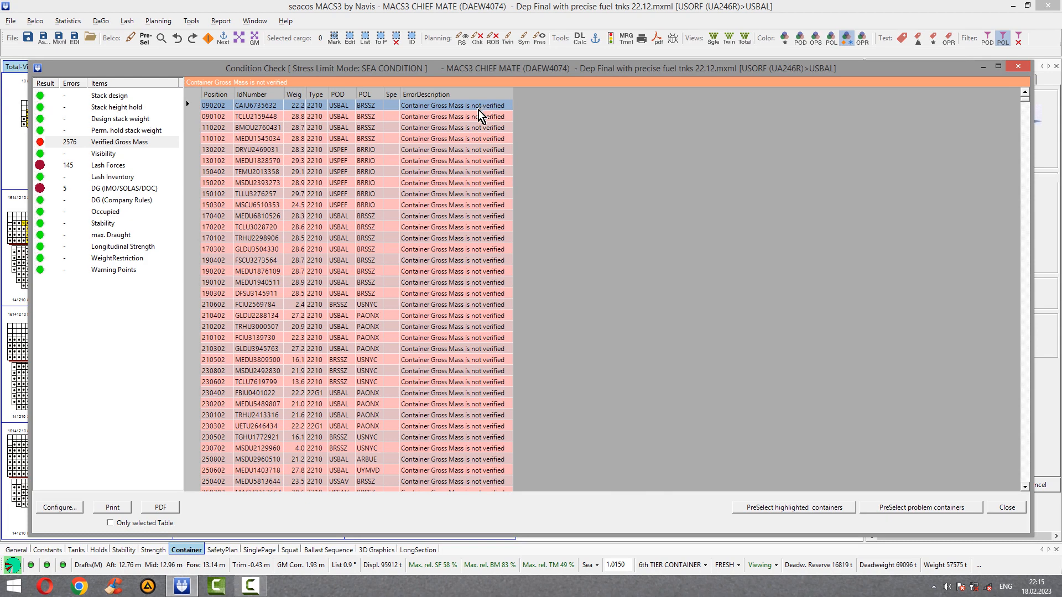
pyautogui.moveTo(475, 121)
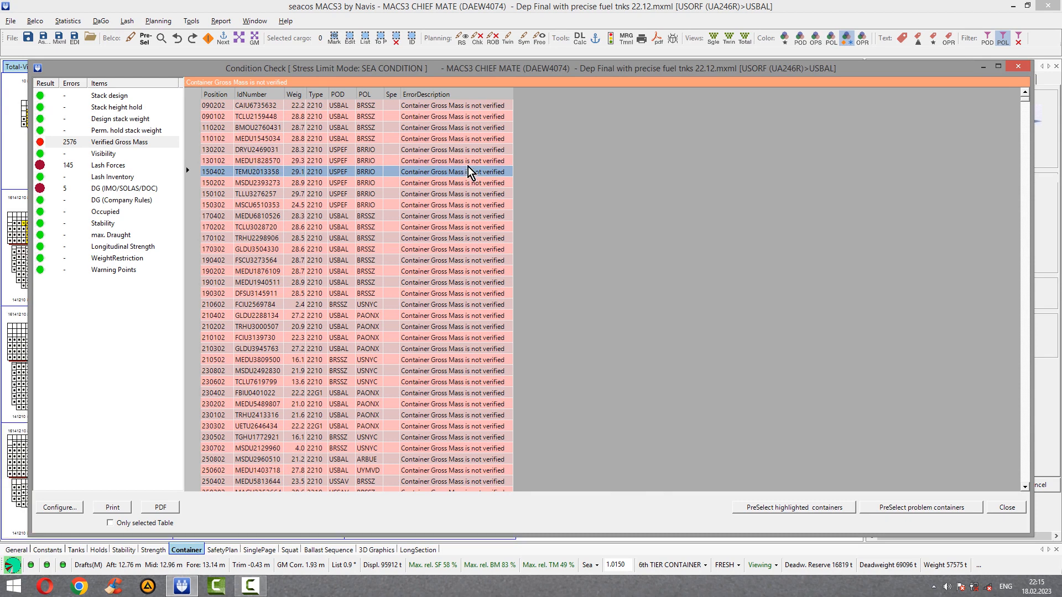
pyautogui.moveTo(623, 143)
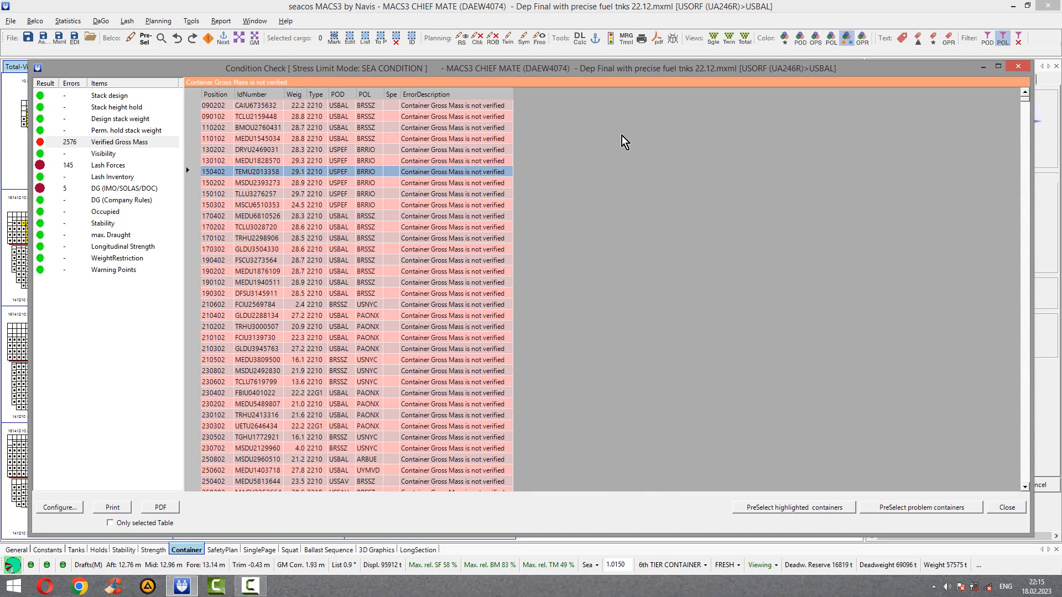
pyautogui.click(358, 182)
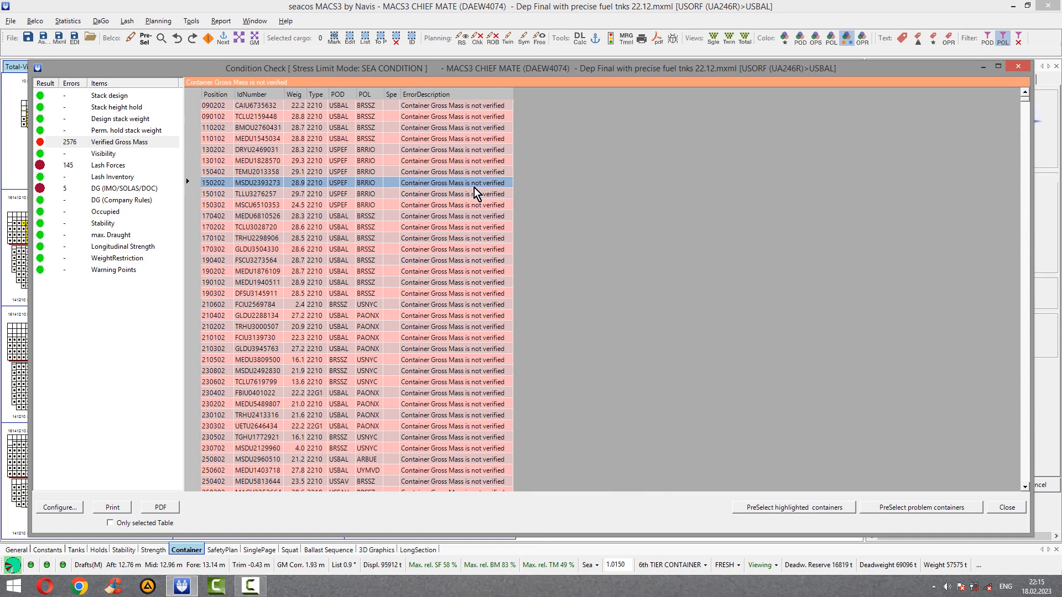
pyautogui.moveTo(118, 181)
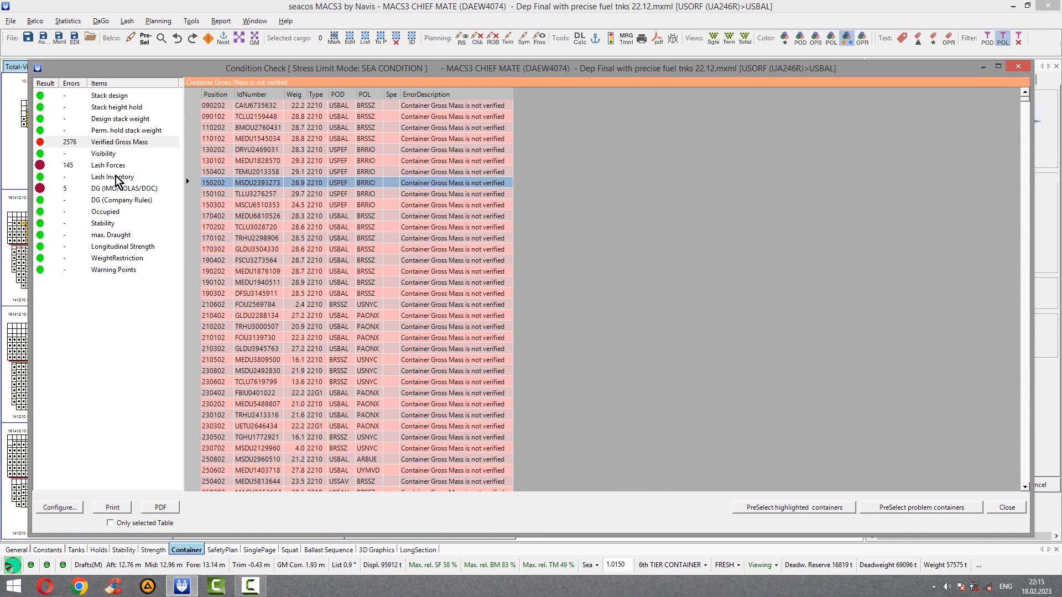
# Review lash force errors, apply default lashings from the stowage view and rerun the condition check
pyautogui.click(108, 165)
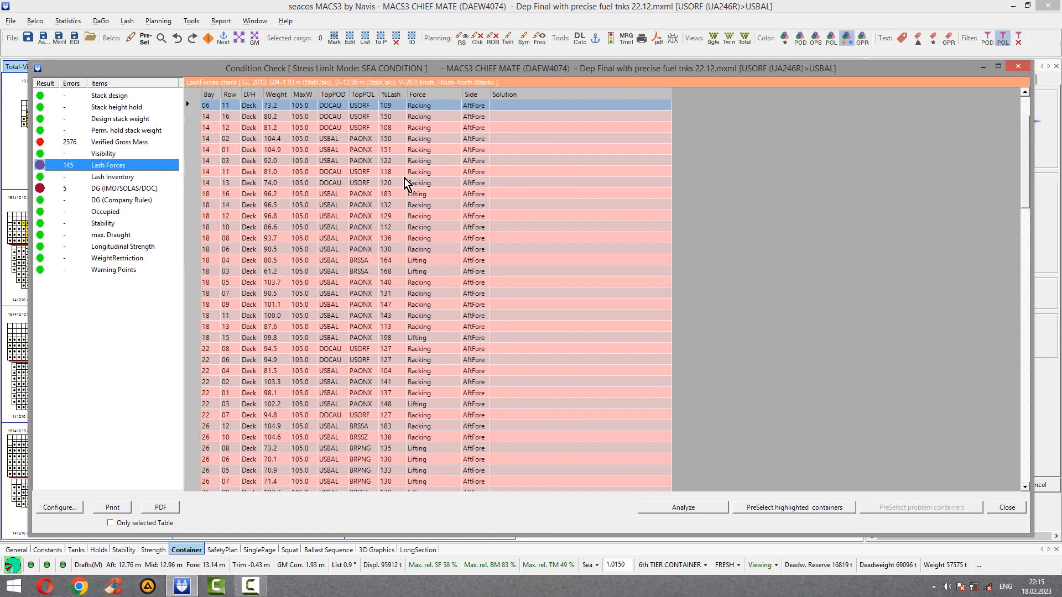
pyautogui.moveTo(325, 146)
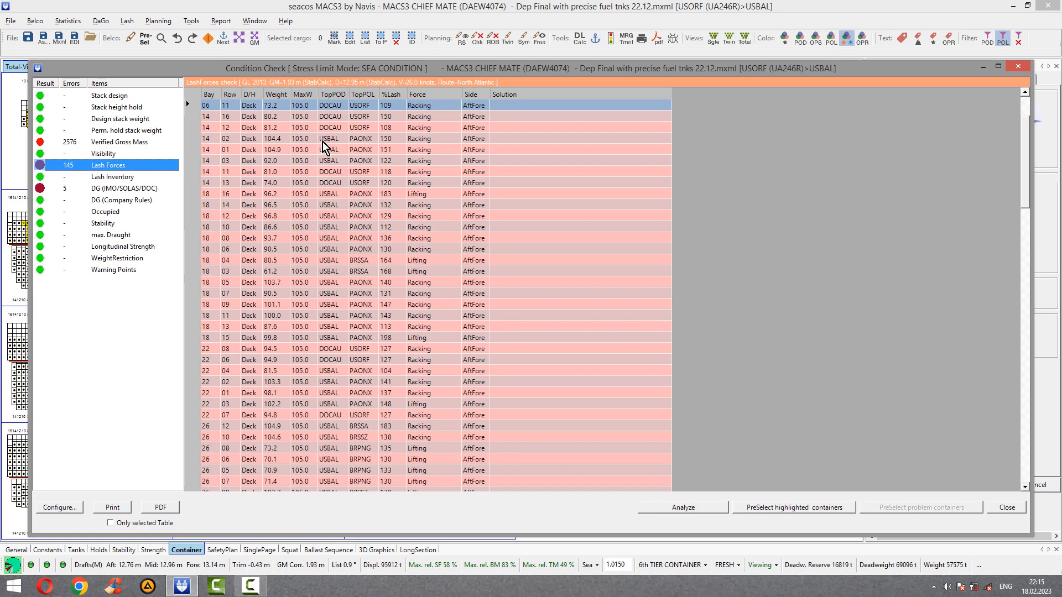
pyautogui.click(1007, 508)
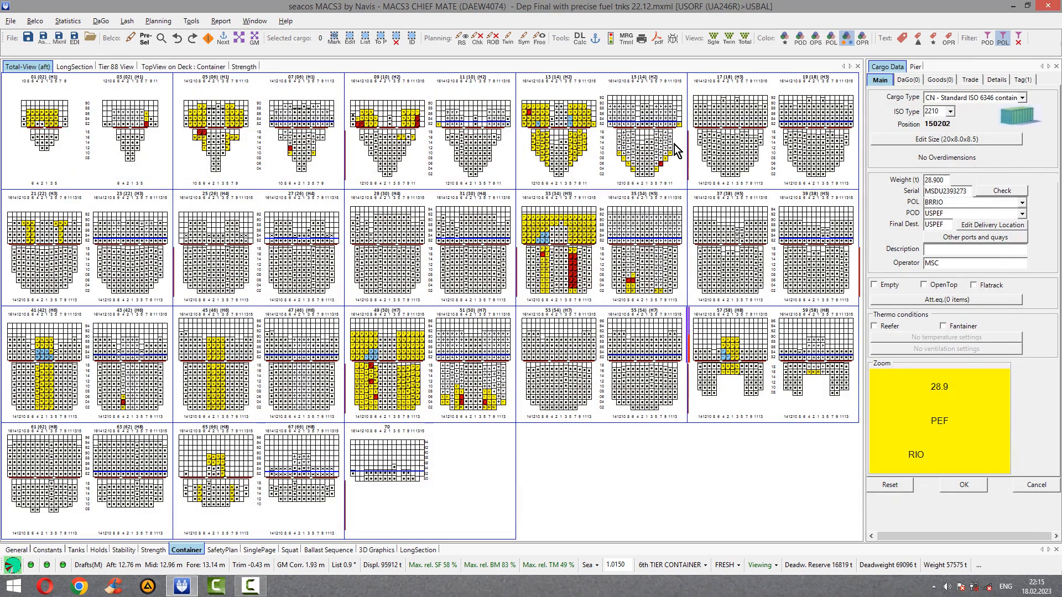
pyautogui.click(239, 38)
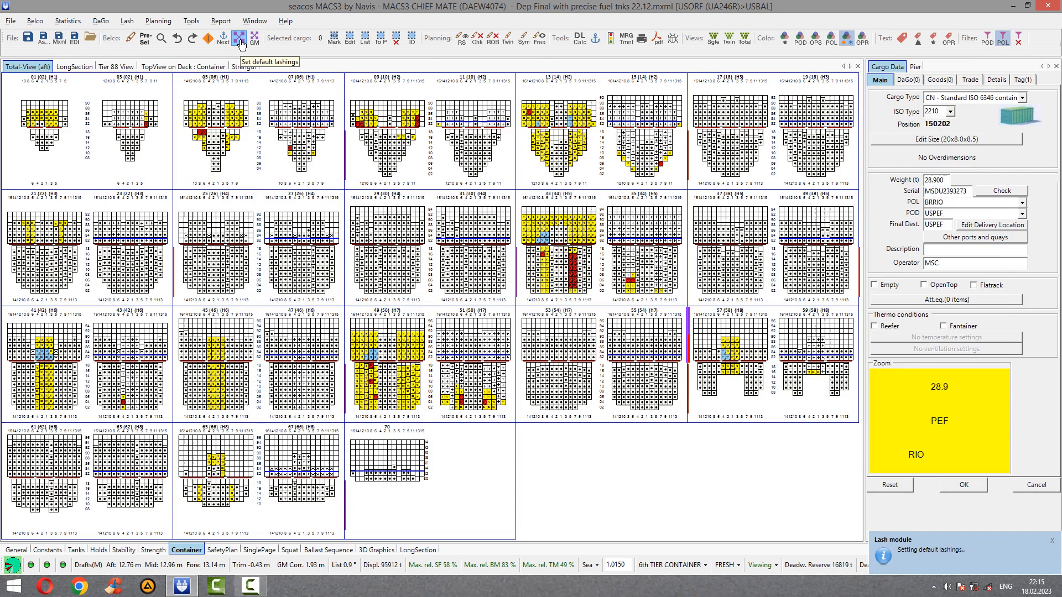
pyautogui.click(254, 39)
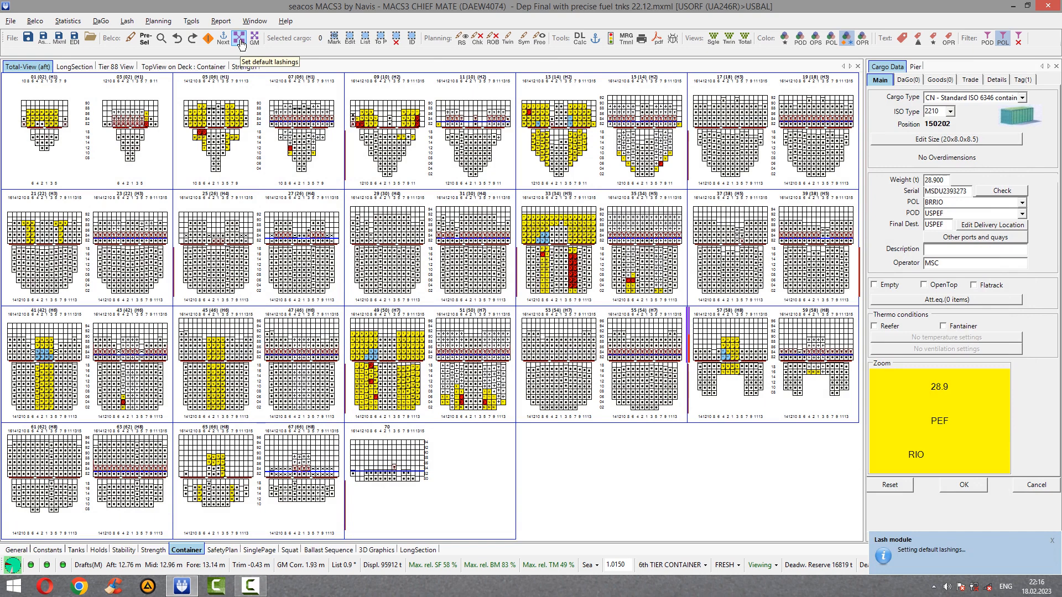
pyautogui.moveTo(1018, 38)
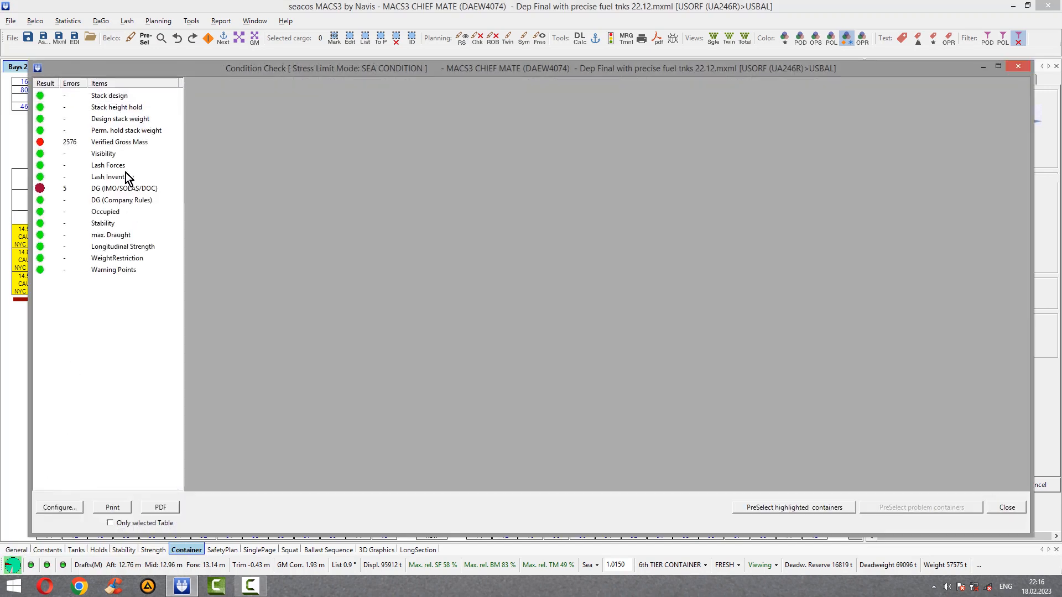
pyautogui.moveTo(107, 197)
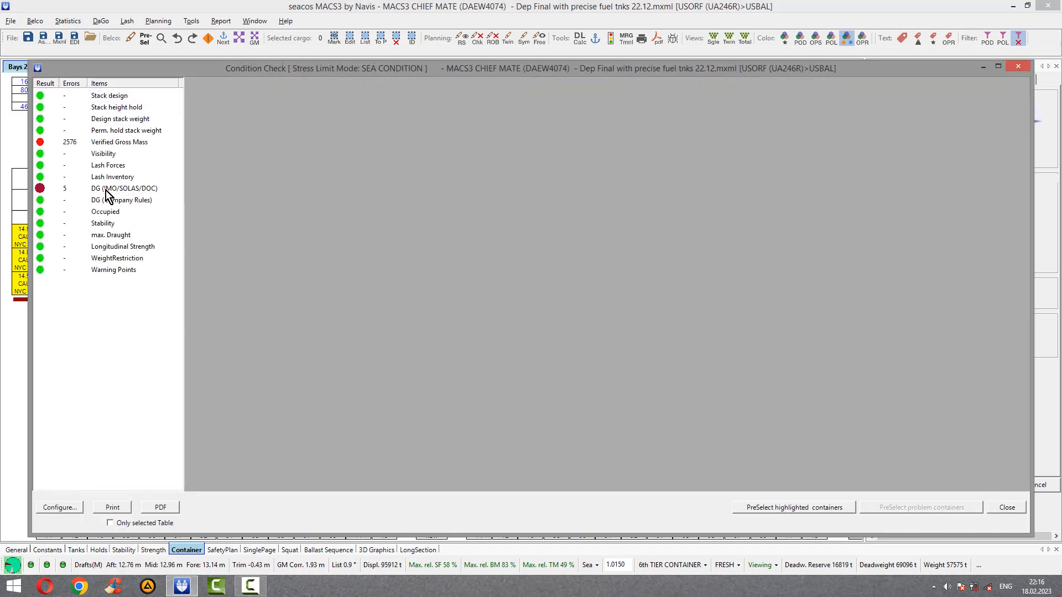
# Show the DG (IMO/SOLAS/DOC) list of five dangerous goods segregation and hold 5 violations
pyautogui.click(124, 188)
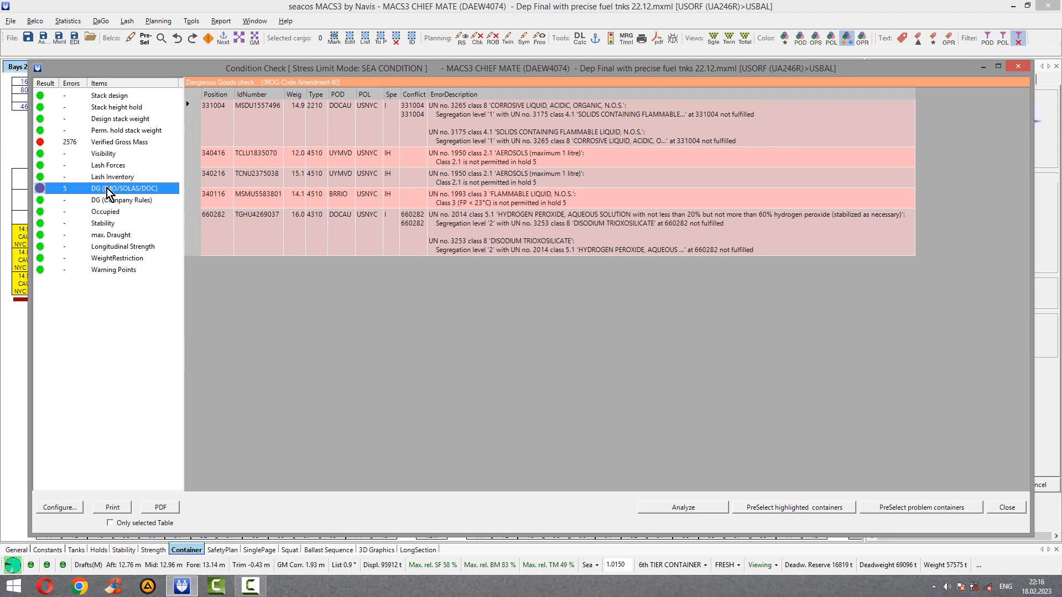
pyautogui.moveTo(69, 208)
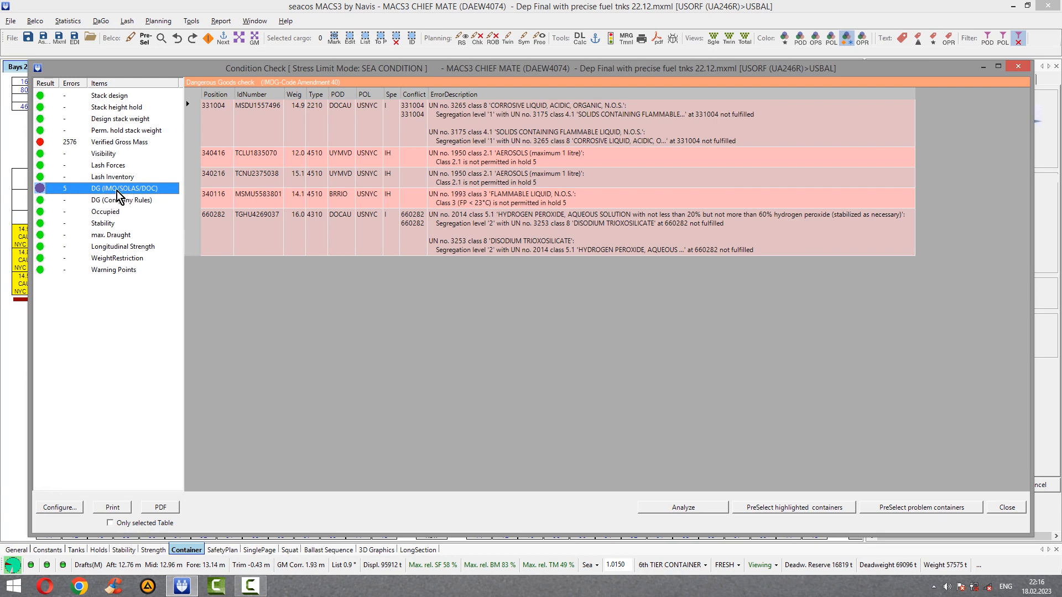
pyautogui.moveTo(135, 195)
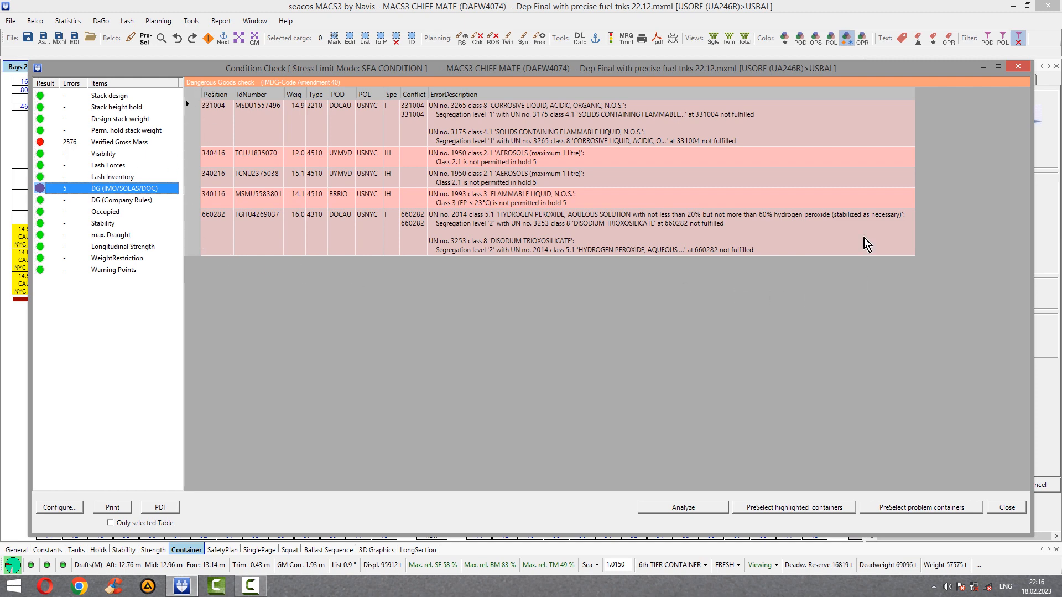
pyautogui.moveTo(453, 125)
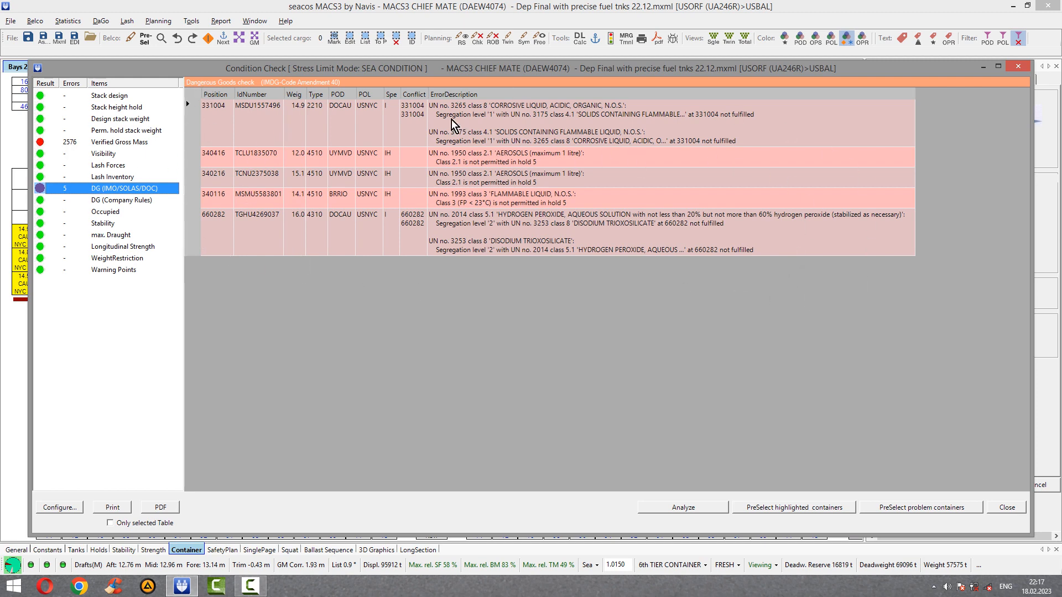
pyautogui.moveTo(372, 107)
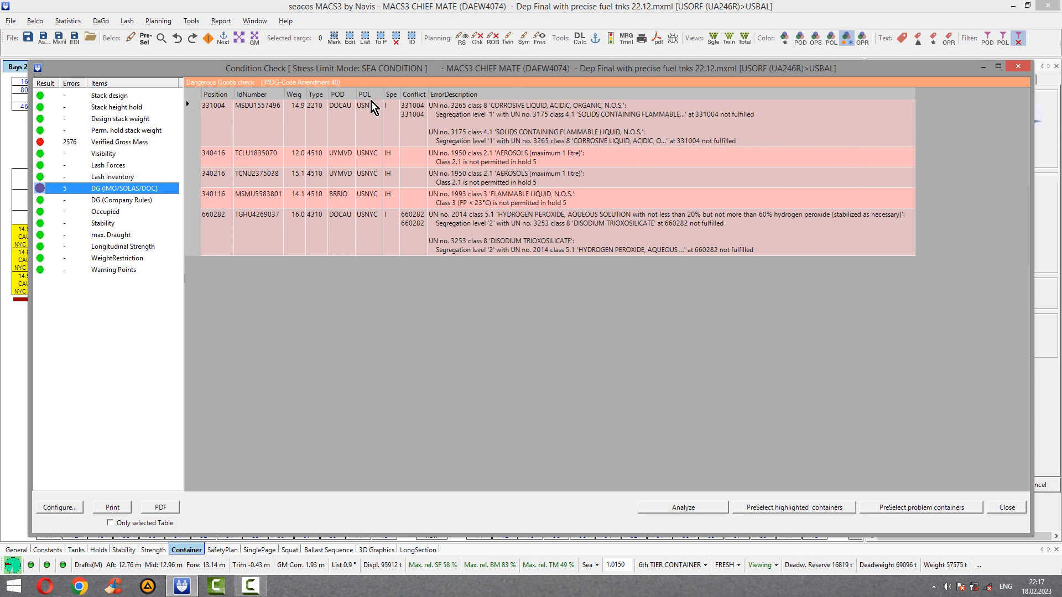
pyautogui.moveTo(378, 167)
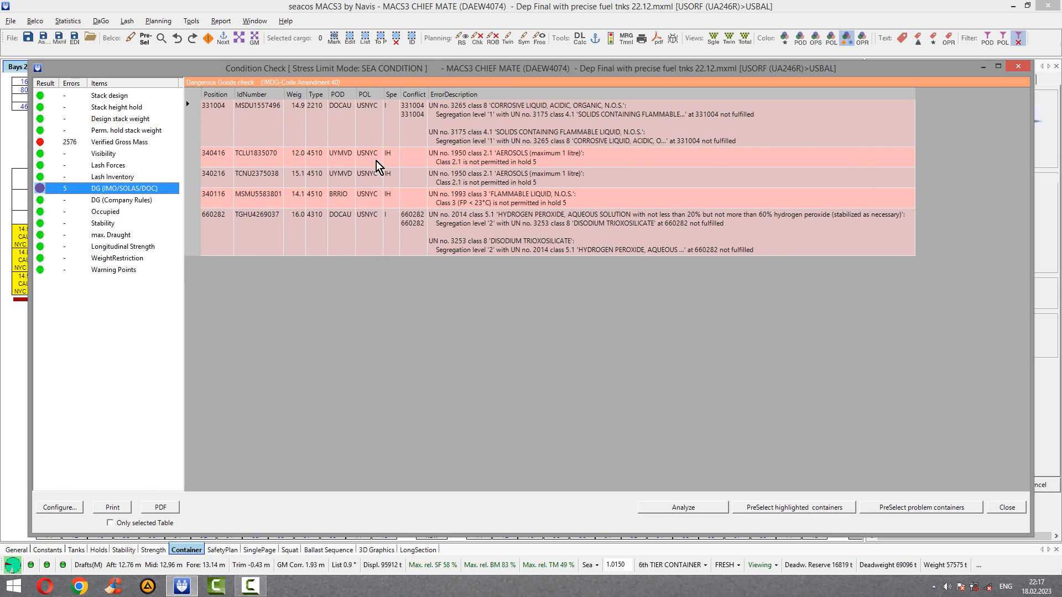
pyautogui.moveTo(388, 207)
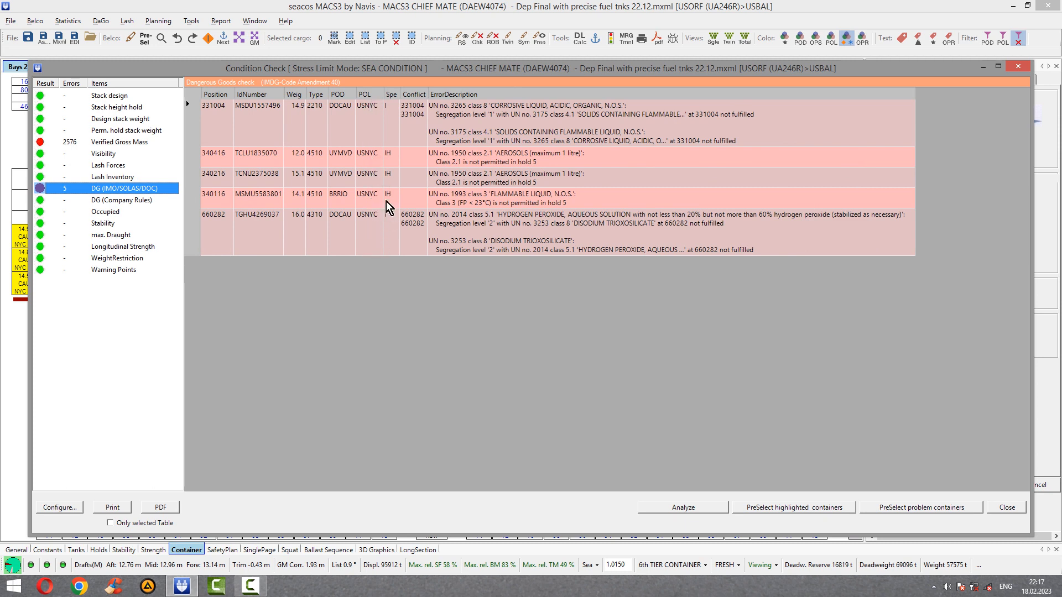
pyautogui.moveTo(216, 213)
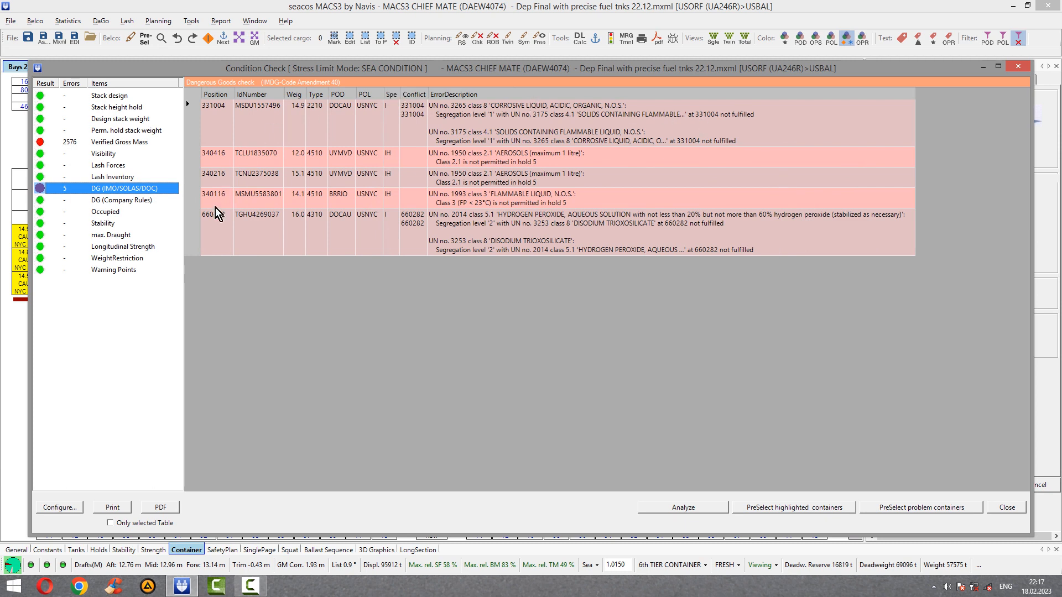
pyautogui.moveTo(839, 276)
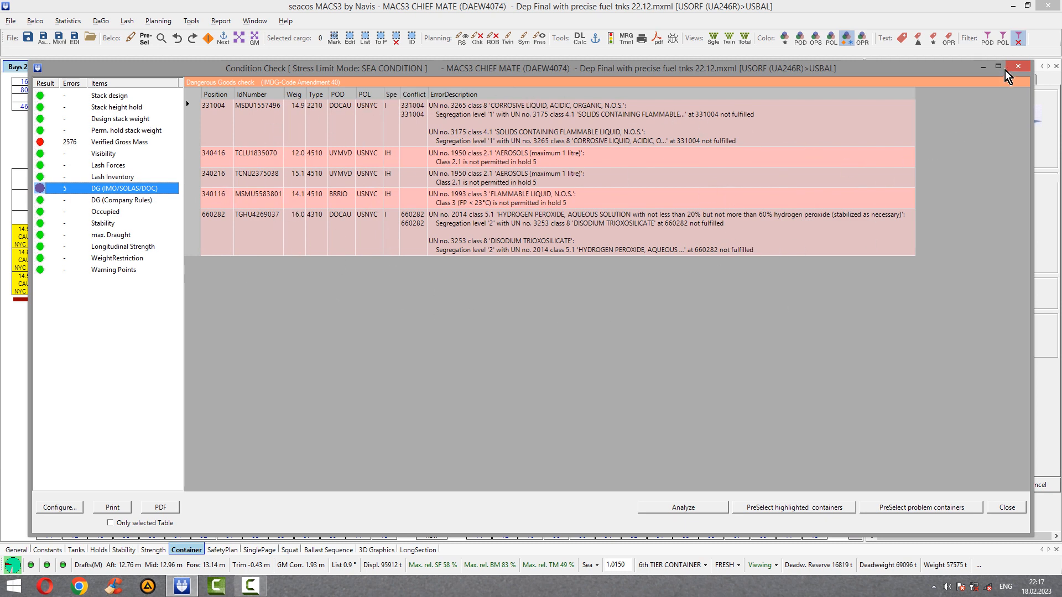
pyautogui.click(1017, 66)
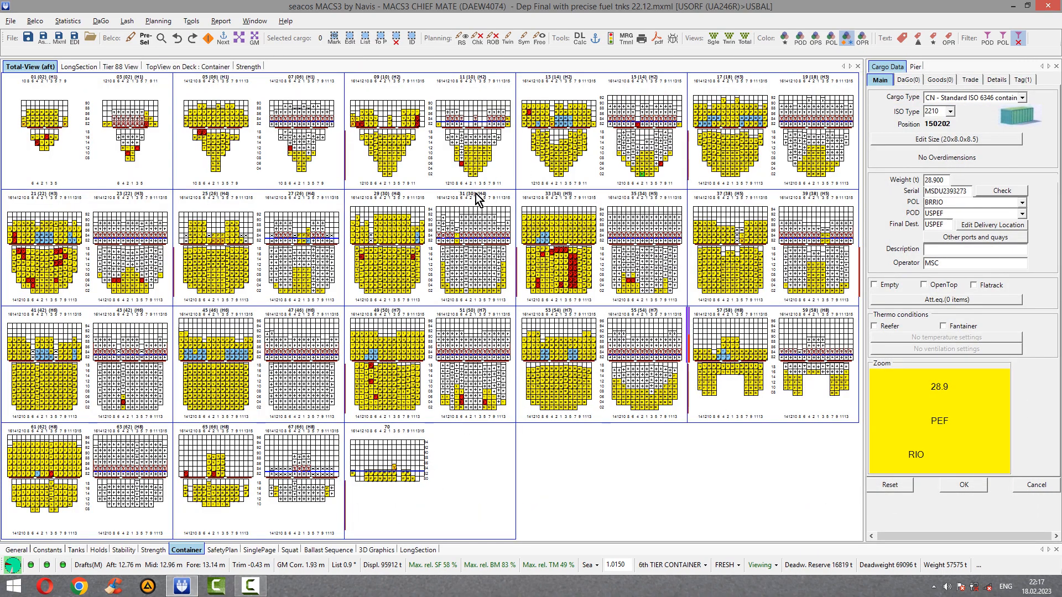
pyautogui.moveTo(418, 224)
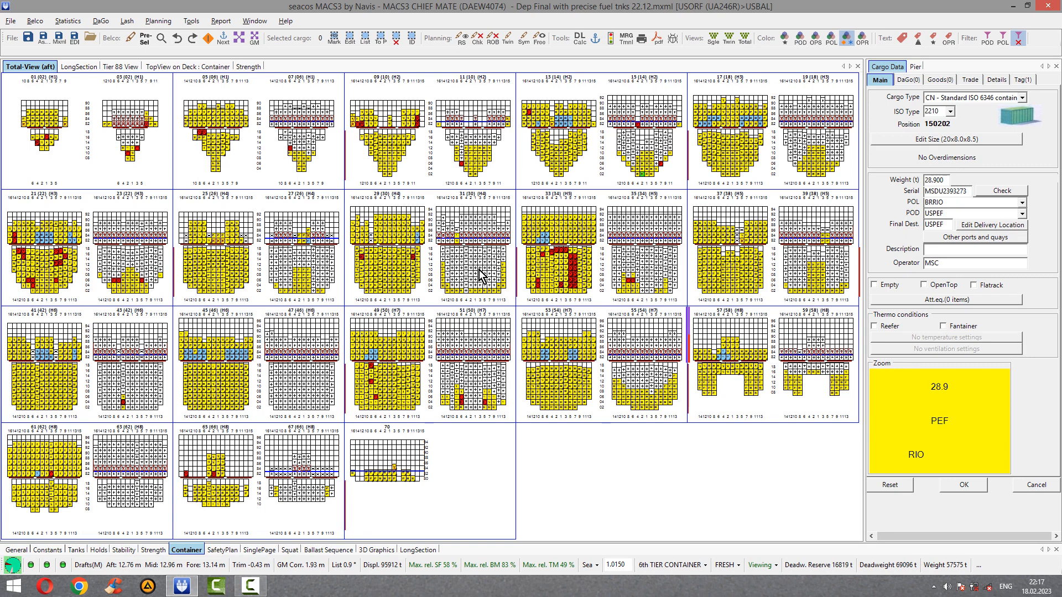
pyautogui.moveTo(504, 433)
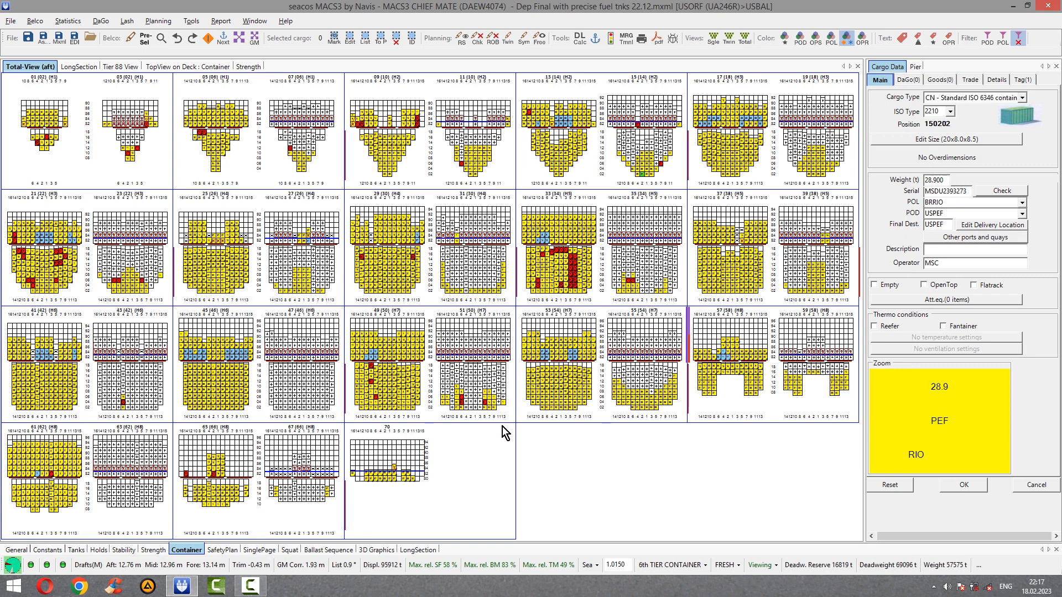
pyautogui.moveTo(584, 440)
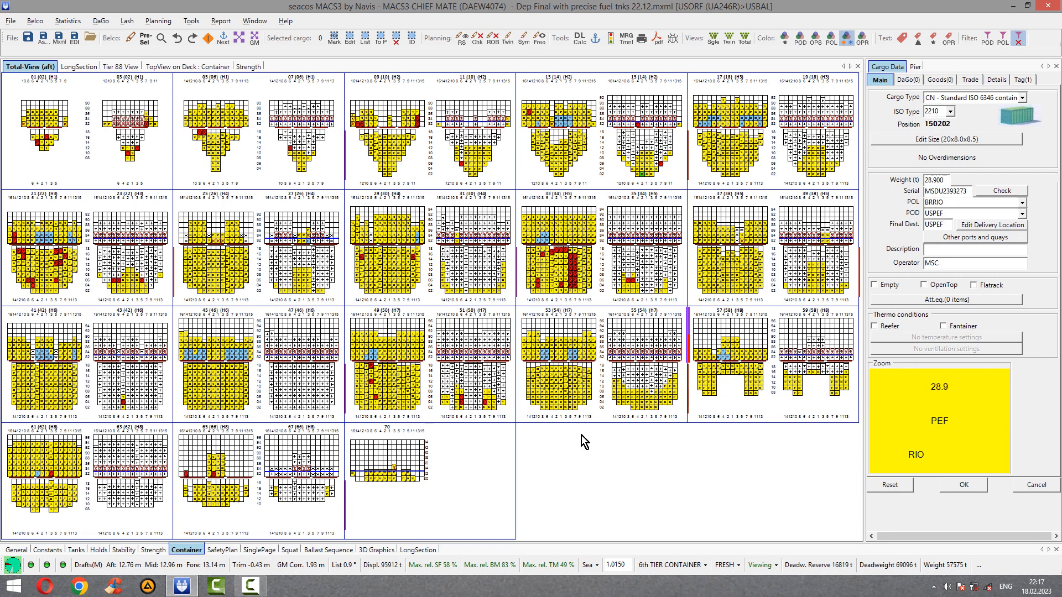
pyautogui.moveTo(541, 443)
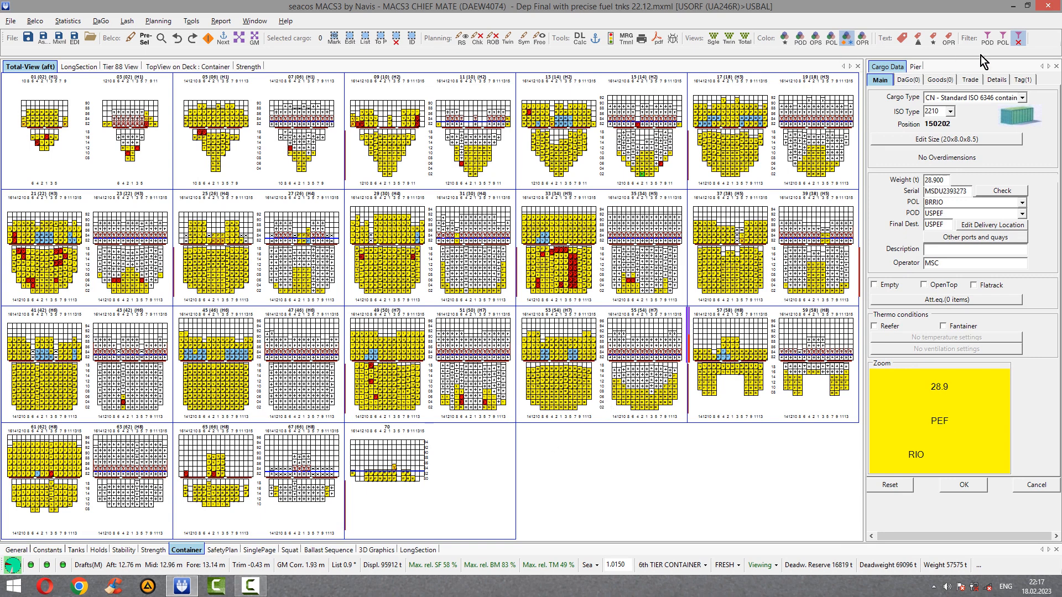
pyautogui.click(1001, 39)
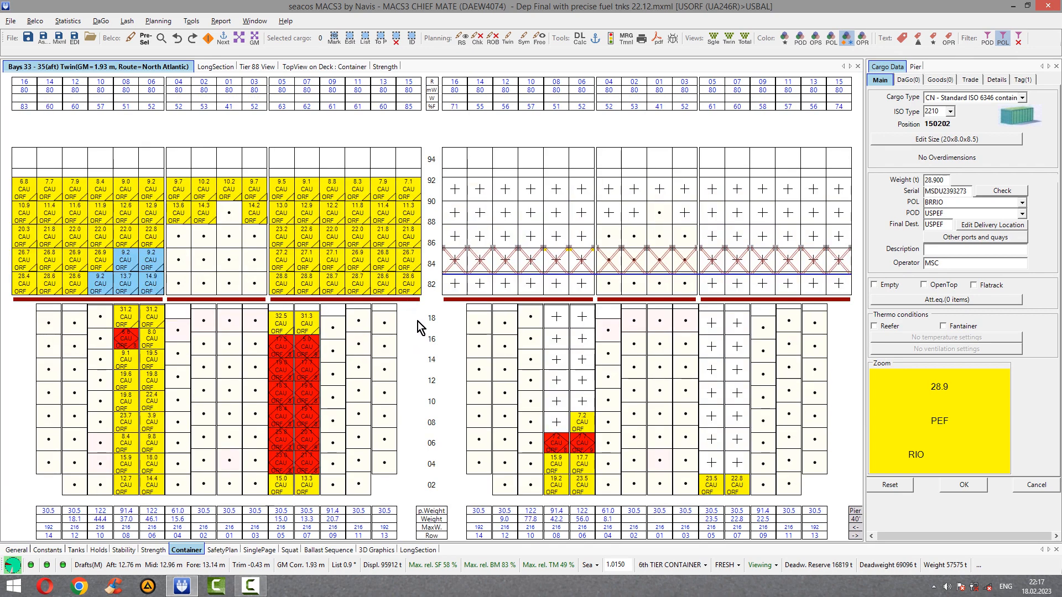
pyautogui.moveTo(417, 124)
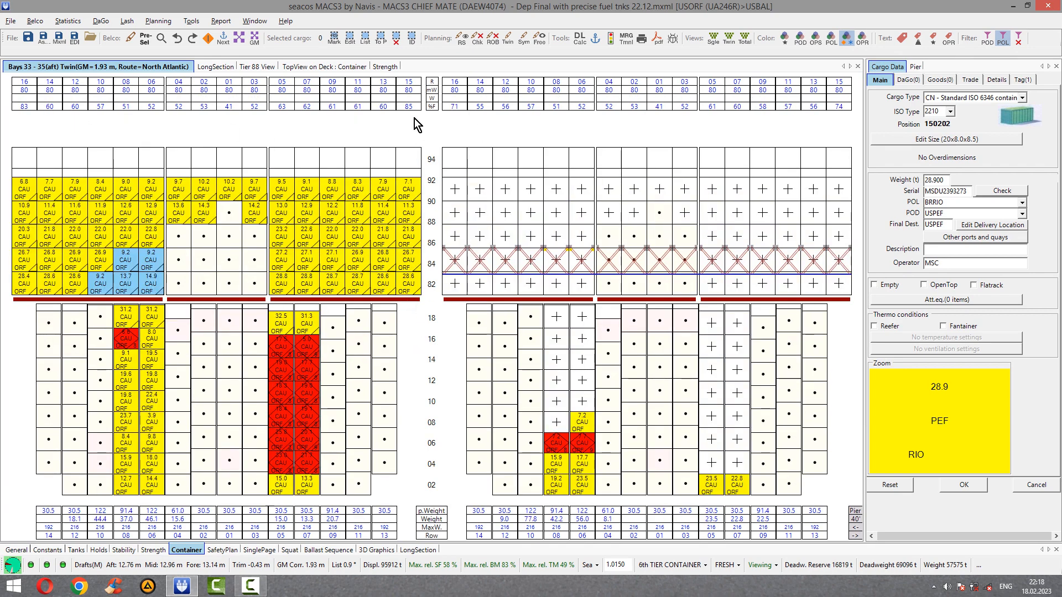
pyautogui.moveTo(433, 108)
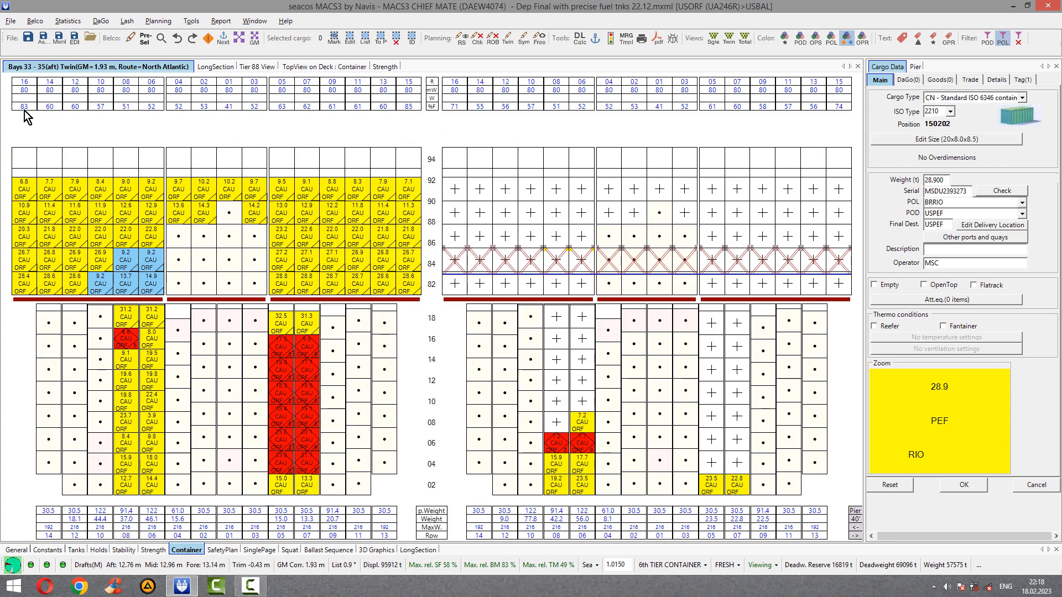
pyautogui.moveTo(741, 86)
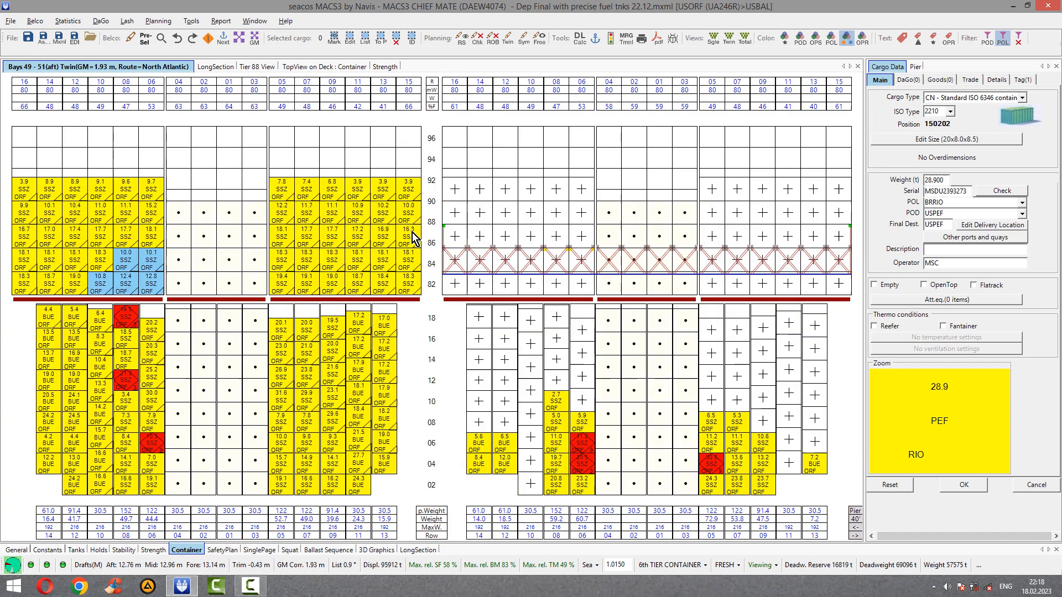
pyautogui.moveTo(234, 364)
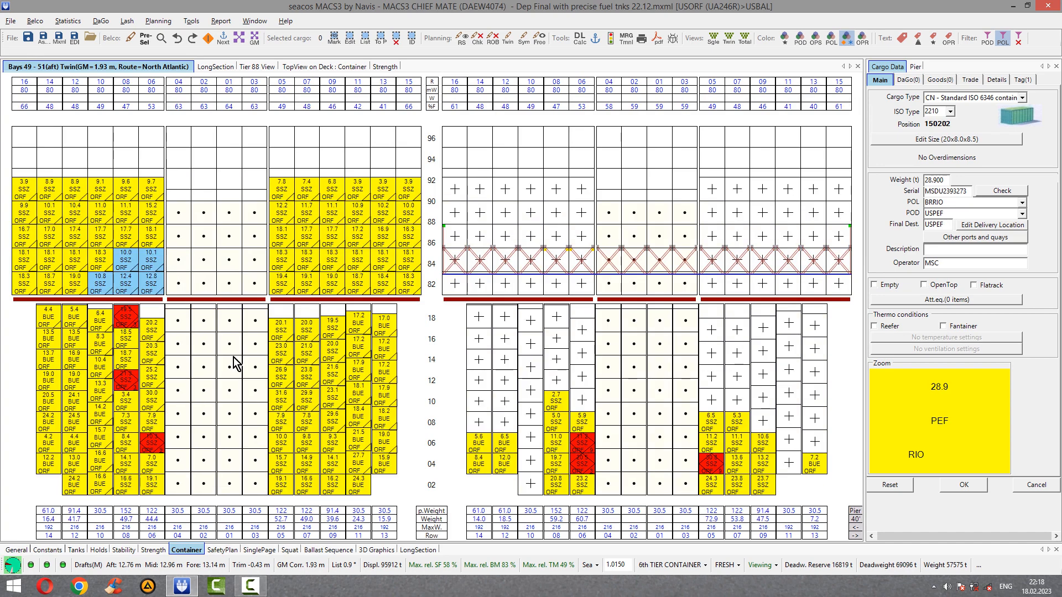
pyautogui.moveTo(150, 340)
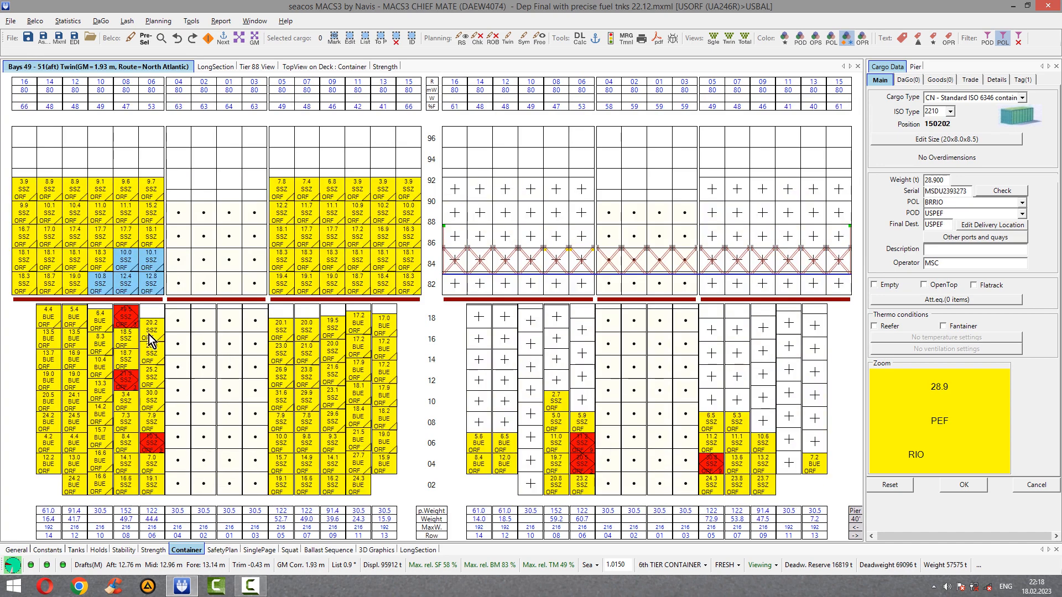
# Inspect a red dangerous-goods container in Bay 49, then return to the all-bays overview
pyautogui.click(555, 315)
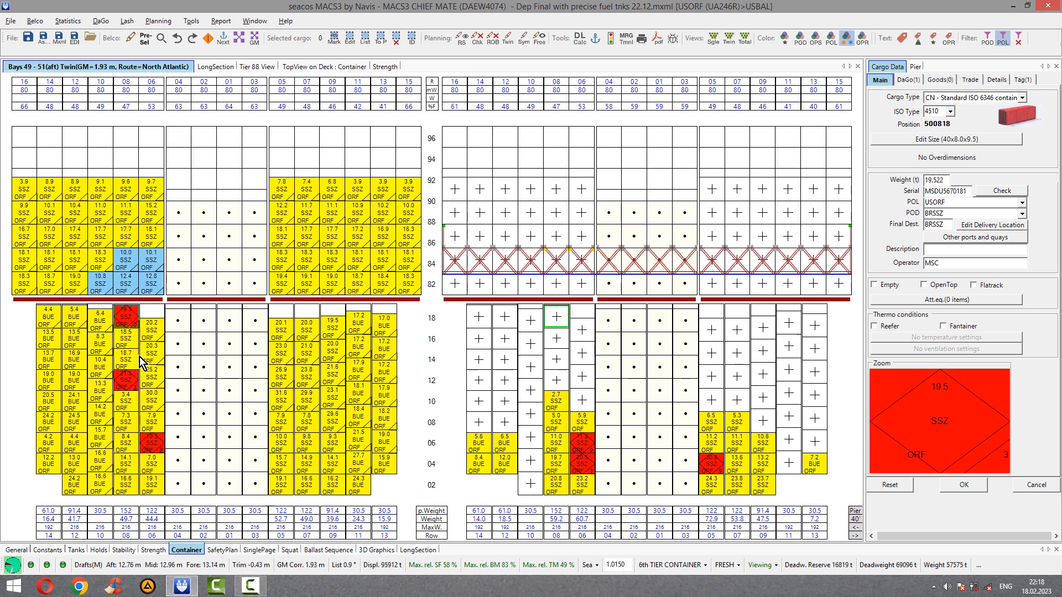
pyautogui.moveTo(118, 381)
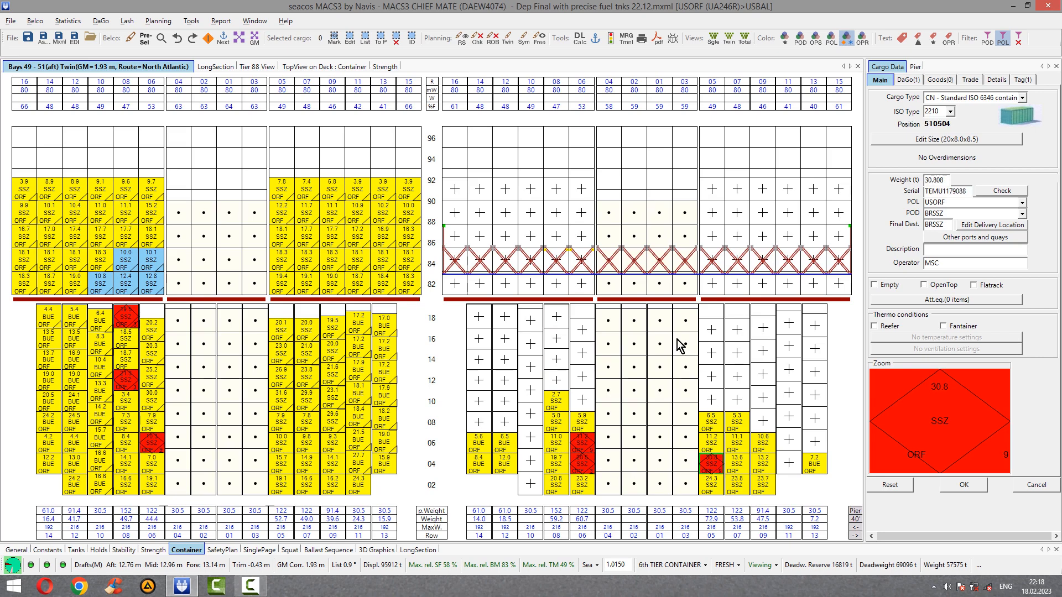
pyautogui.moveTo(260, 310)
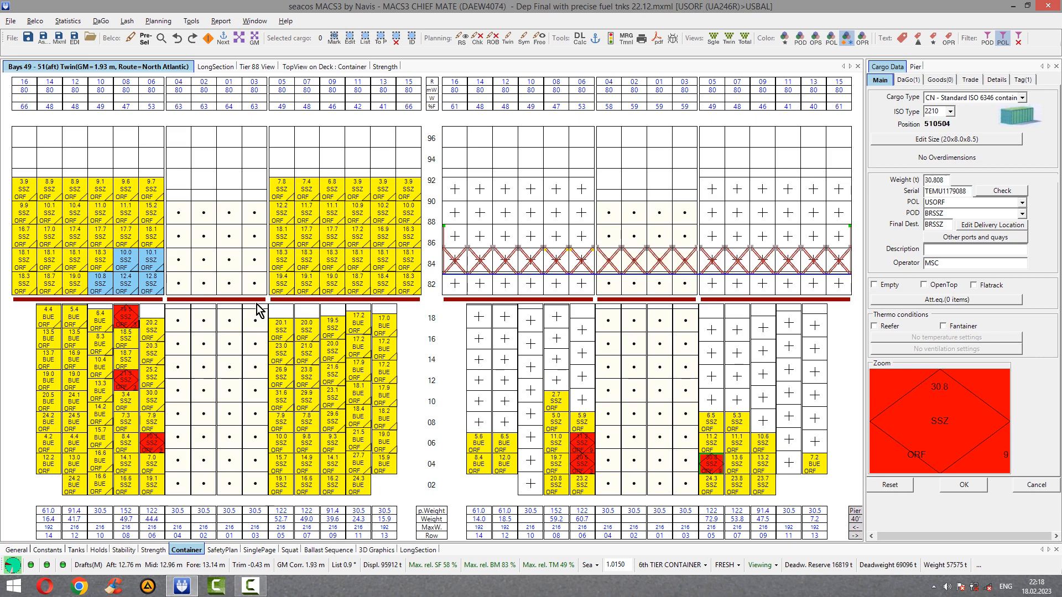
pyautogui.moveTo(554, 160)
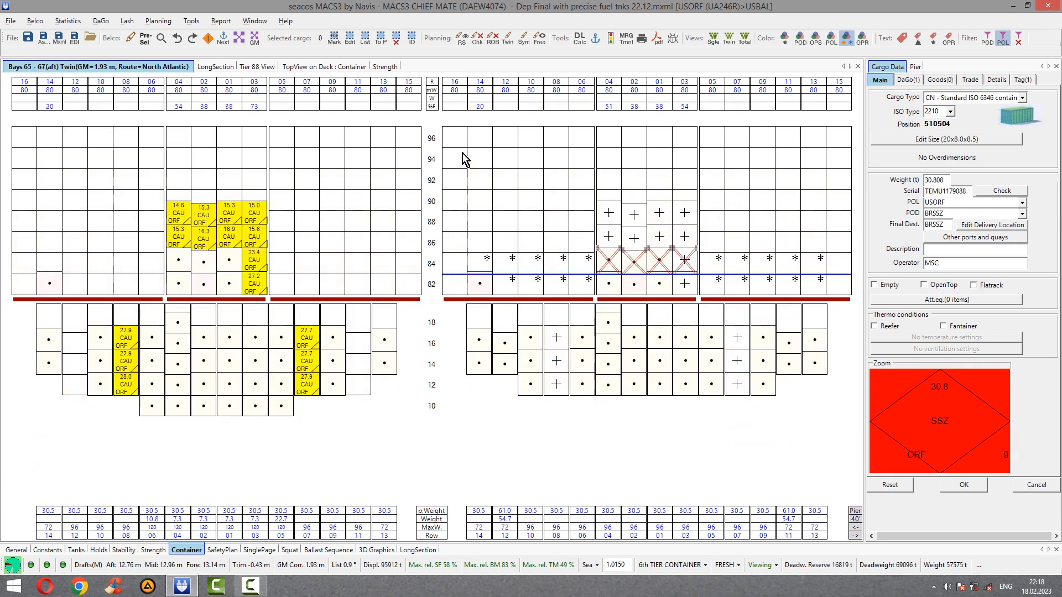
pyautogui.moveTo(293, 149)
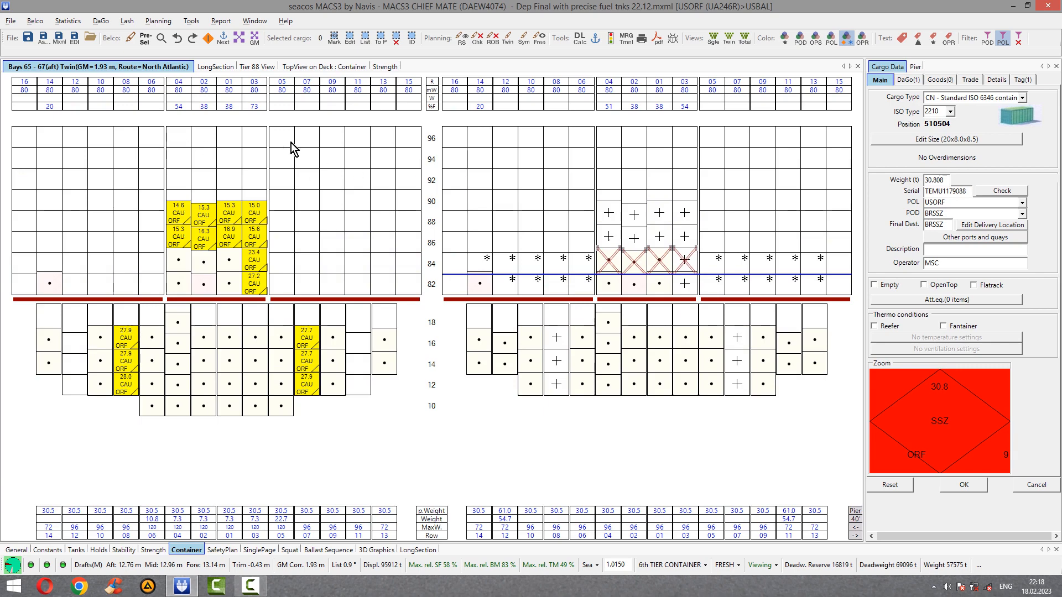
pyautogui.click(30, 66)
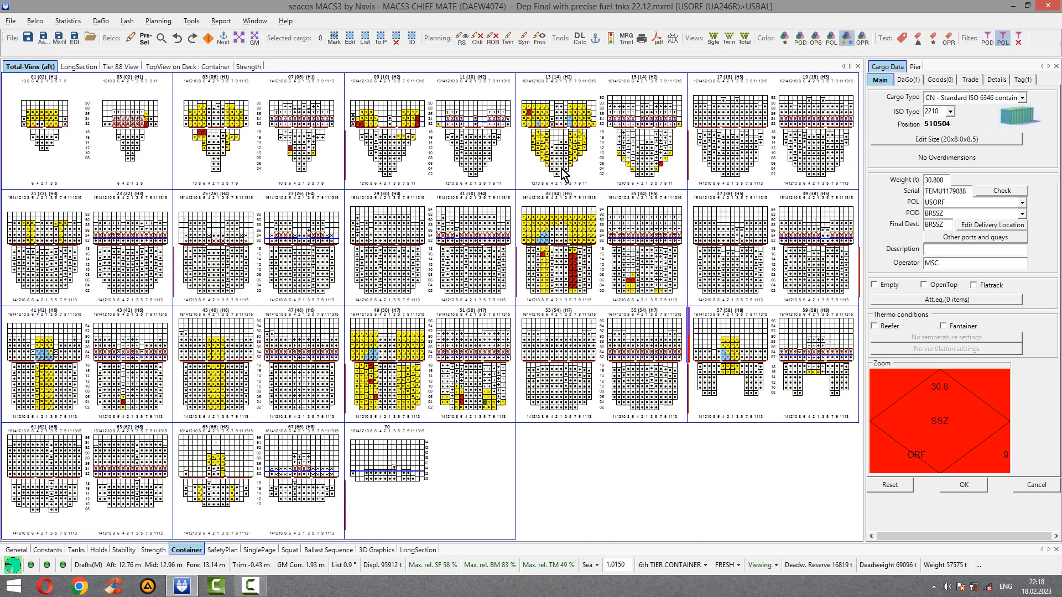
pyautogui.moveTo(266, 133)
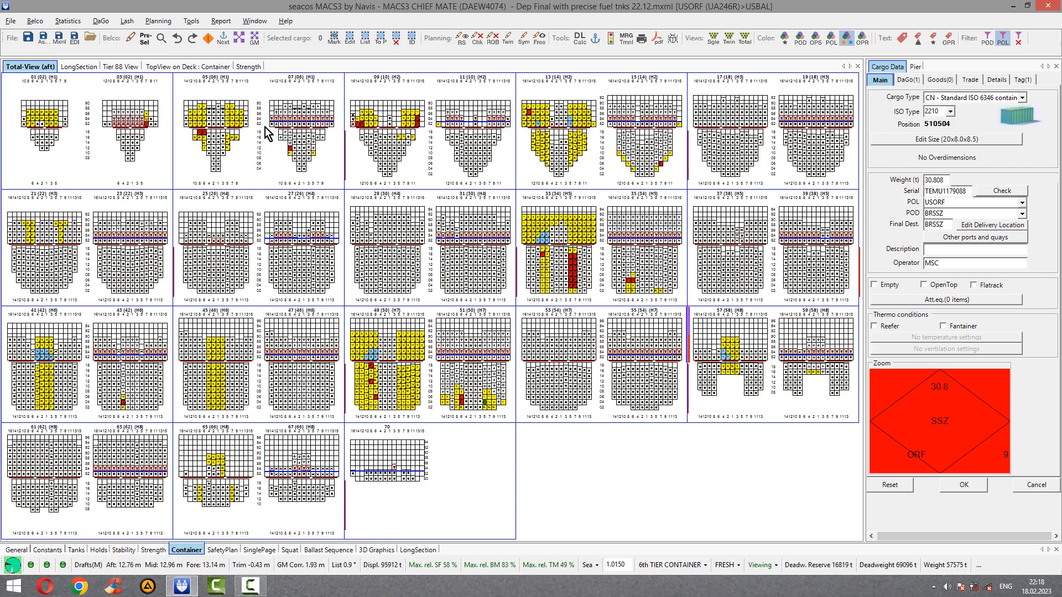
pyautogui.moveTo(509, 433)
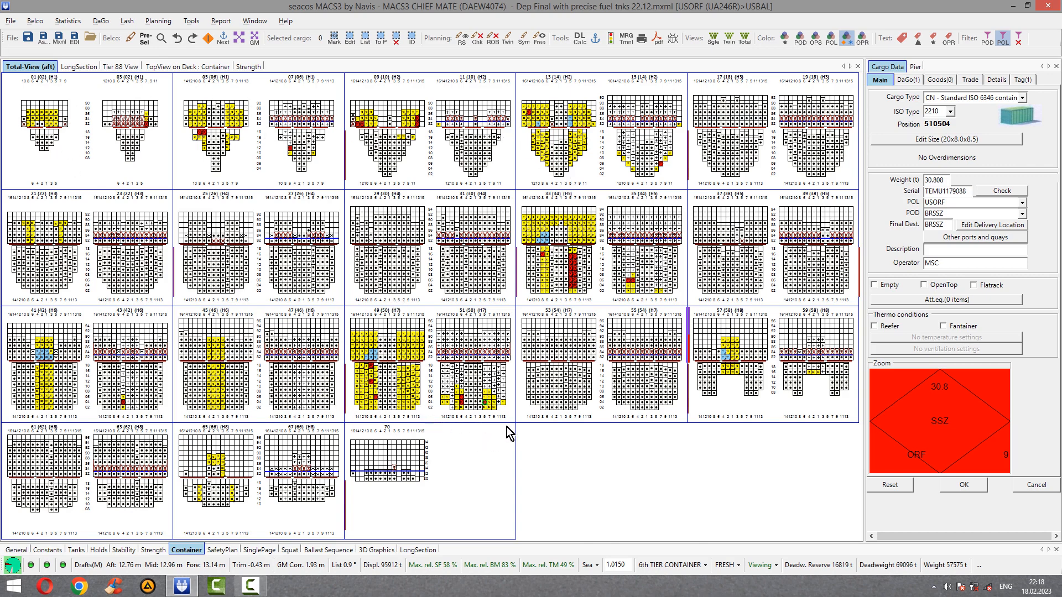
pyautogui.moveTo(512, 499)
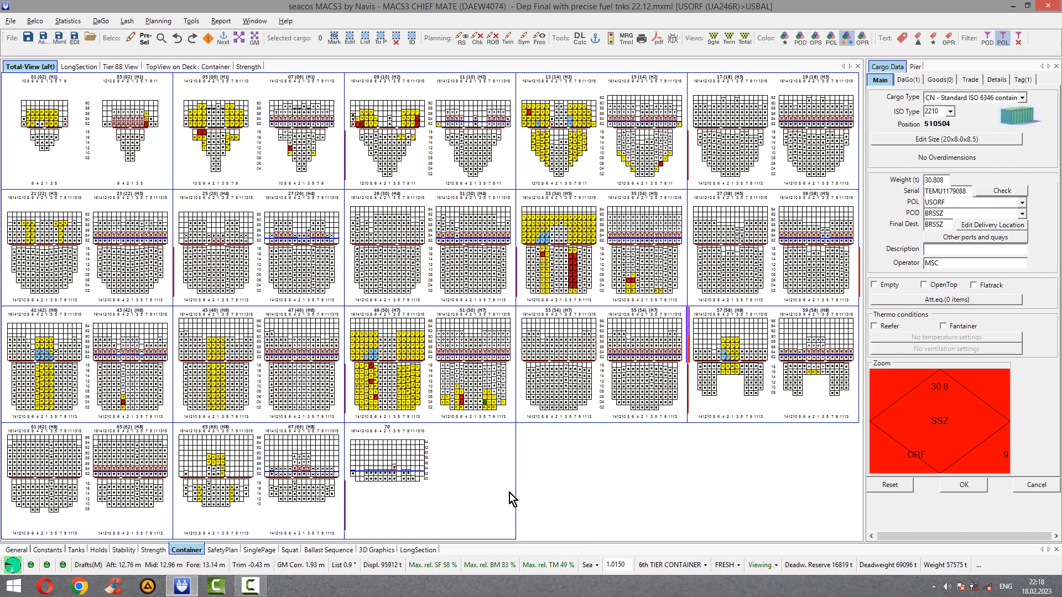
pyautogui.moveTo(198, 574)
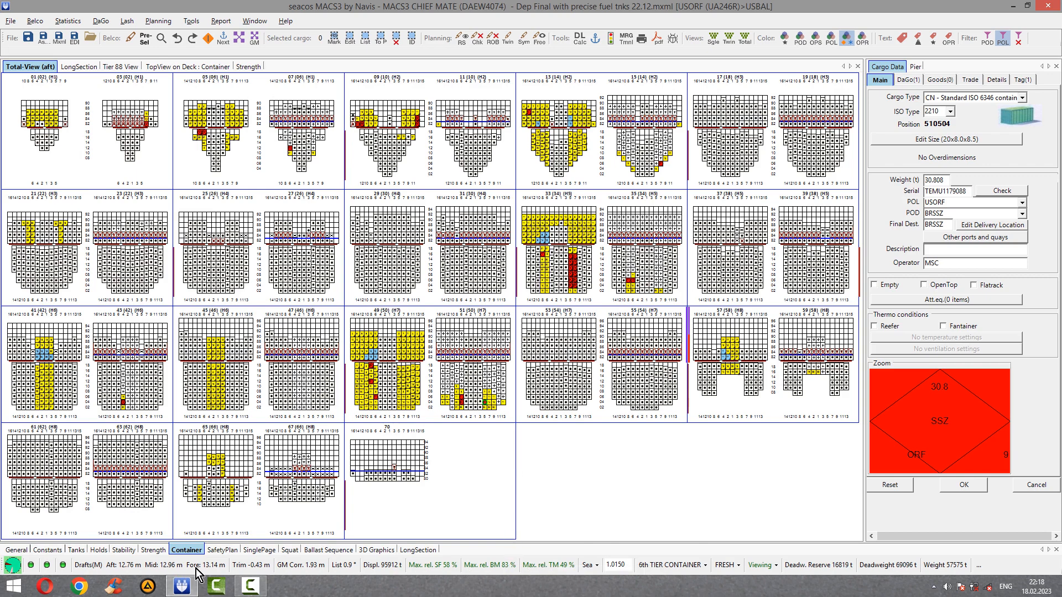
pyautogui.moveTo(252, 570)
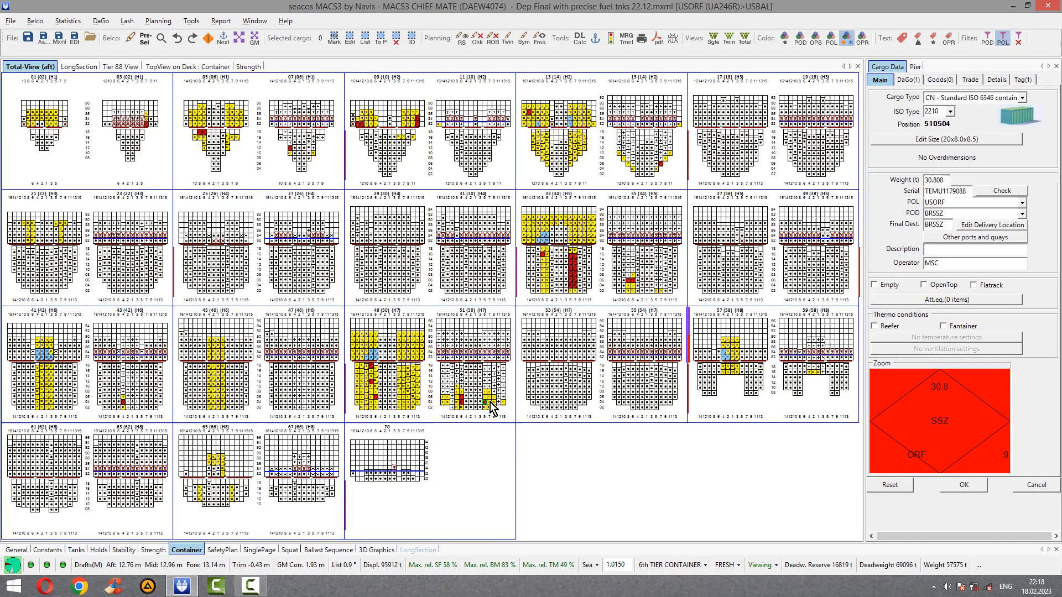
pyautogui.moveTo(567, 445)
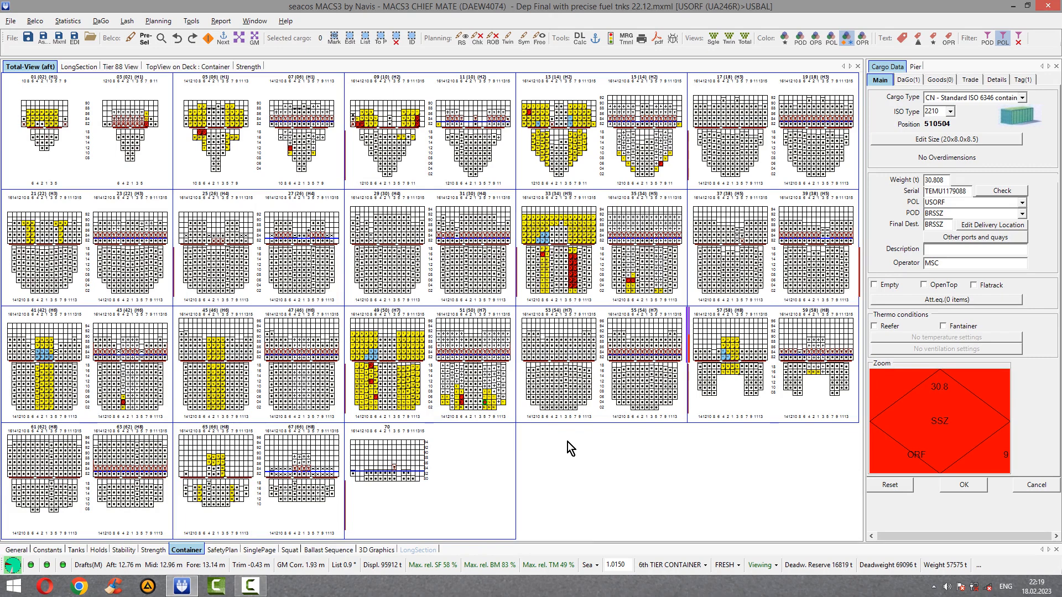
pyautogui.moveTo(493, 575)
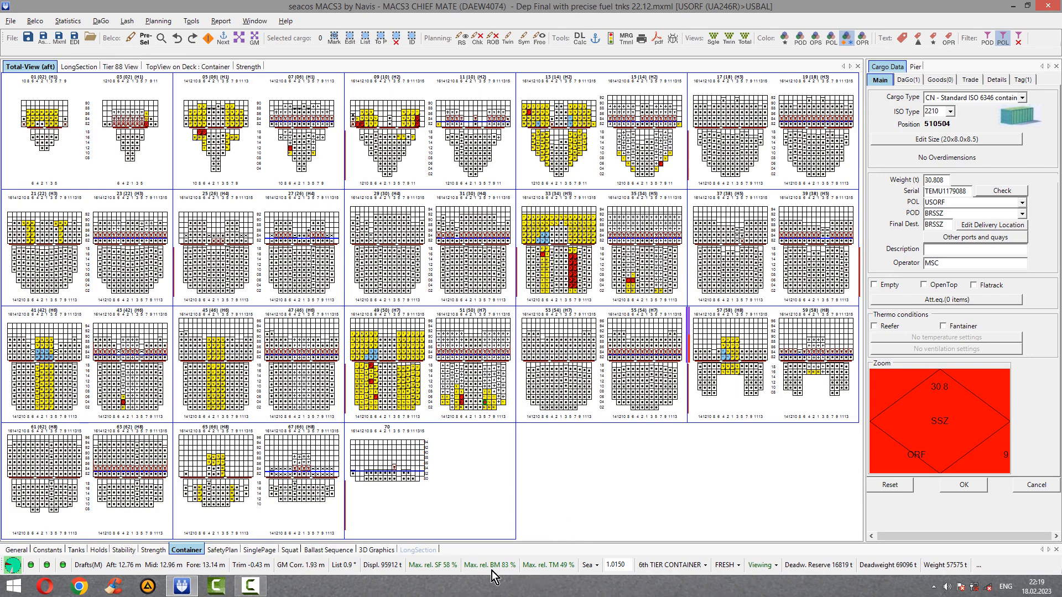
pyautogui.moveTo(446, 574)
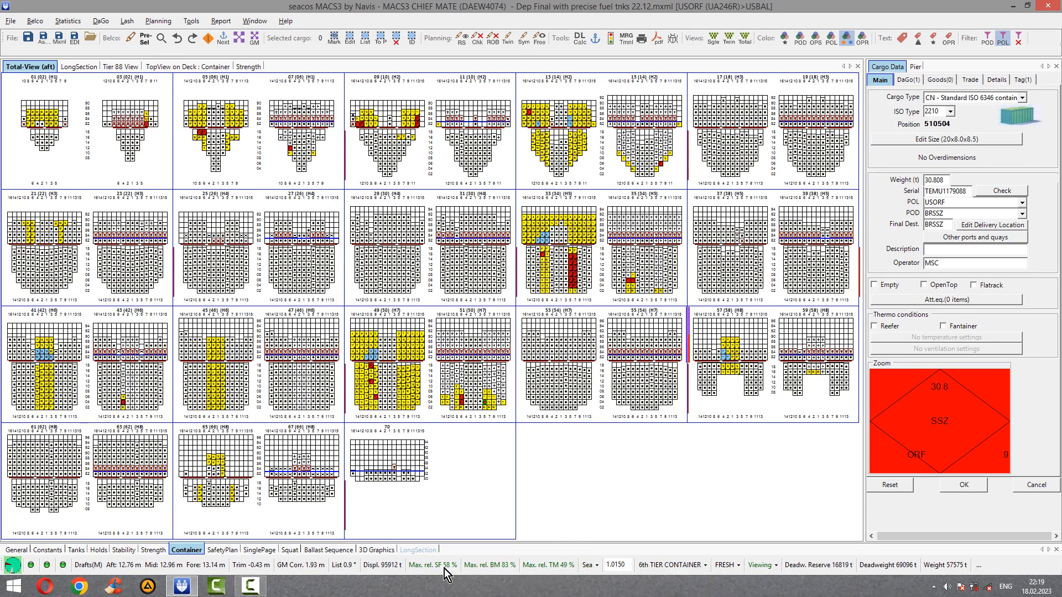
pyautogui.moveTo(432, 566)
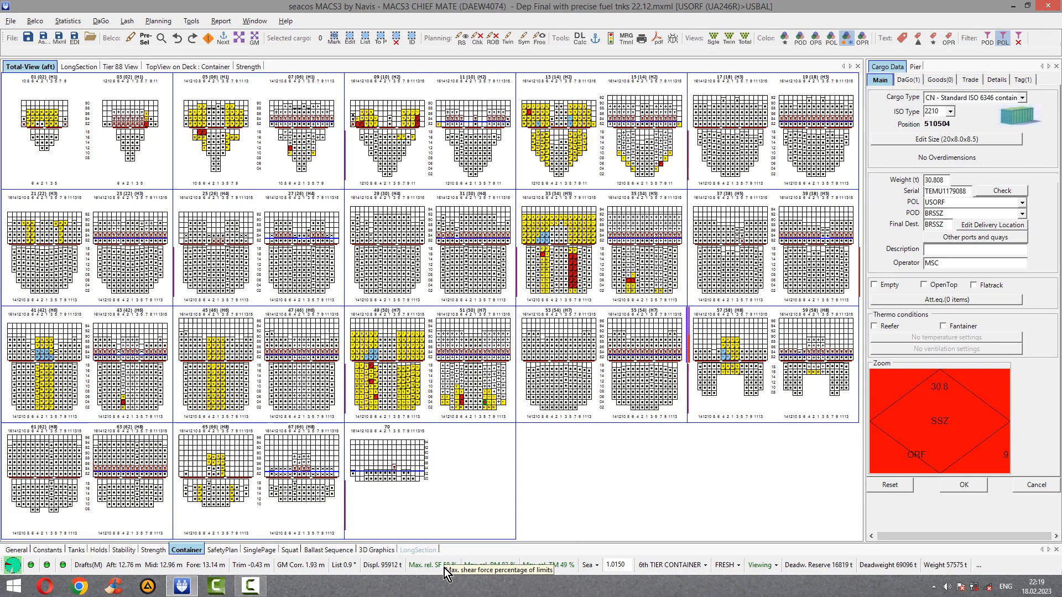
pyautogui.moveTo(621, 466)
pyautogui.write('1.0250')
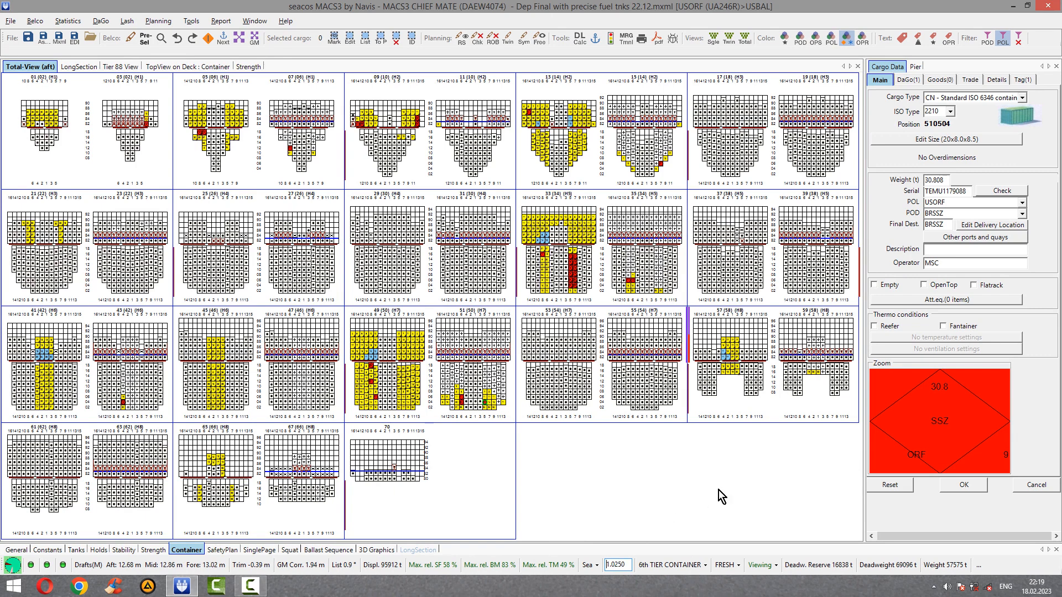
pyautogui.moveTo(383, 500)
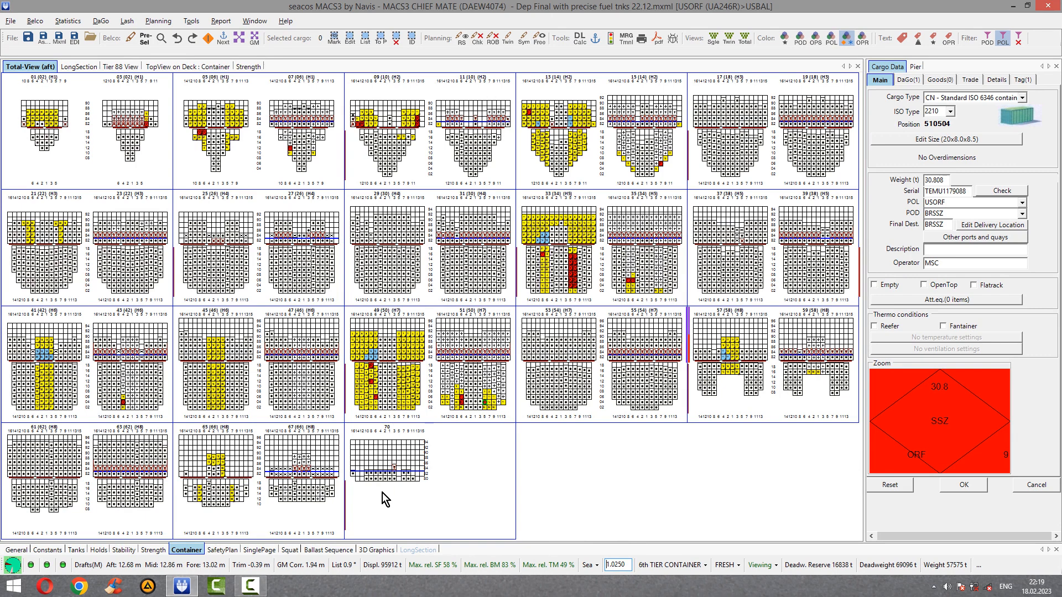
pyautogui.moveTo(581, 450)
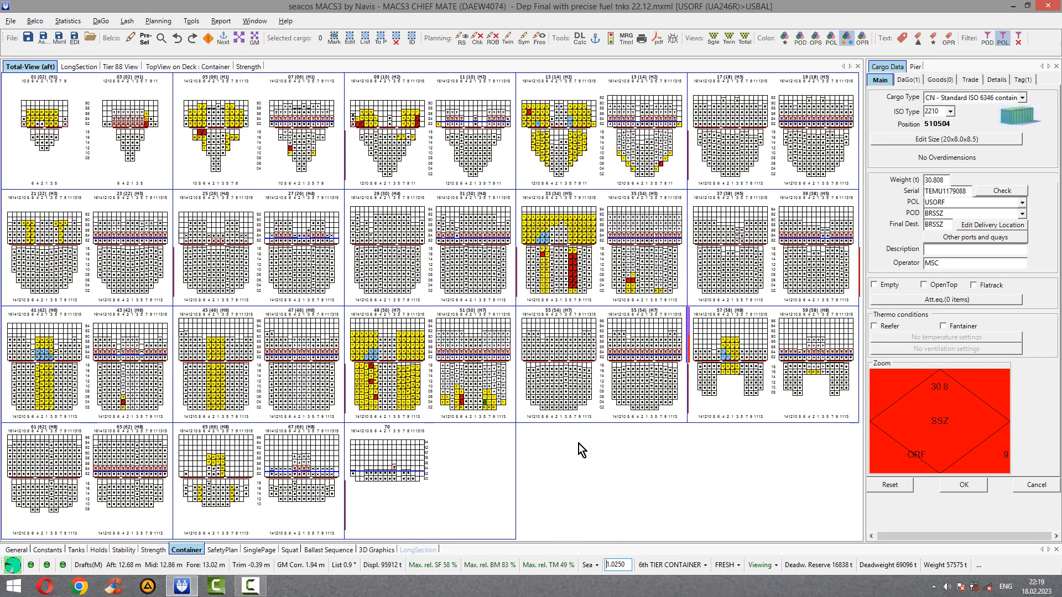
pyautogui.moveTo(511, 455)
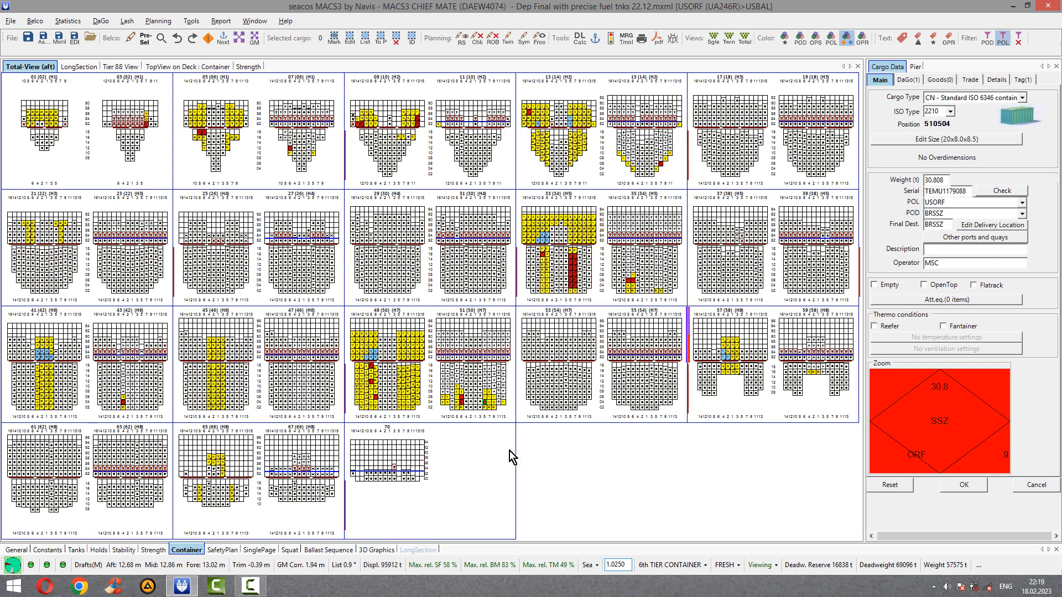
pyautogui.moveTo(465, 481)
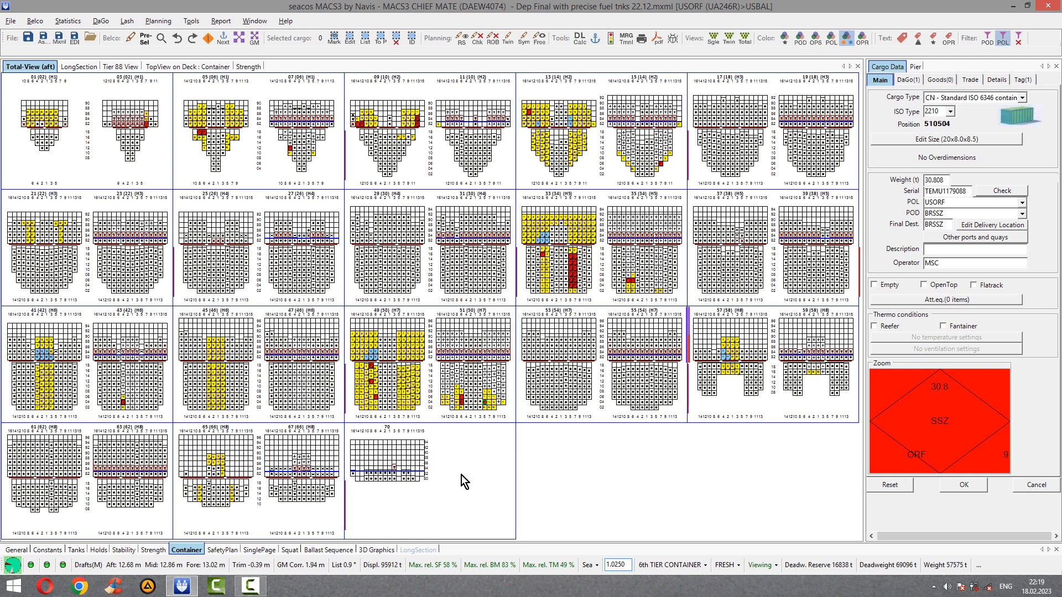
pyautogui.moveTo(268, 529)
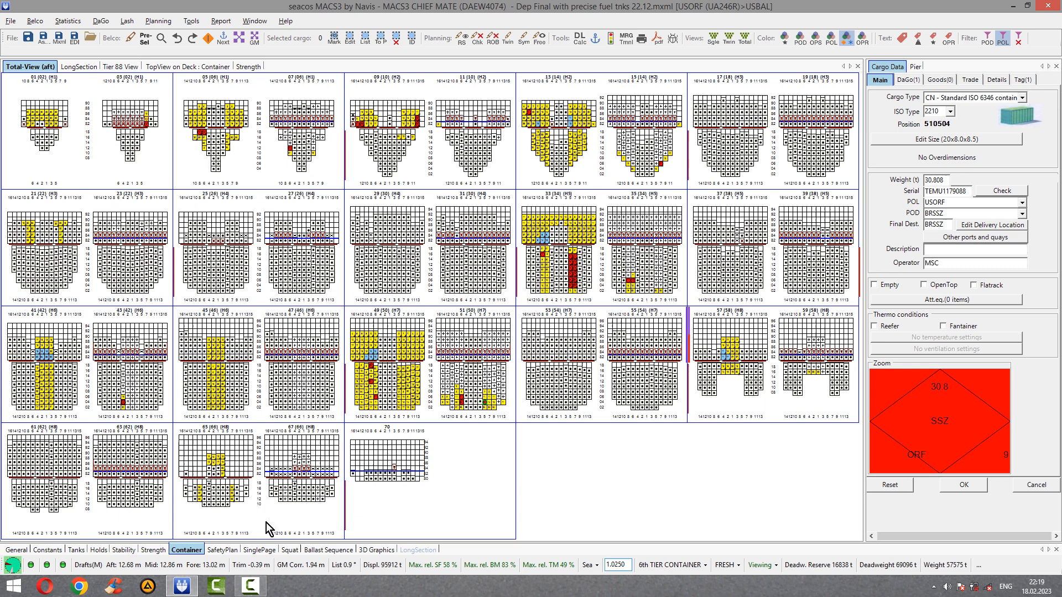
# Show the Tanks view and select starboard wing ballast tank 5WWS (305.6 m³, 313.2 t)
pyautogui.click(76, 550)
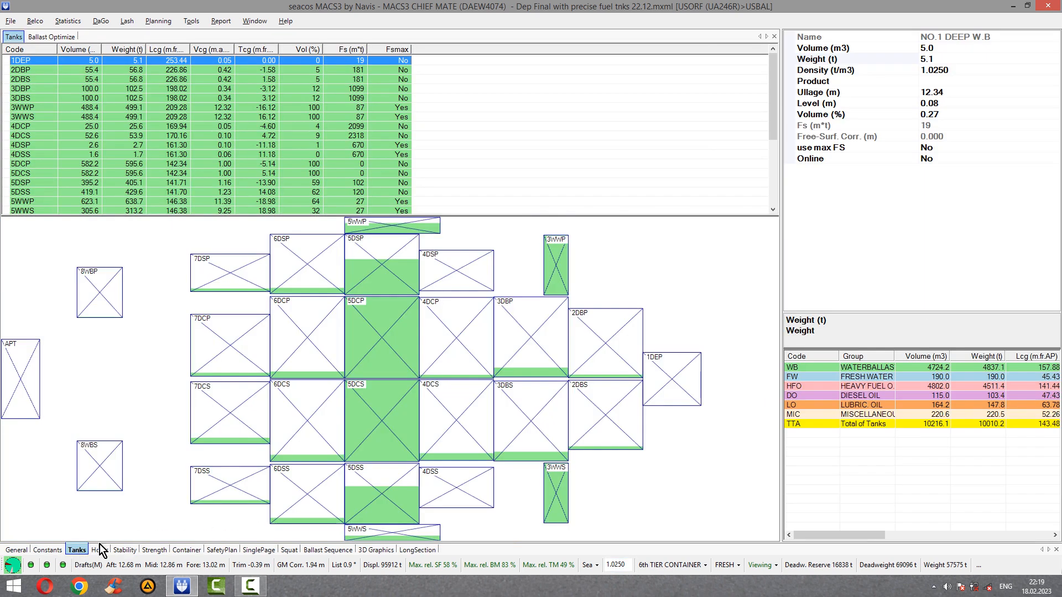
pyautogui.moveTo(470, 210)
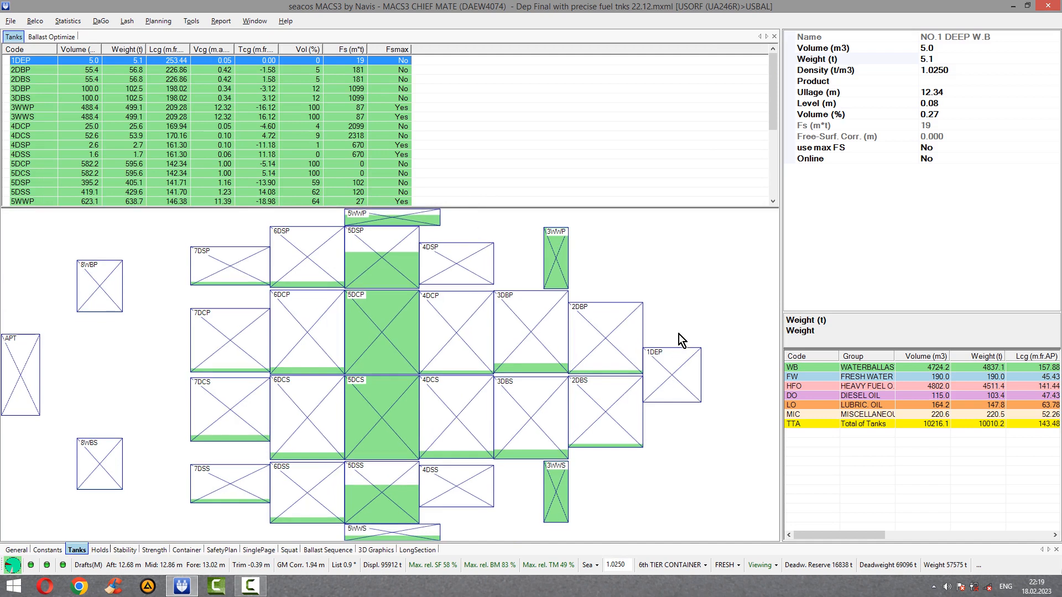
pyautogui.moveTo(328, 465)
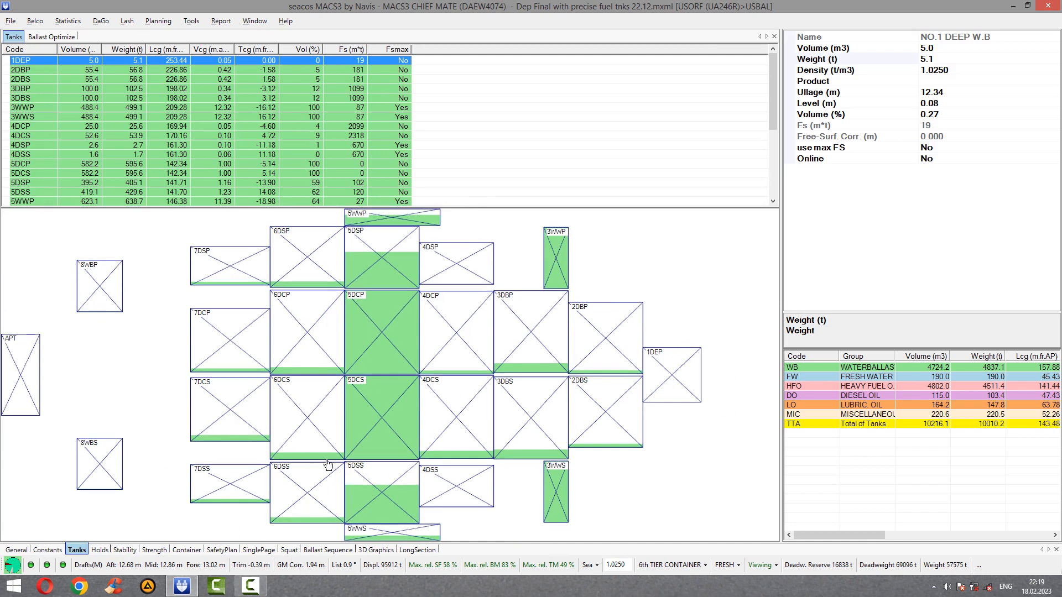
pyautogui.moveTo(342, 566)
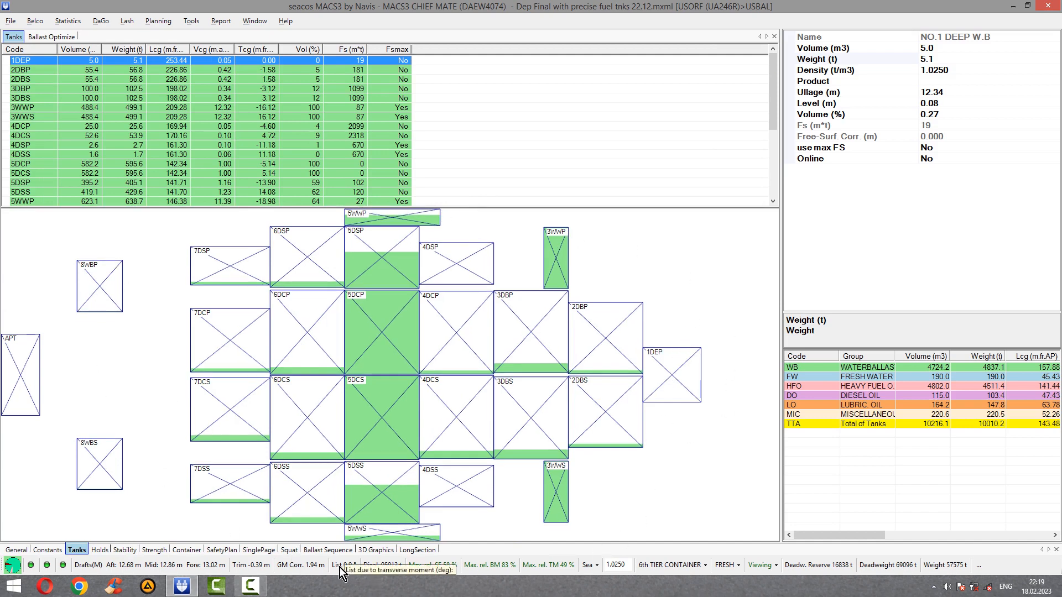
pyautogui.click(389, 530)
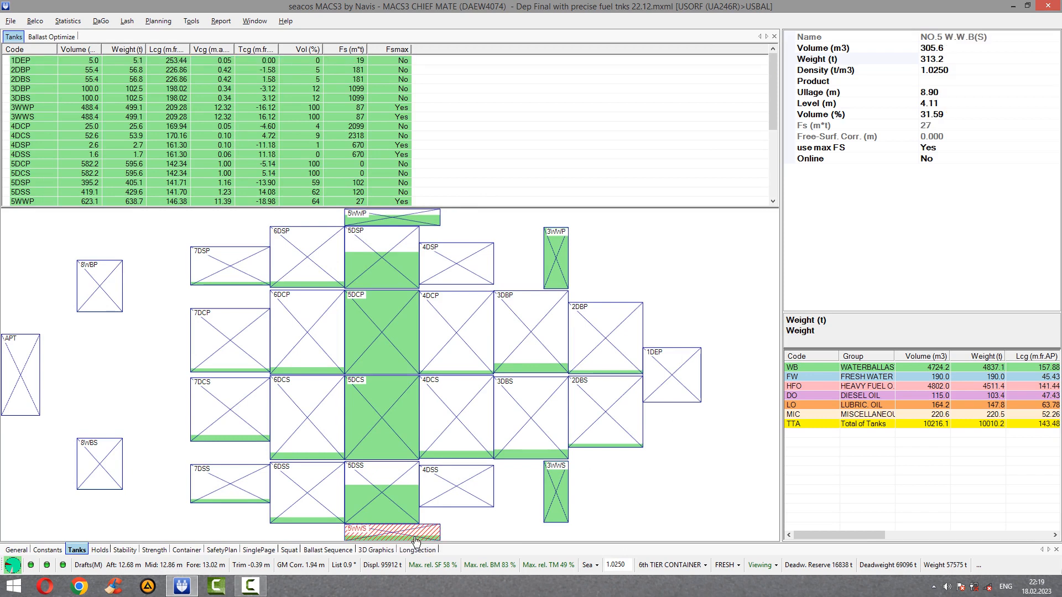
pyautogui.moveTo(406, 220)
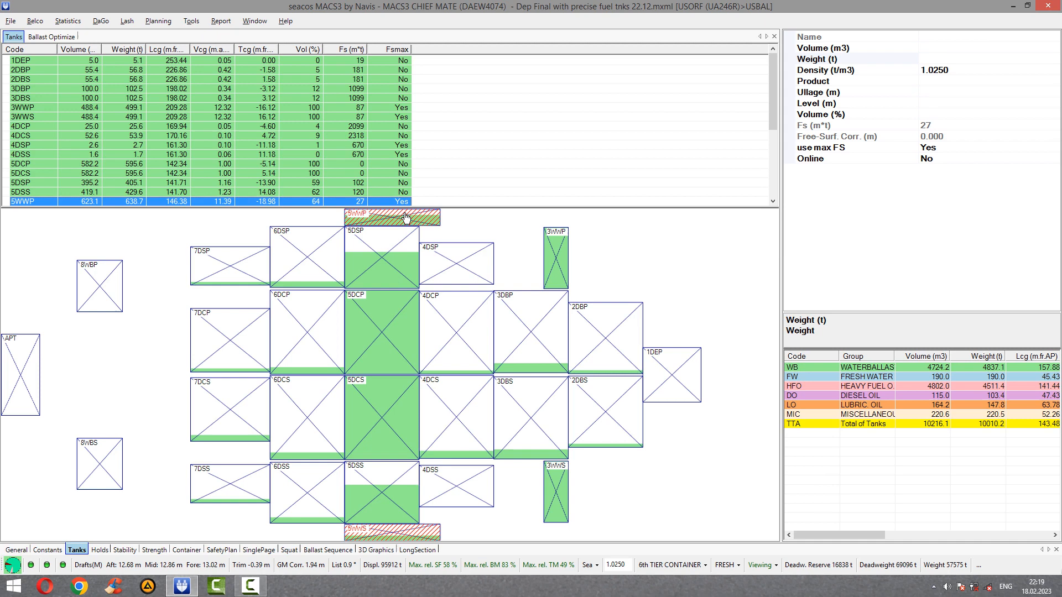
# Adjust heel via tank 5WWP, shifting ballast to 5WWP (714.1 t) for a 0.0° list
pyautogui.rightClick(402, 215)
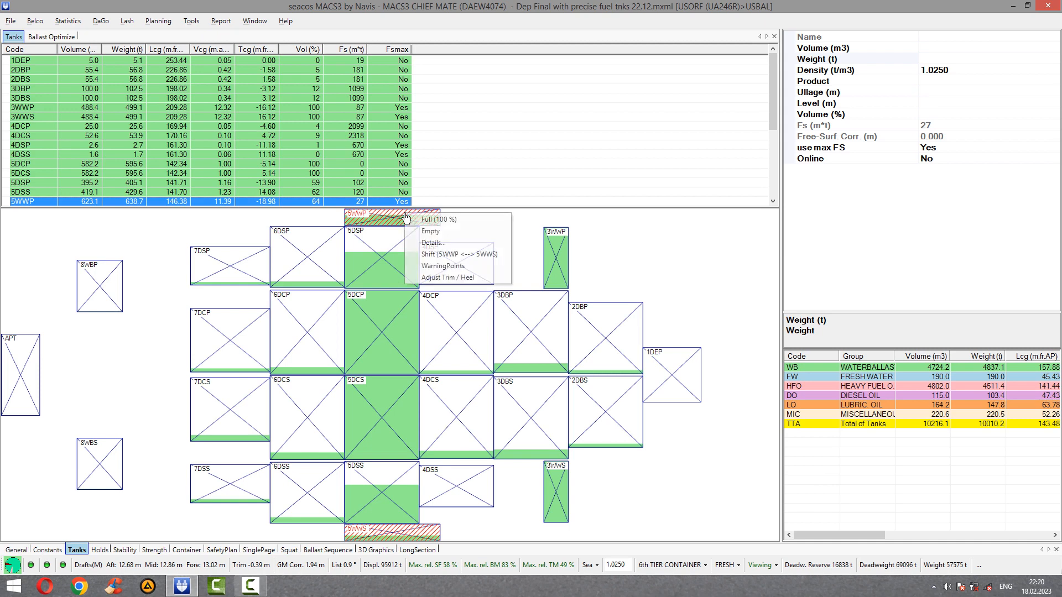
pyautogui.moveTo(445, 276)
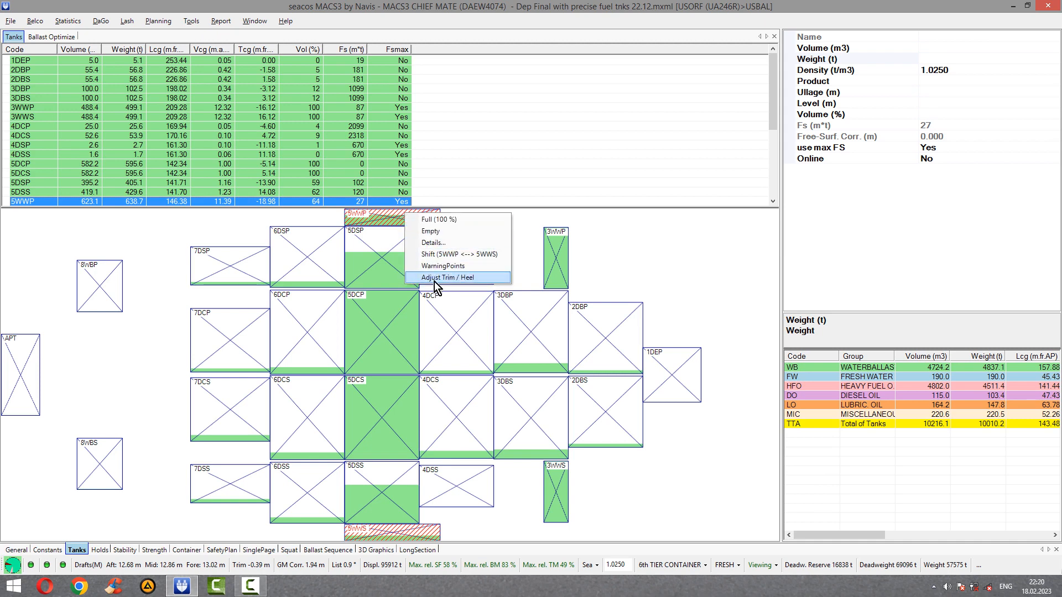
pyautogui.click(447, 278)
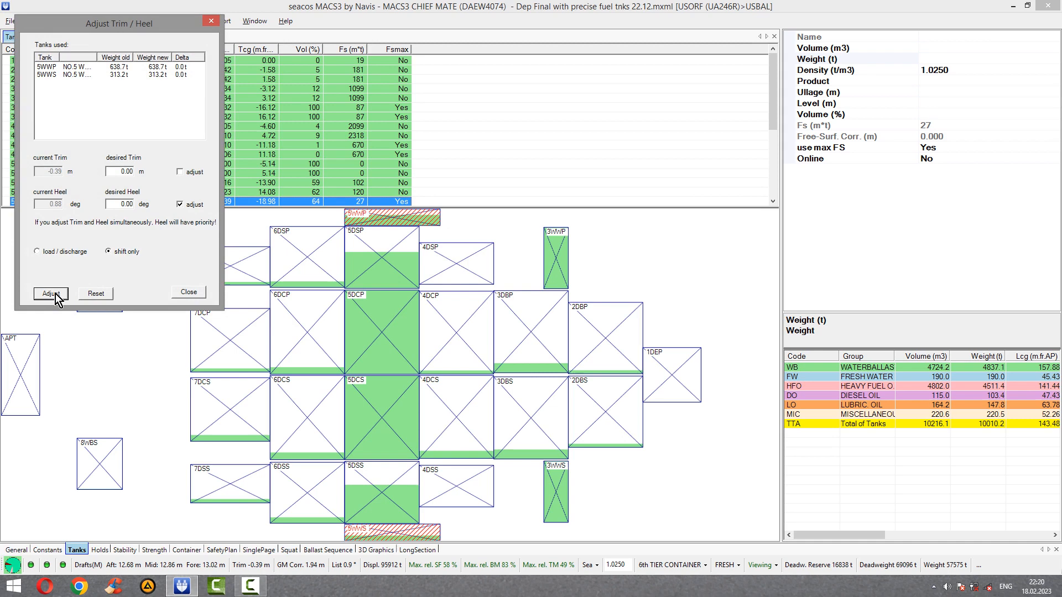
pyautogui.click(50, 293)
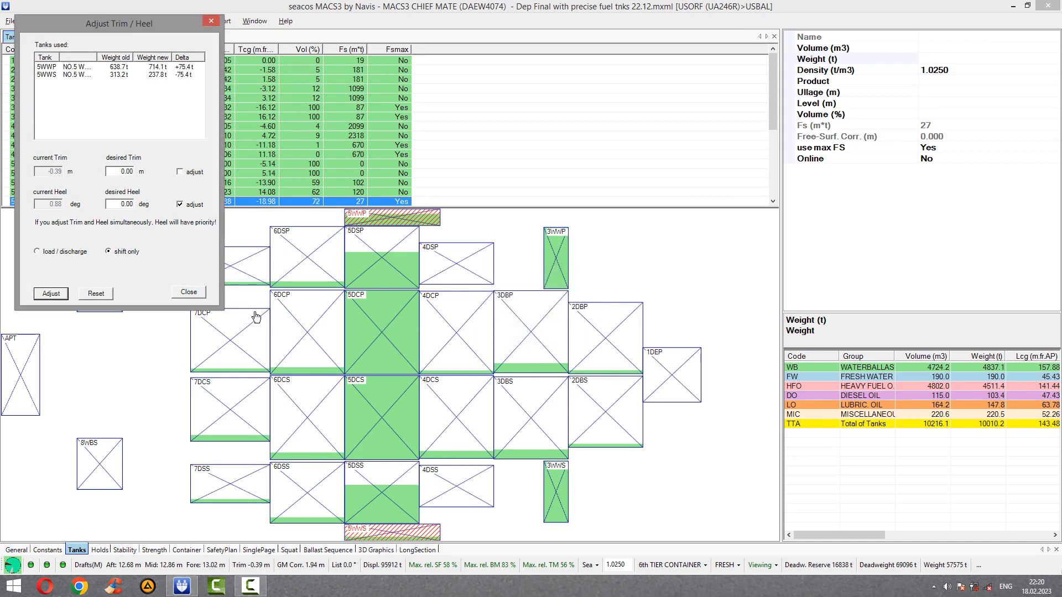
pyautogui.click(188, 292)
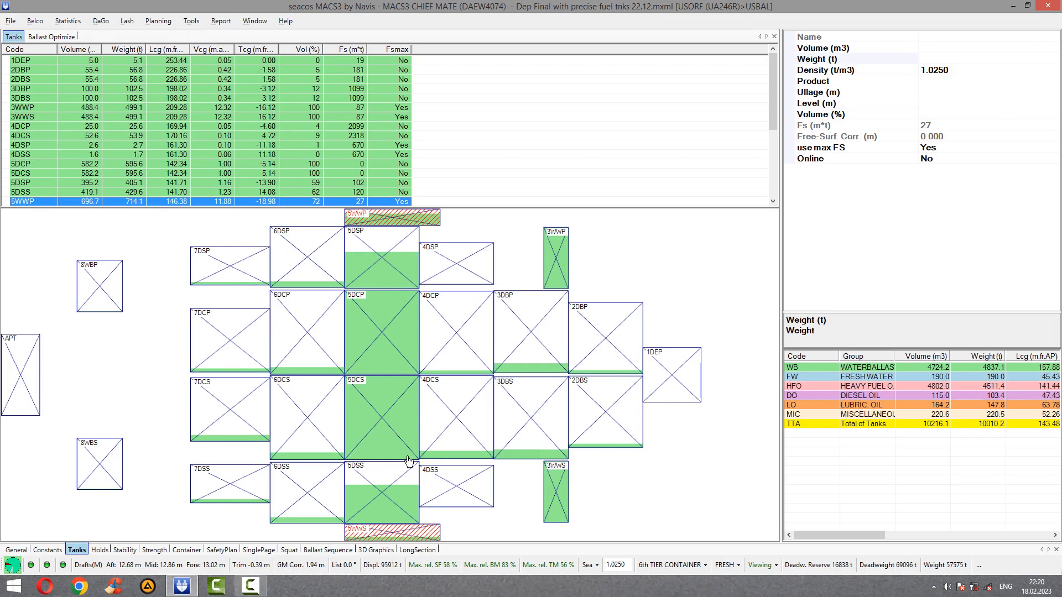
pyautogui.moveTo(351, 575)
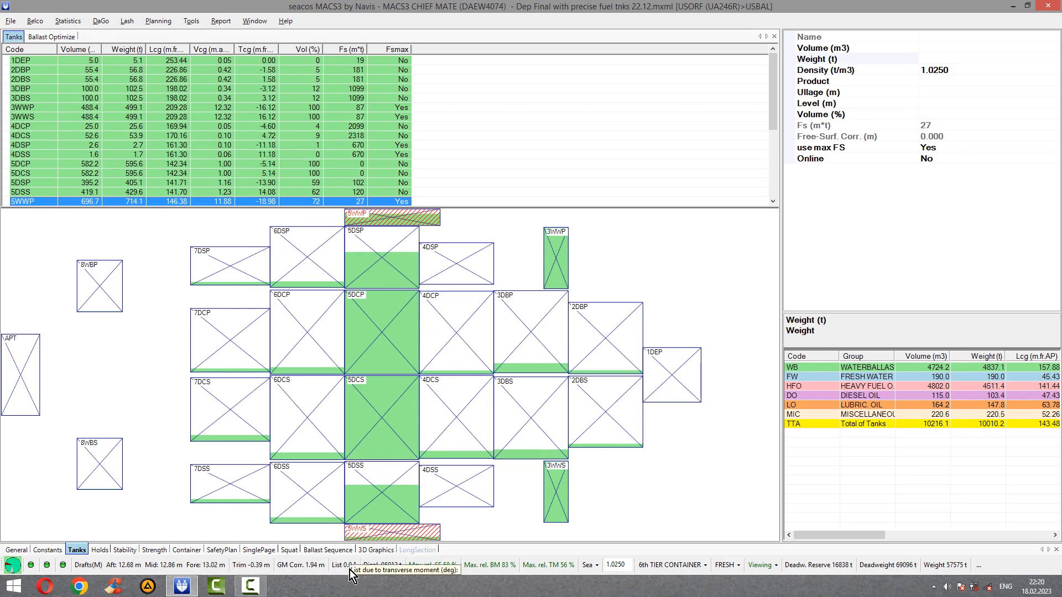
pyautogui.moveTo(703, 464)
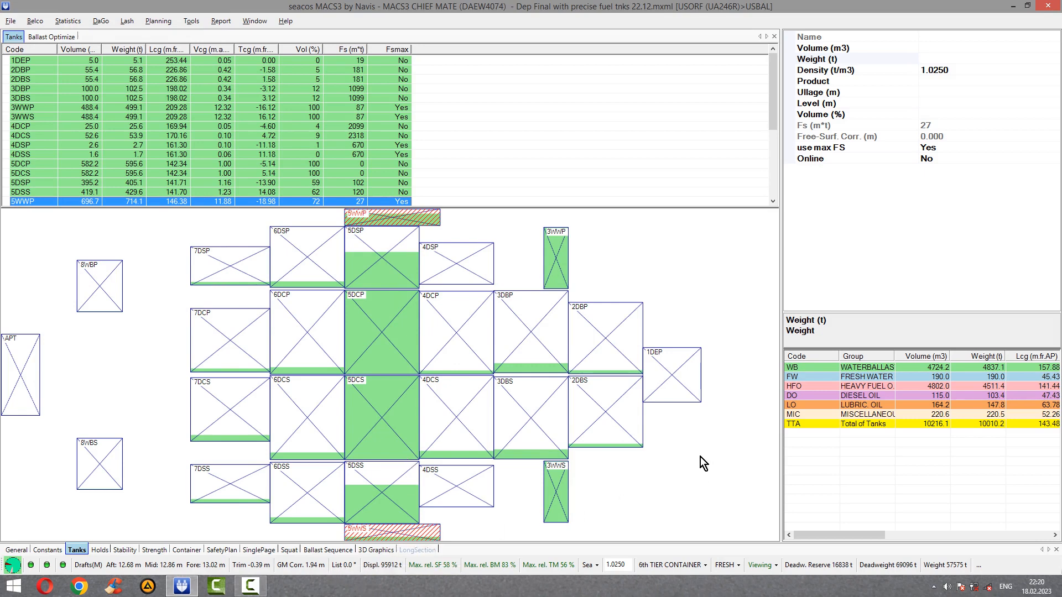
pyautogui.moveTo(682, 456)
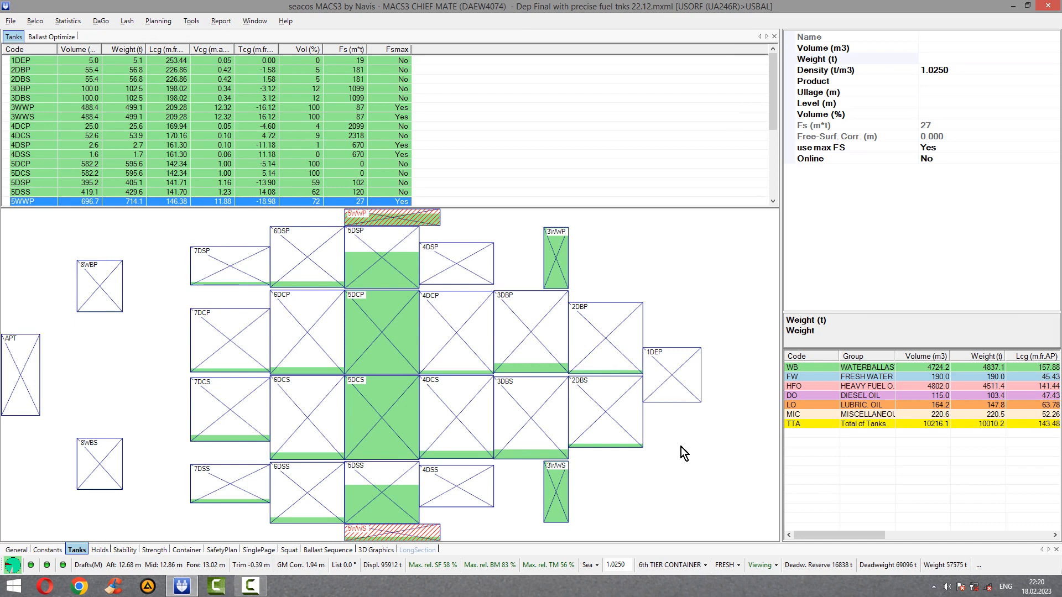
pyautogui.moveTo(621, 267)
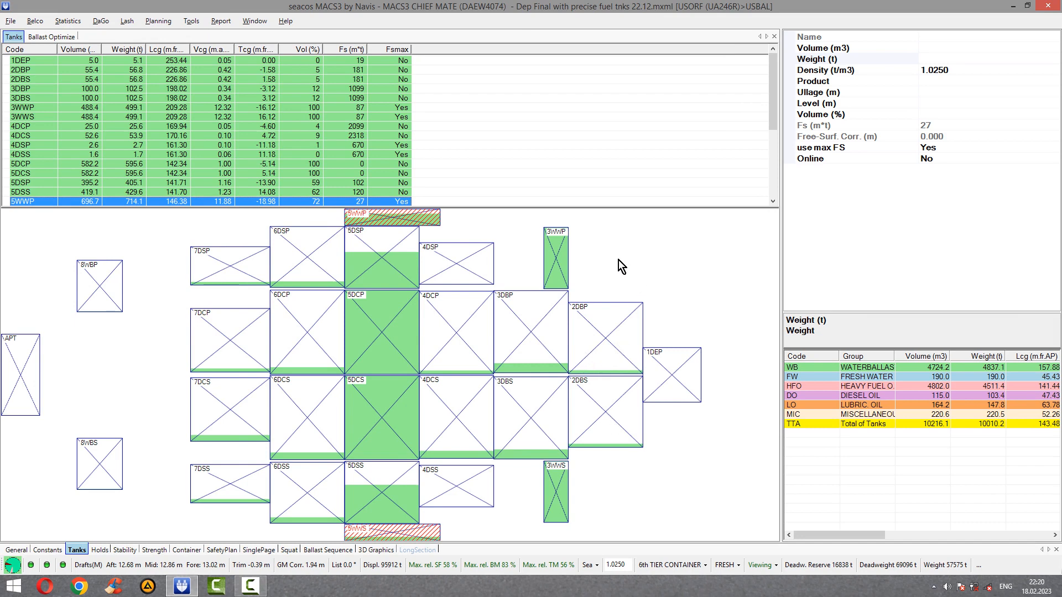
pyautogui.moveTo(722, 11)
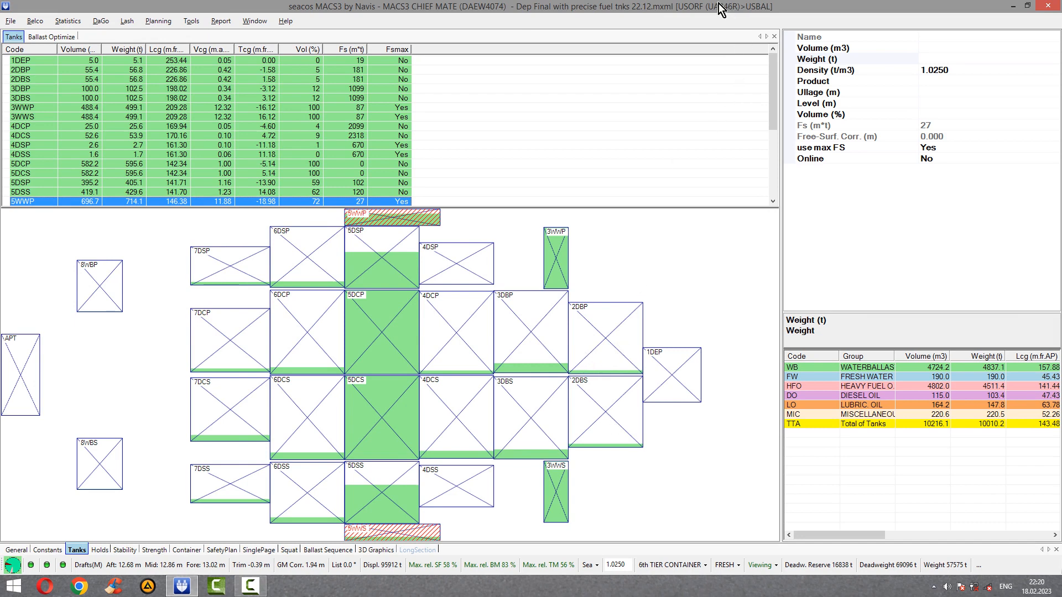
pyautogui.moveTo(703, 161)
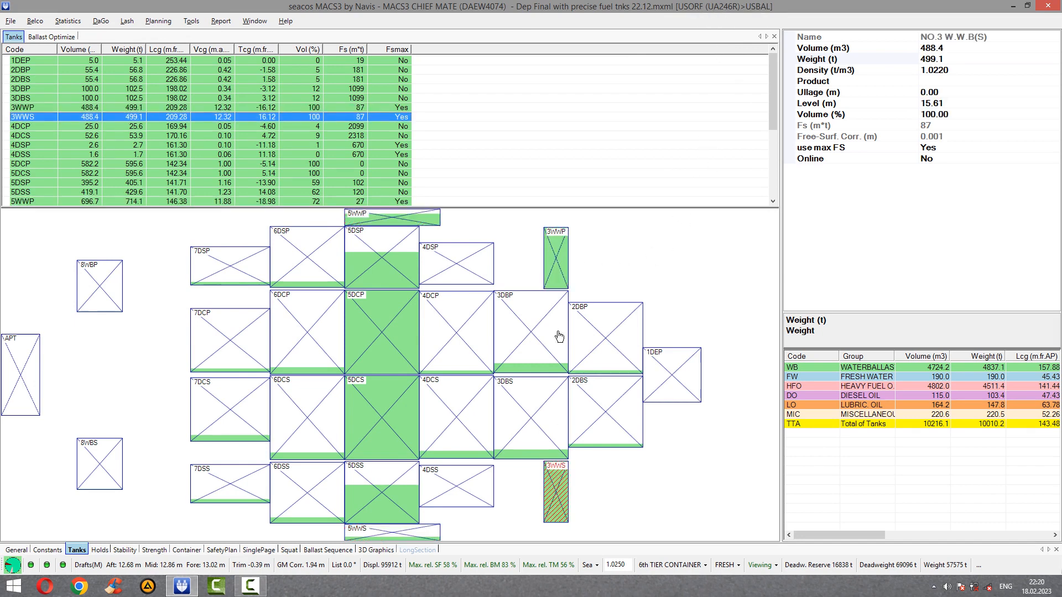
pyautogui.moveTo(560, 320)
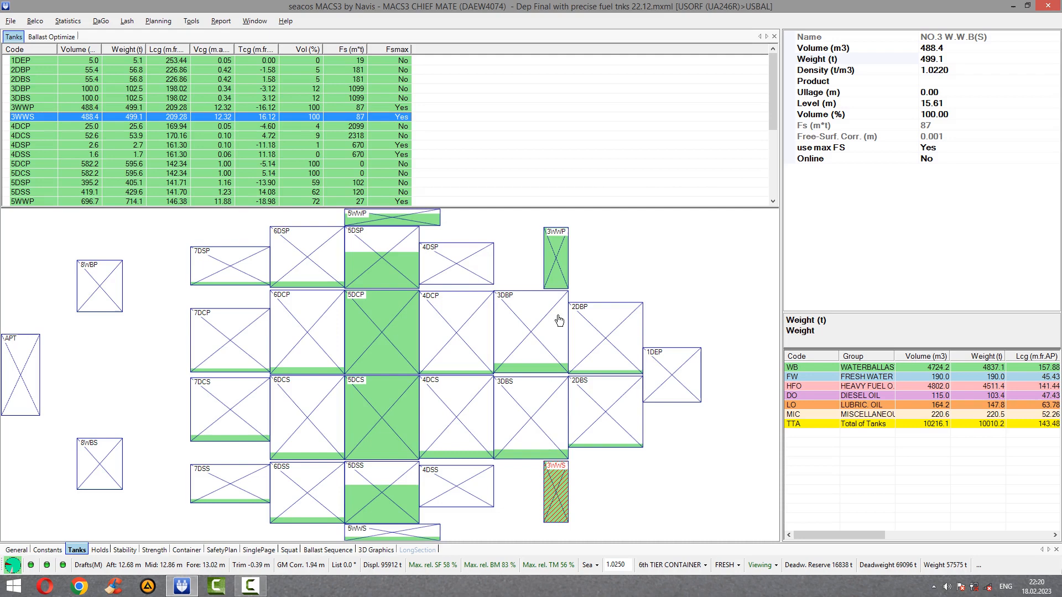
pyautogui.moveTo(594, 463)
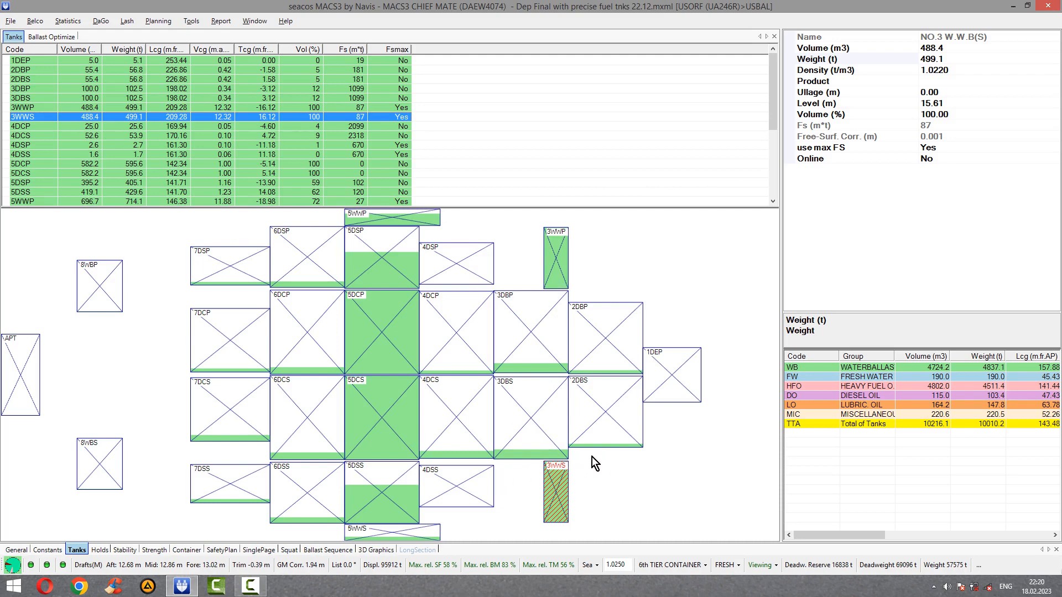
pyautogui.moveTo(509, 437)
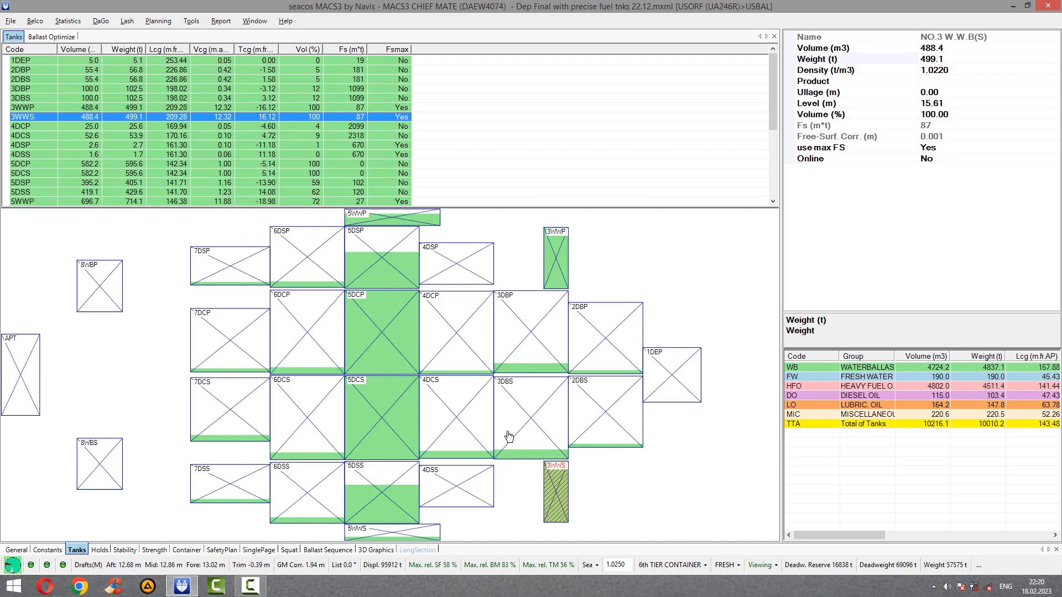
pyautogui.moveTo(637, 392)
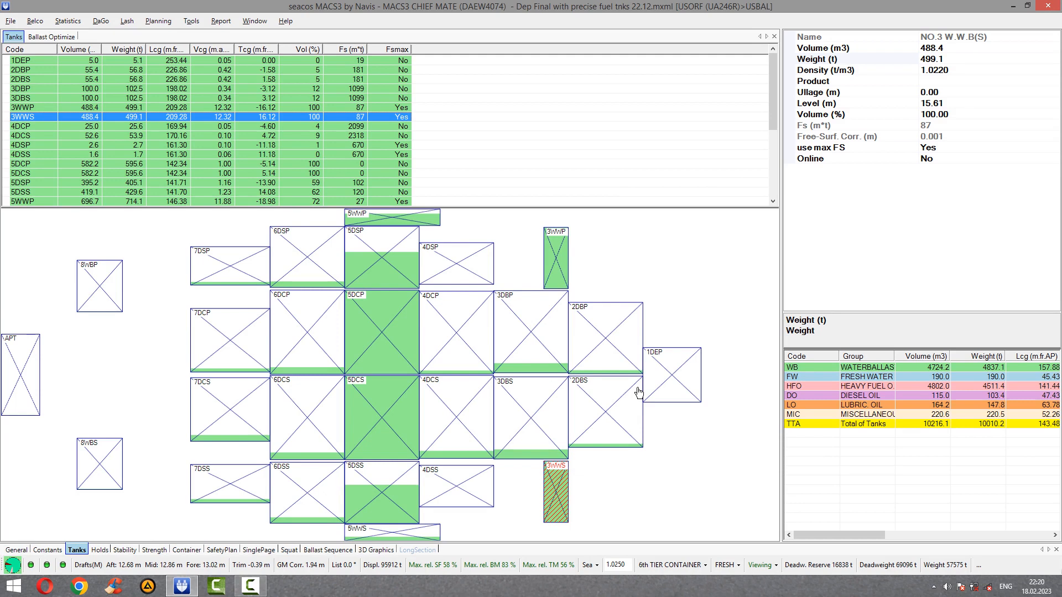
pyautogui.moveTo(245, 400)
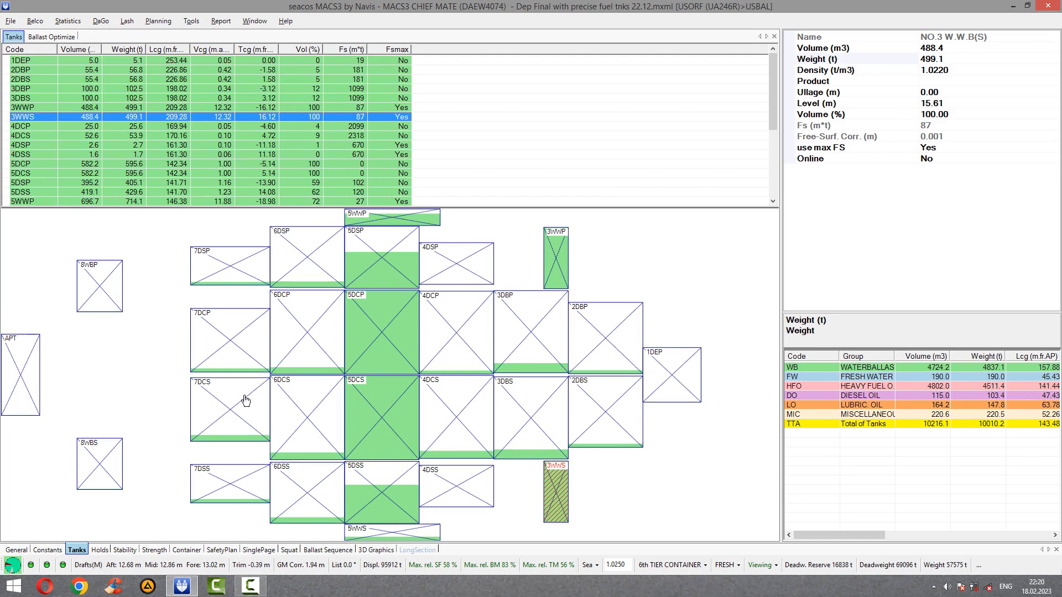
pyautogui.moveTo(557, 259)
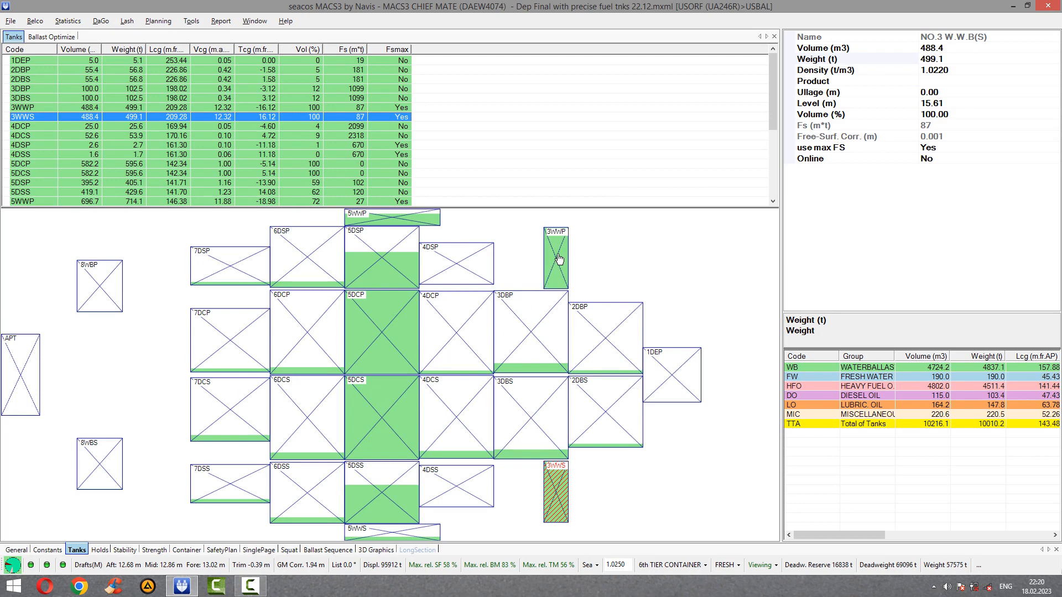
# Reduce wing ballast tanks 3WWP and 3WWS to 200 t each
pyautogui.click(554, 261)
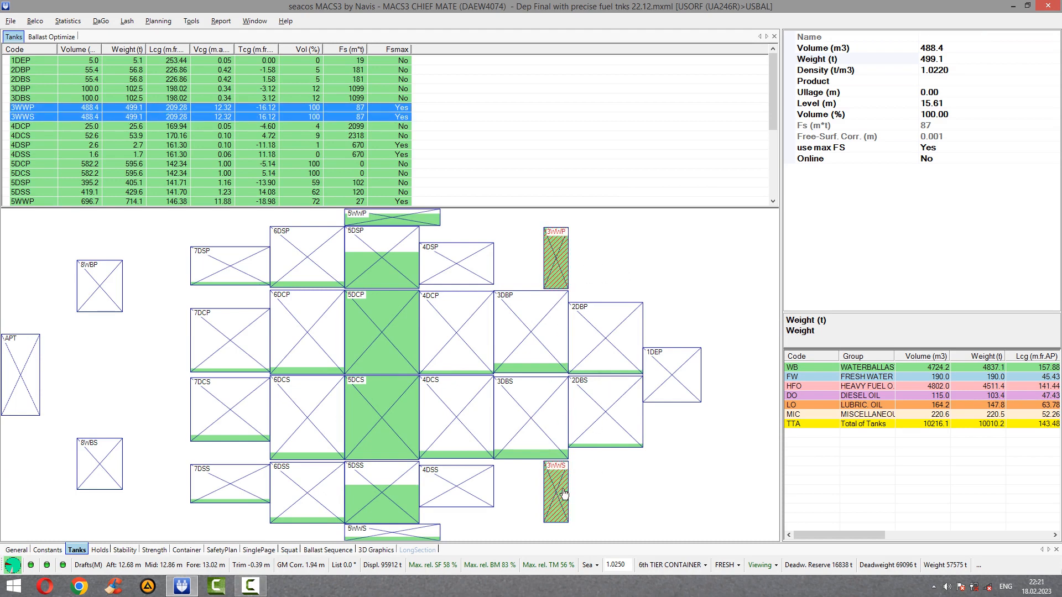
pyautogui.click(948, 59)
pyautogui.write('200')
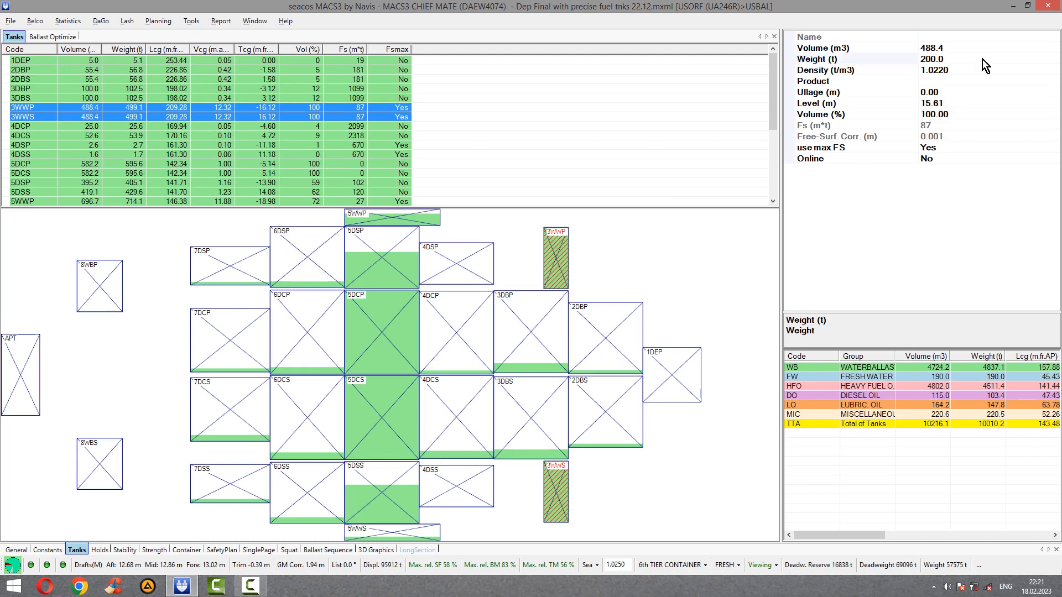
pyautogui.click(229, 338)
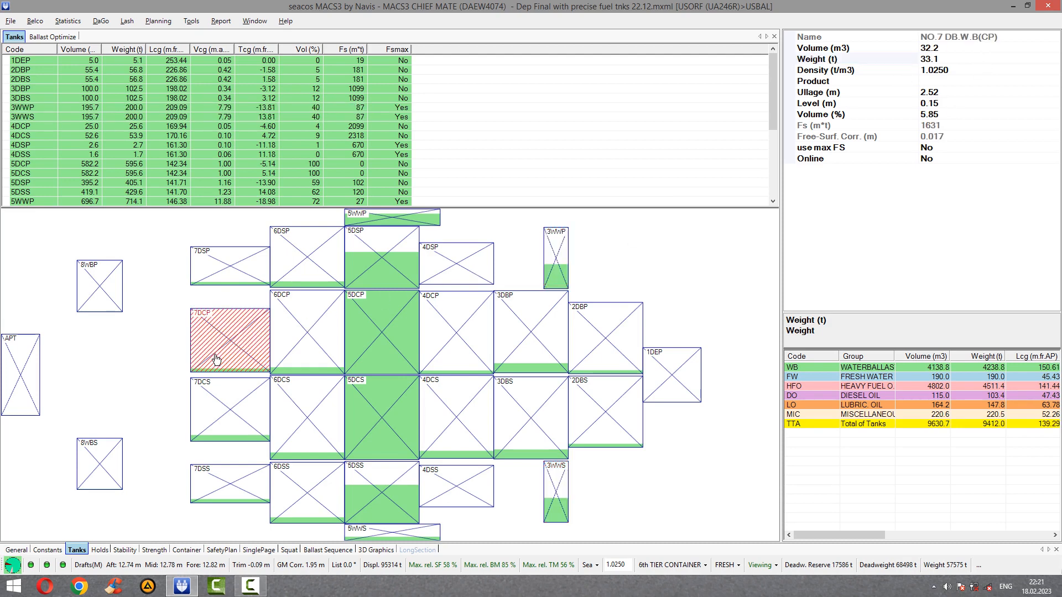
pyautogui.moveTo(207, 325)
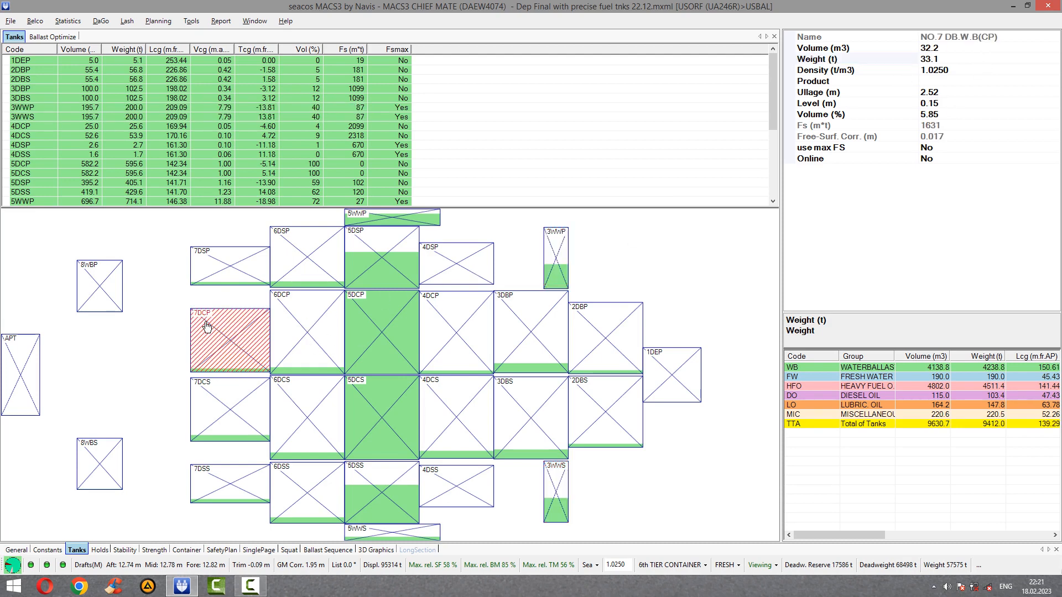
pyautogui.moveTo(242, 391)
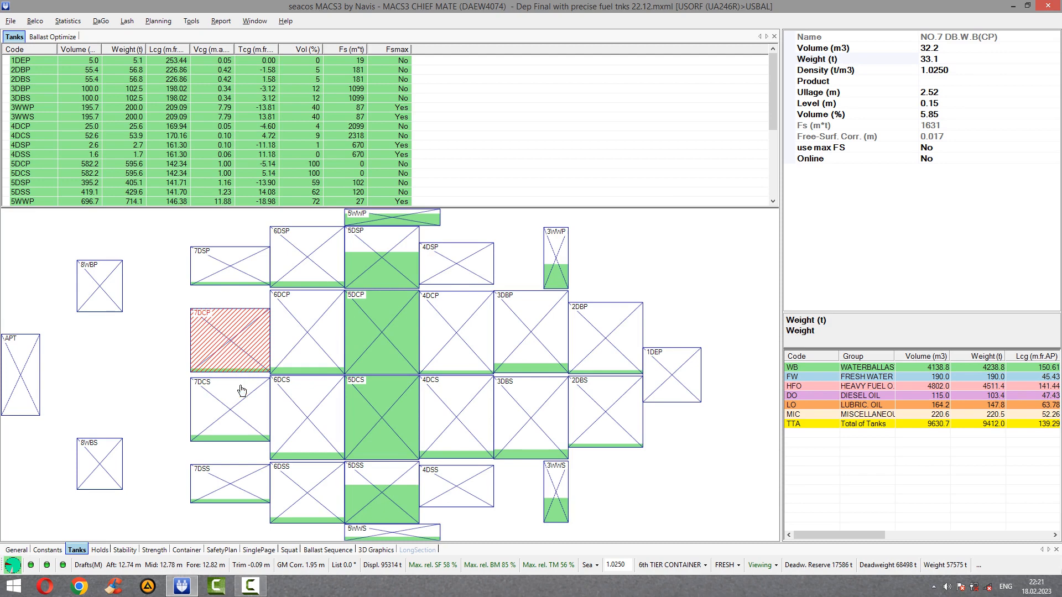
pyautogui.moveTo(238, 331)
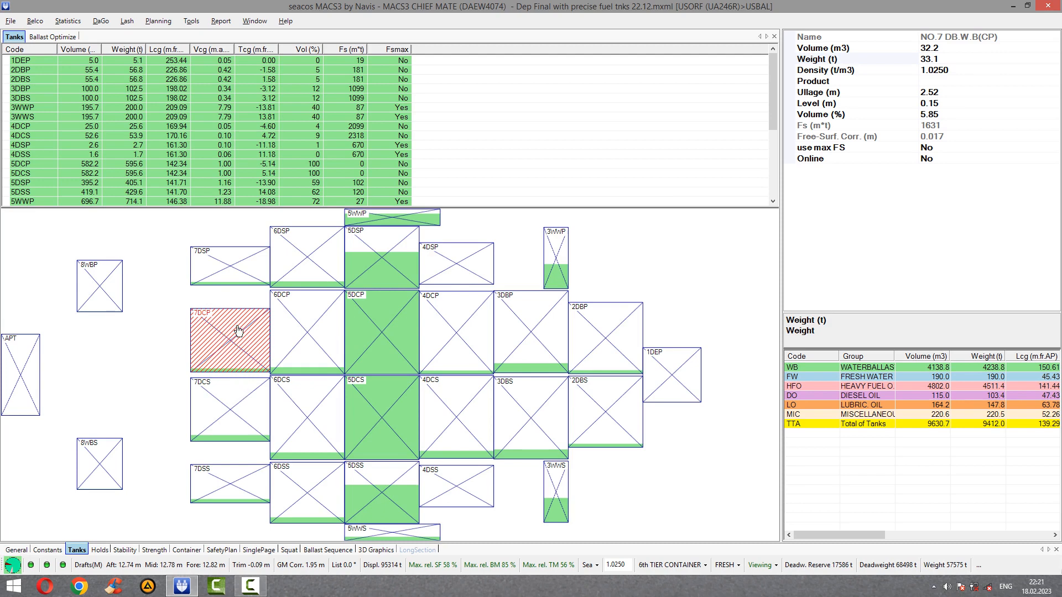
pyautogui.moveTo(834, 173)
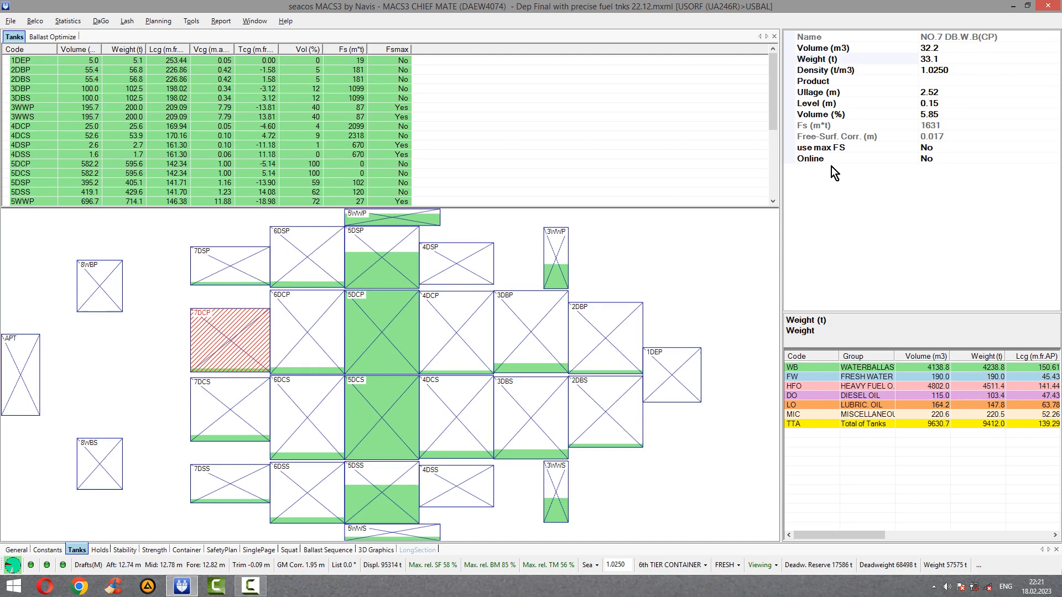
pyautogui.moveTo(545, 308)
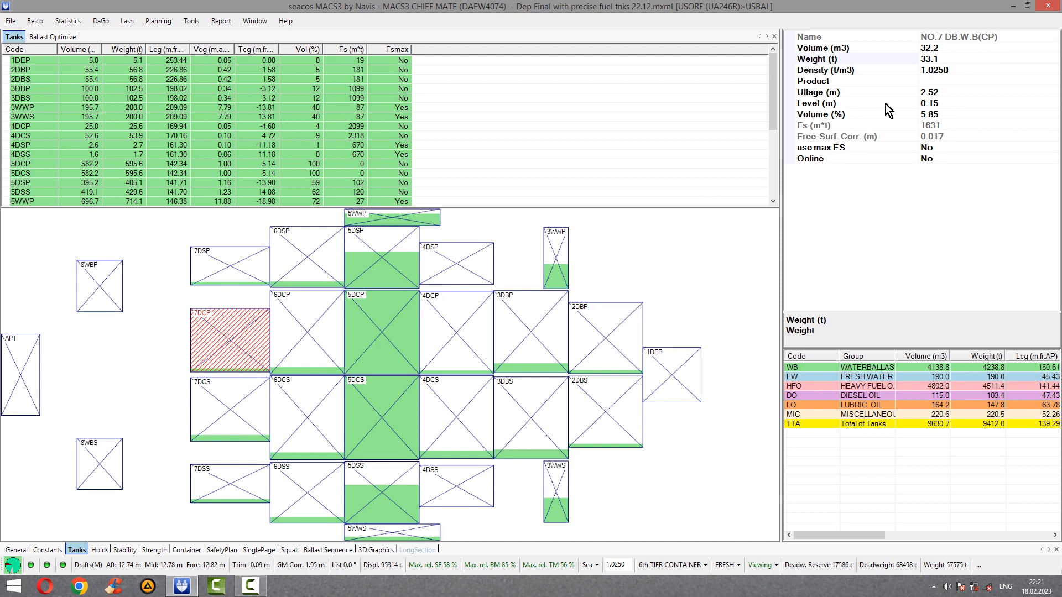
# Ballast double-bottom tanks 7DCP to 330 m³ and 7DCS to 350 t, bringing trim near zero
pyautogui.click(853, 47)
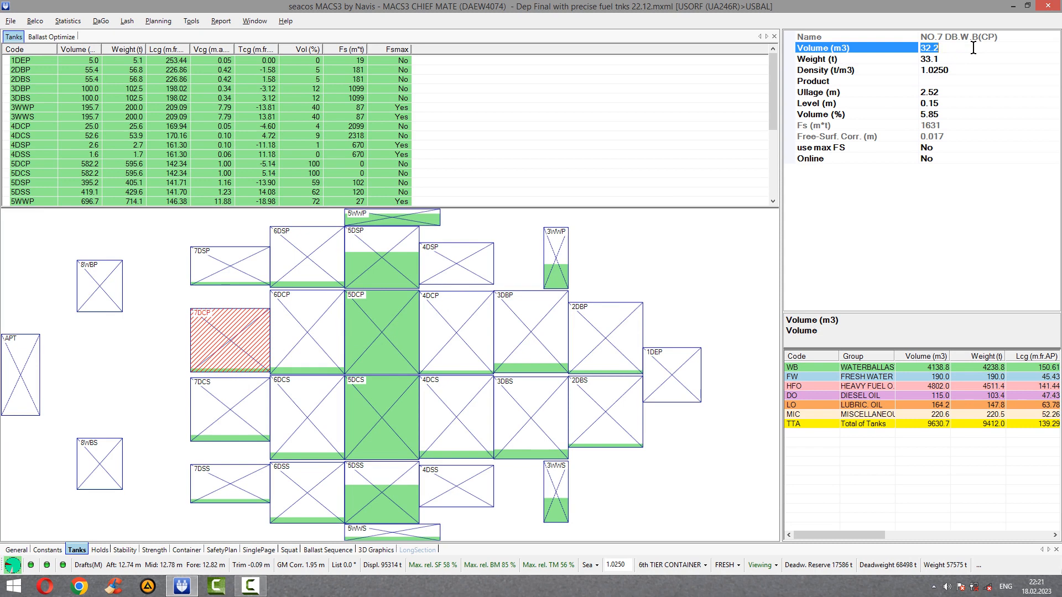
pyautogui.write('330')
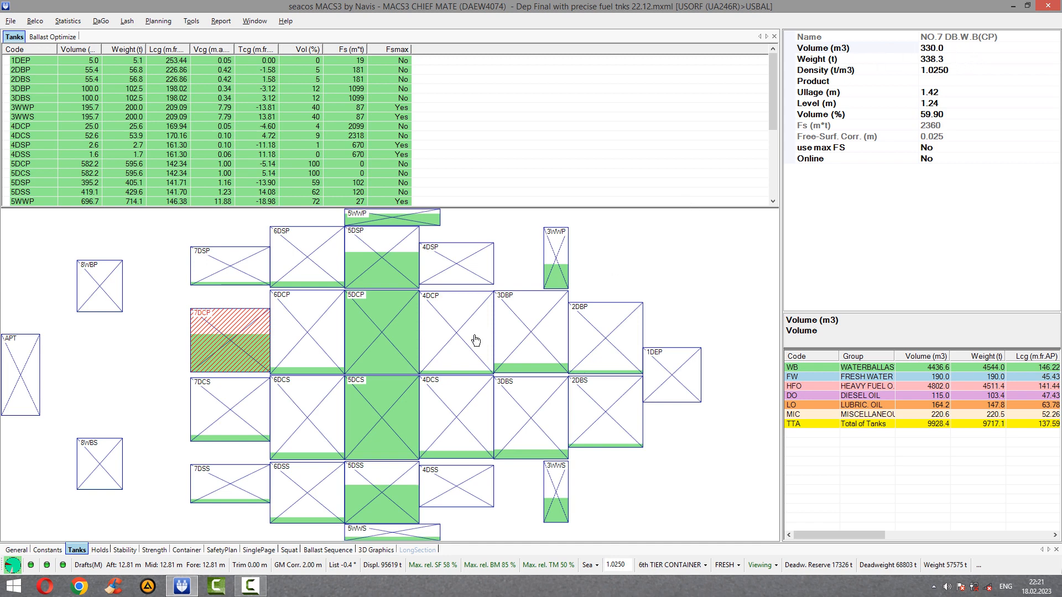
pyautogui.click(230, 413)
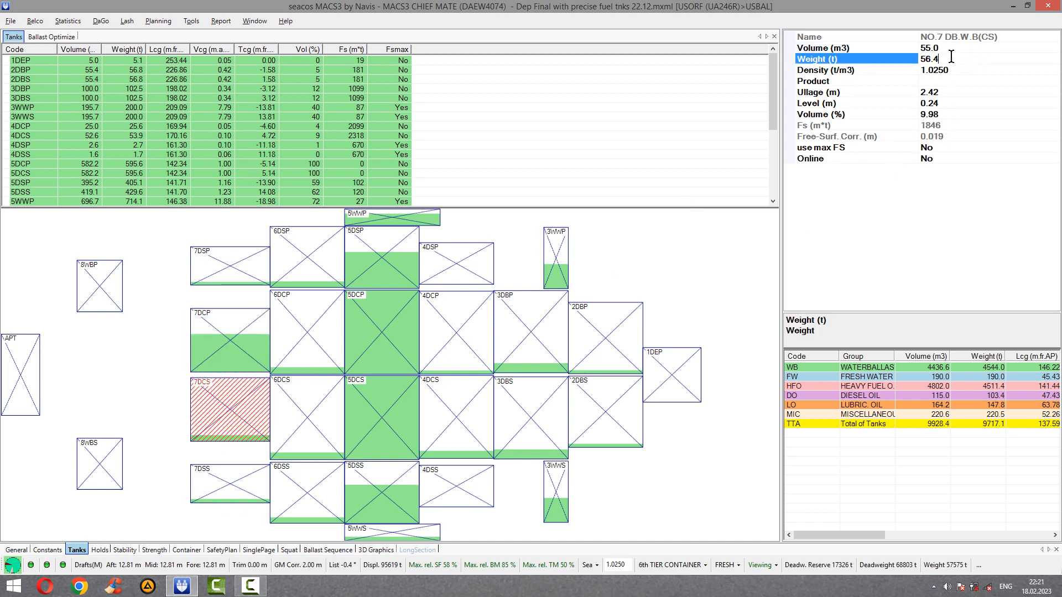
pyautogui.tripleClick(935, 59)
pyautogui.write('350')
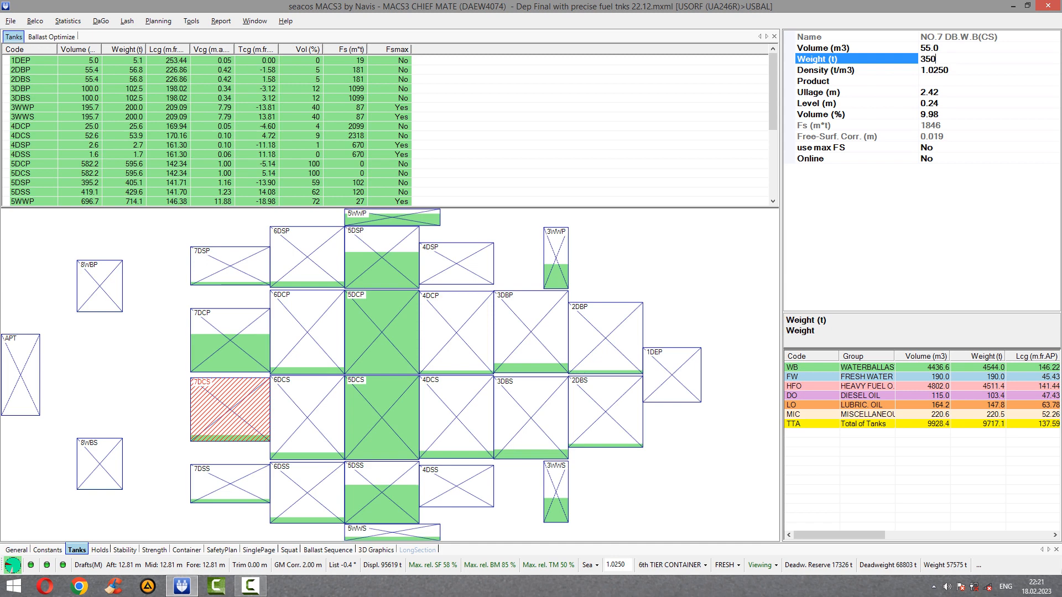
pyautogui.press('Return')
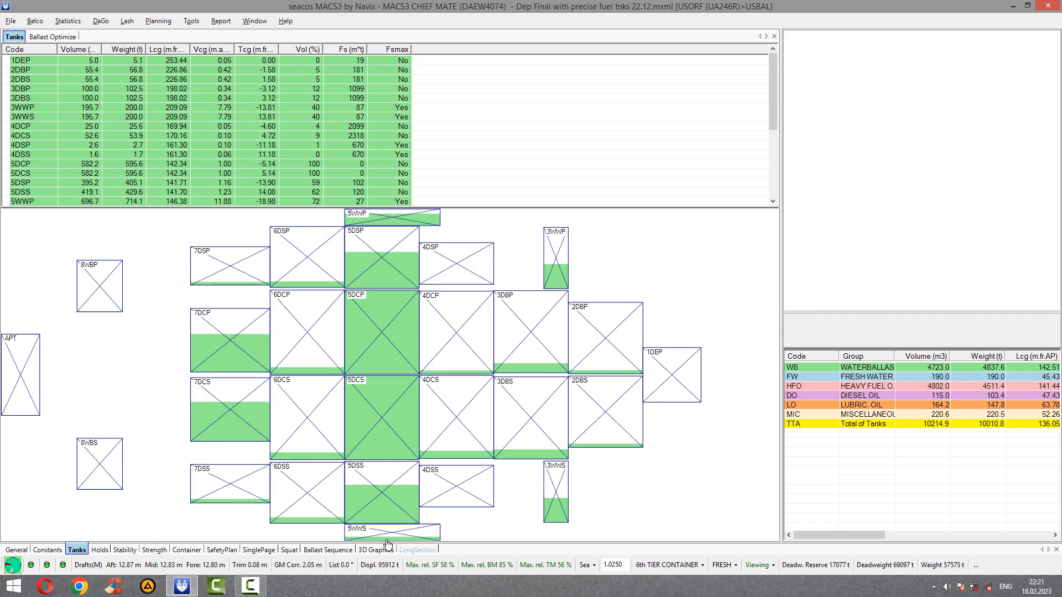
pyautogui.moveTo(261, 565)
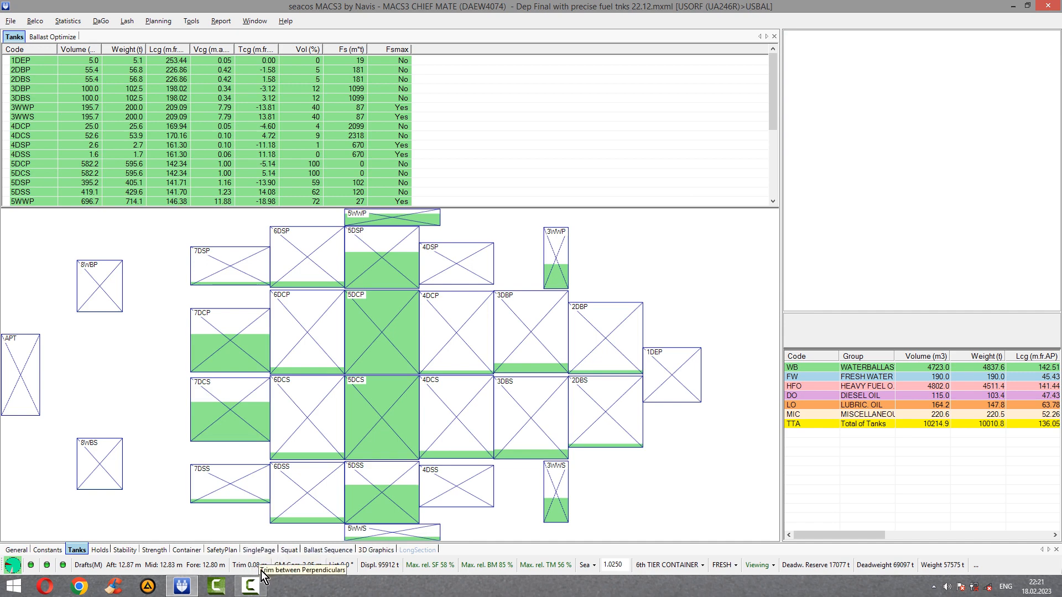
pyautogui.moveTo(759, 477)
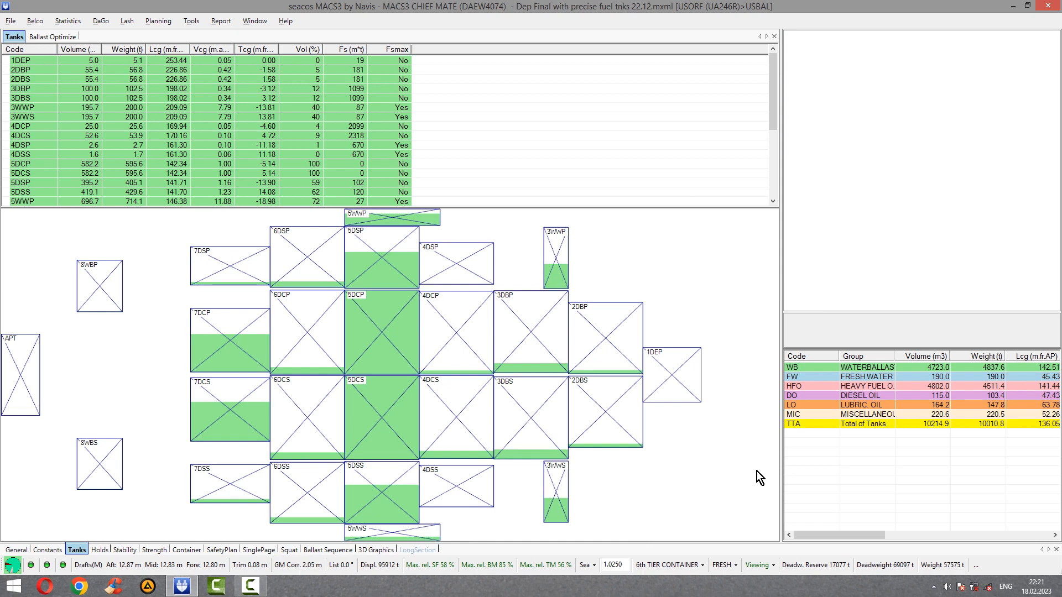
pyautogui.moveTo(736, 472)
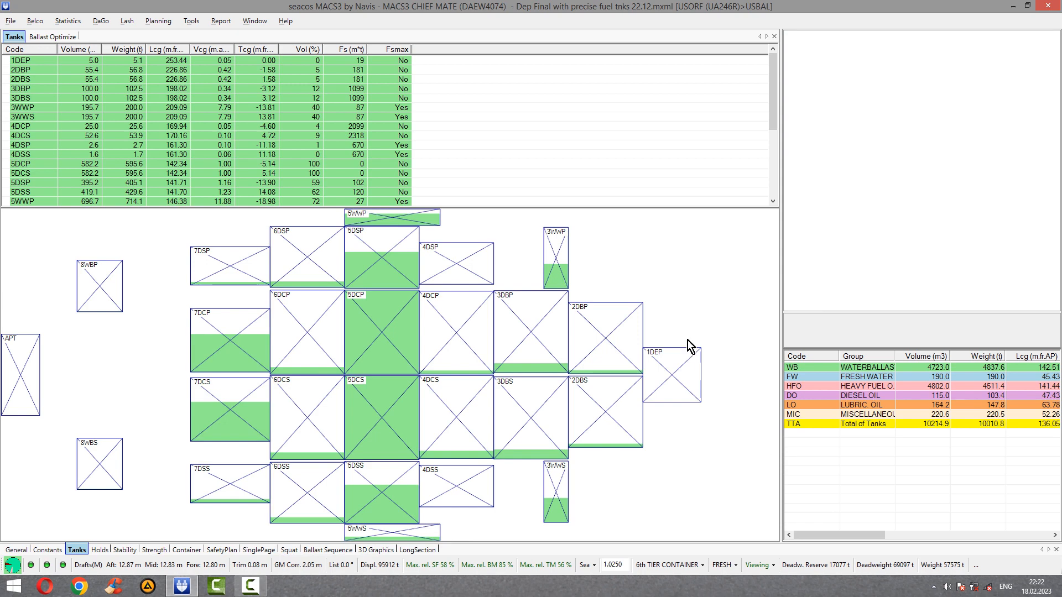
pyautogui.moveTo(265, 533)
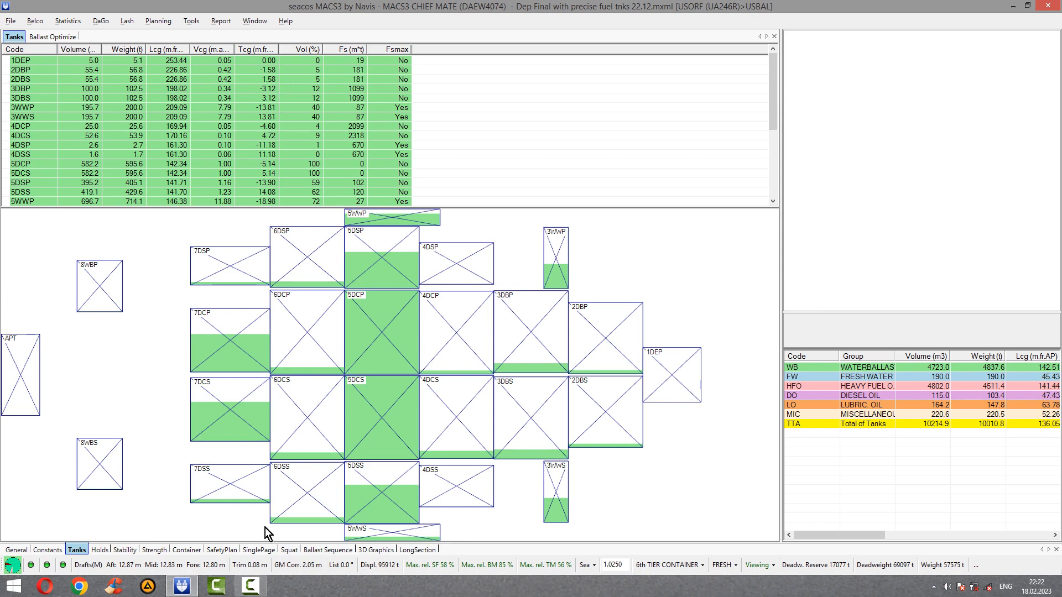
pyautogui.moveTo(649, 512)
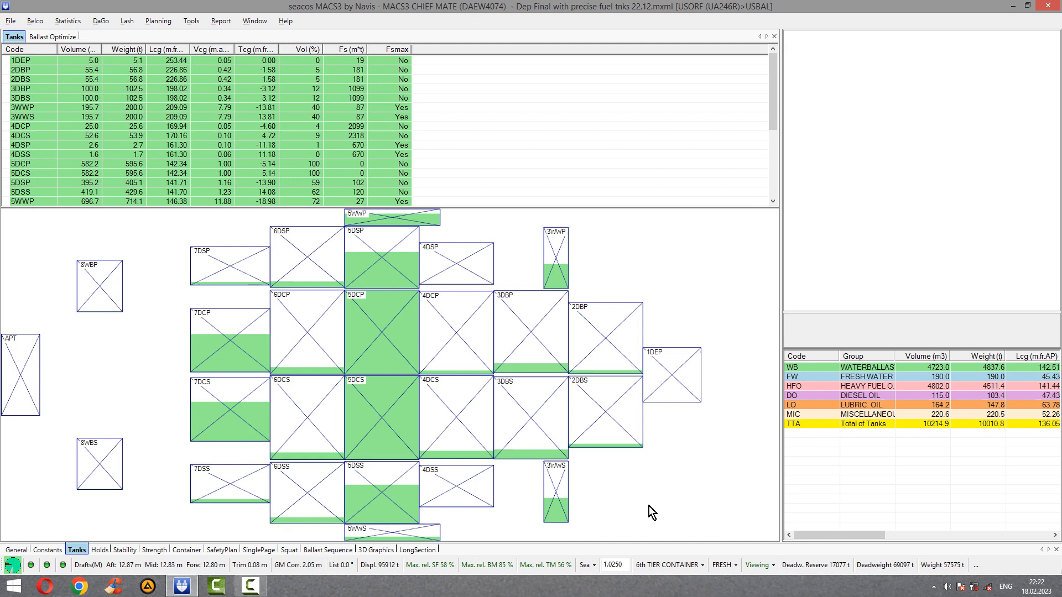
pyautogui.moveTo(659, 493)
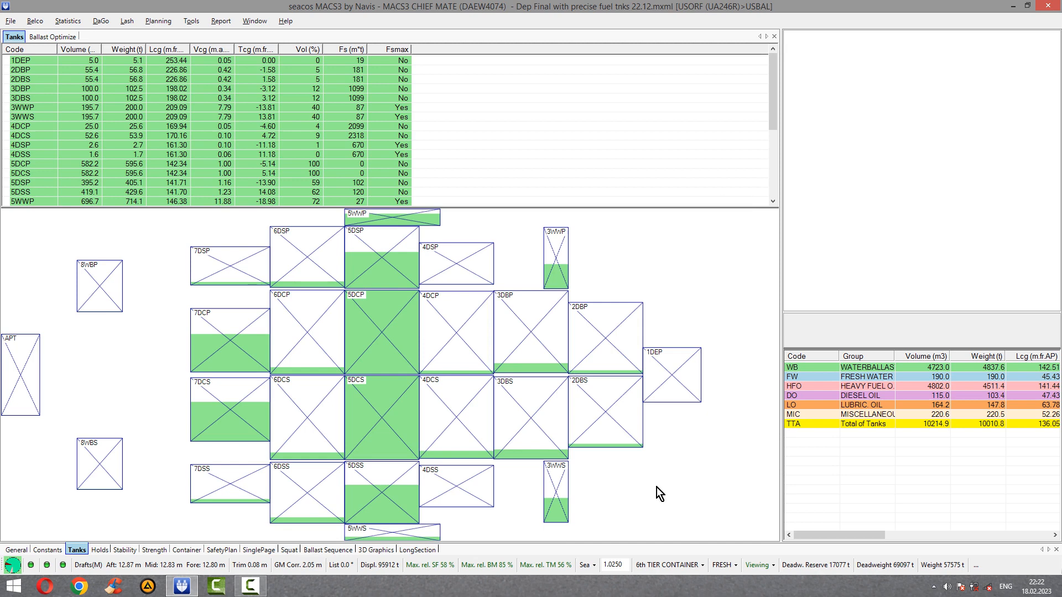
pyautogui.moveTo(660, 446)
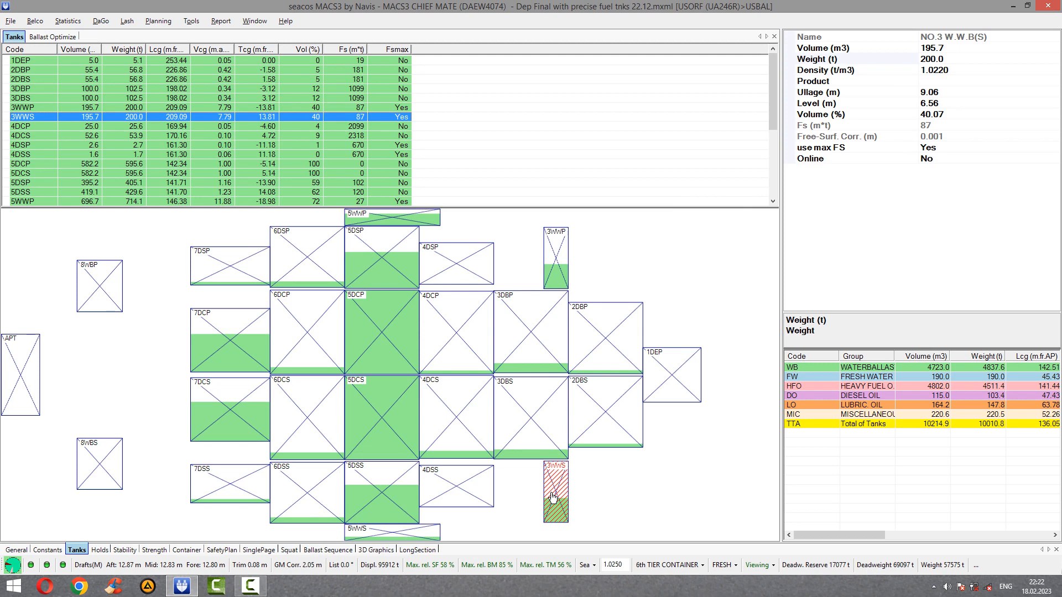
pyautogui.moveTo(558, 274)
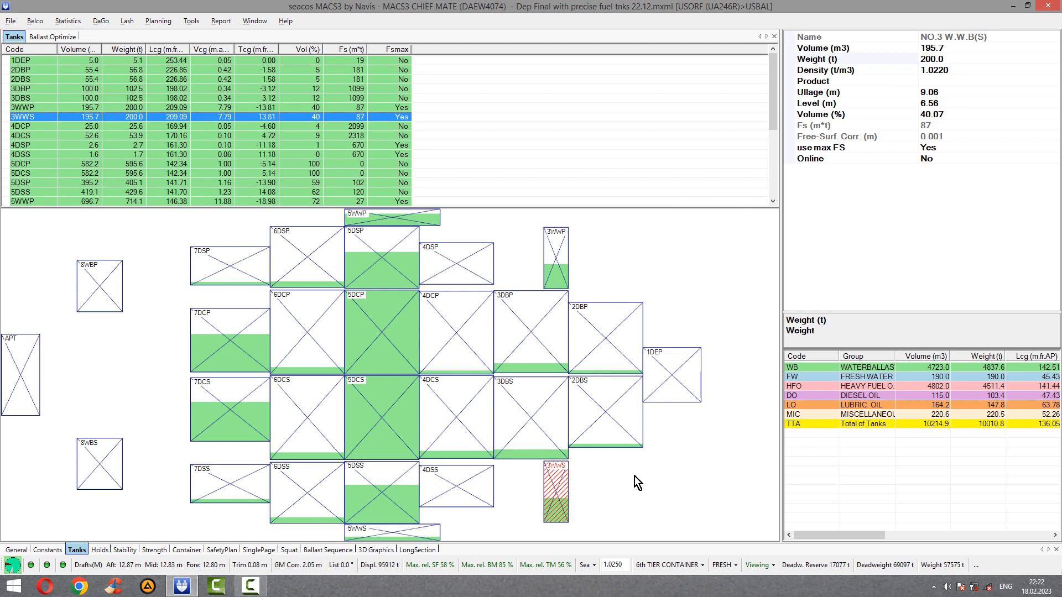
pyautogui.moveTo(642, 481)
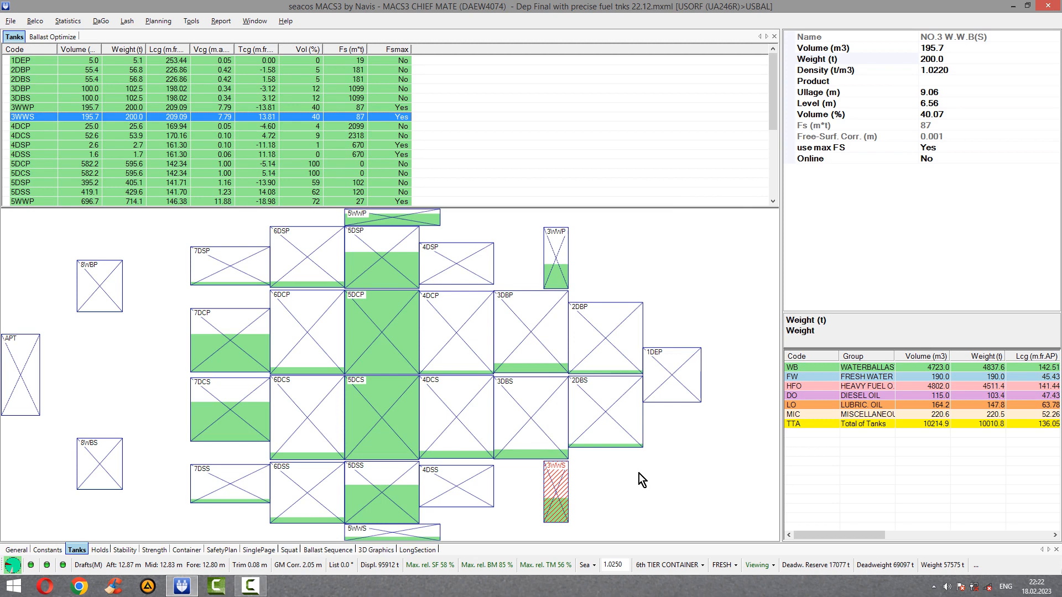
pyautogui.click(555, 258)
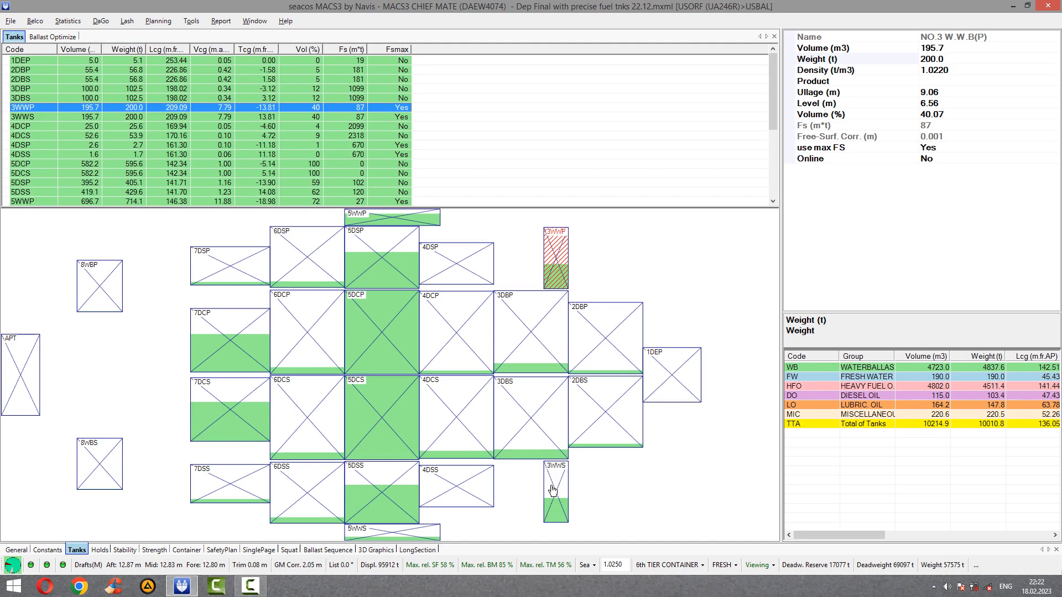
pyautogui.click(554, 491)
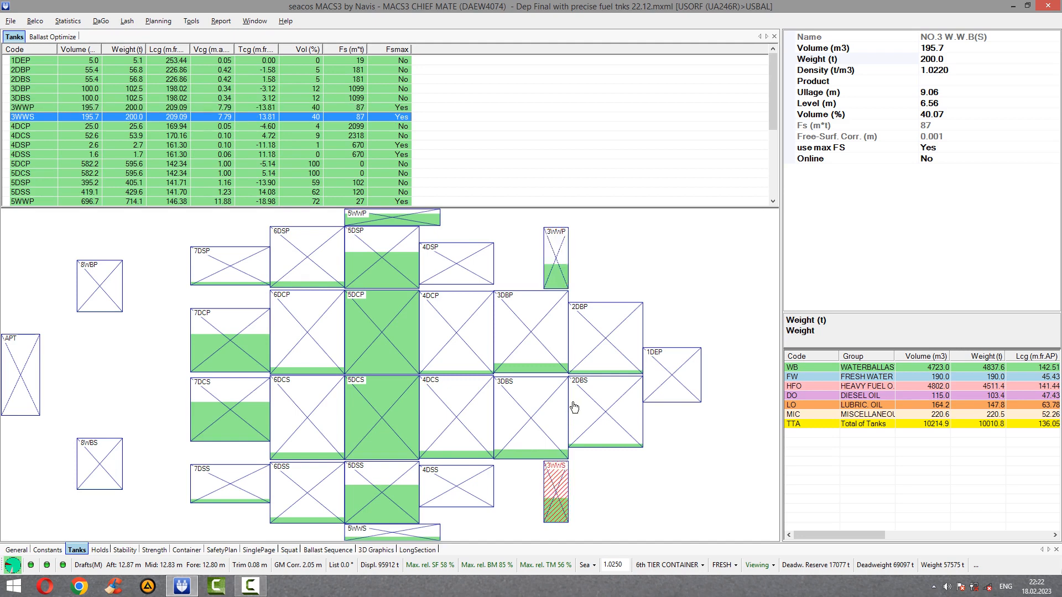
pyautogui.click(230, 338)
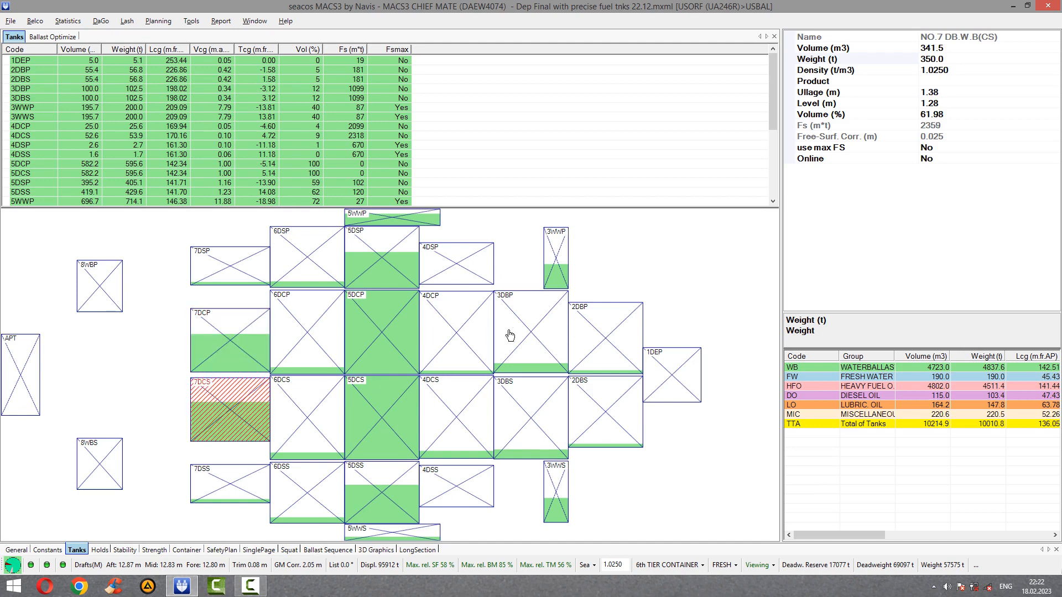
pyautogui.moveTo(637, 344)
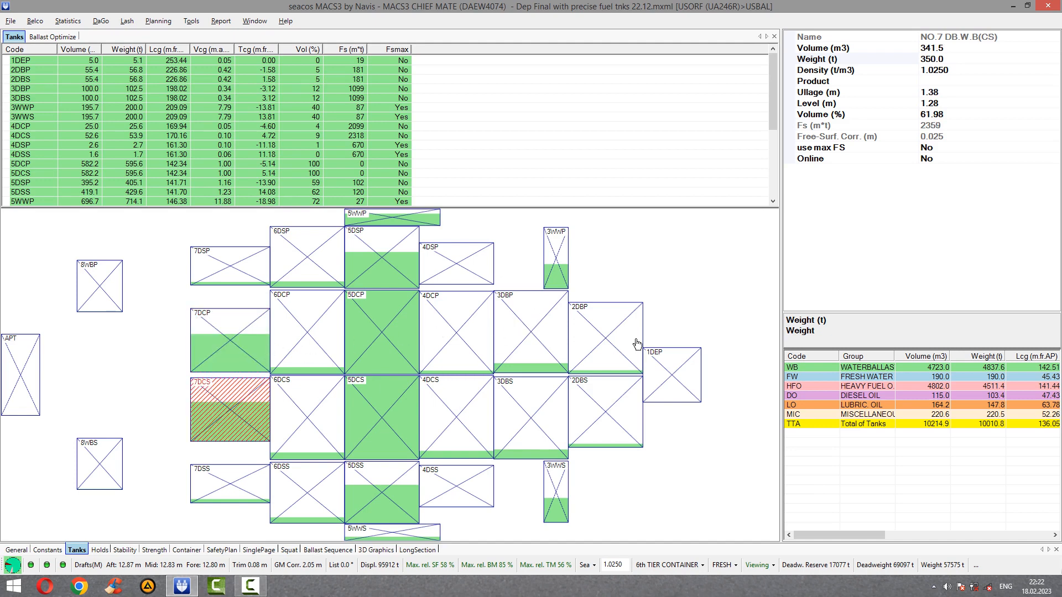
pyautogui.moveTo(339, 362)
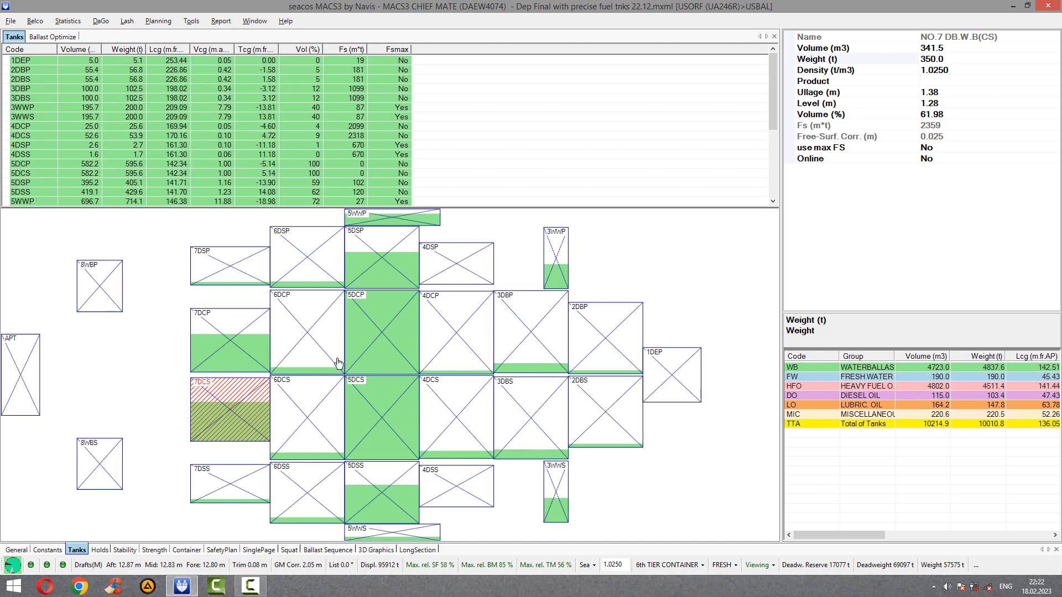
pyautogui.click(20, 375)
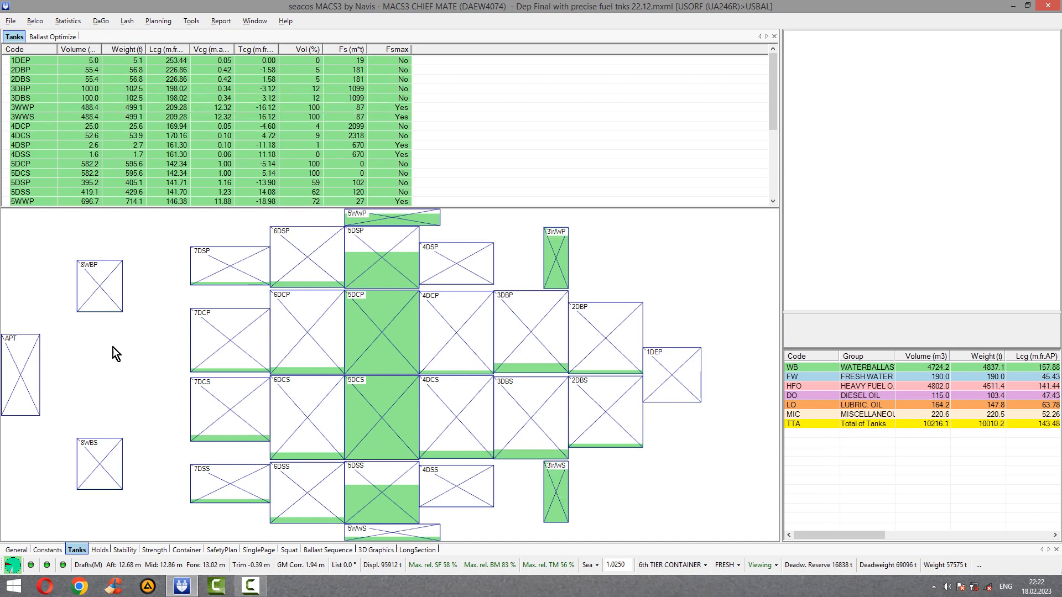
pyautogui.click(20, 375)
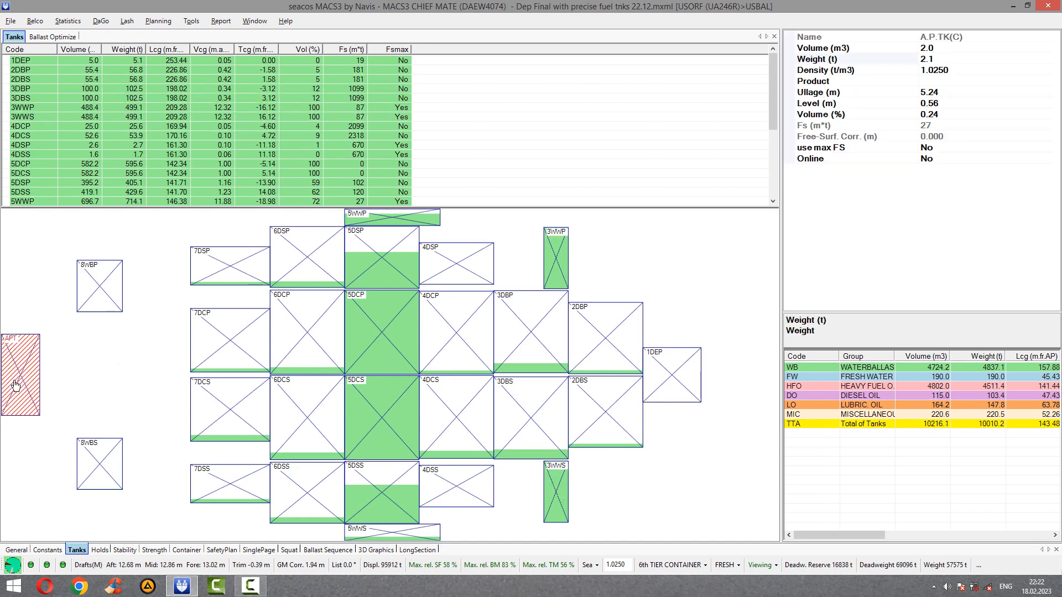
pyautogui.moveTo(995, 118)
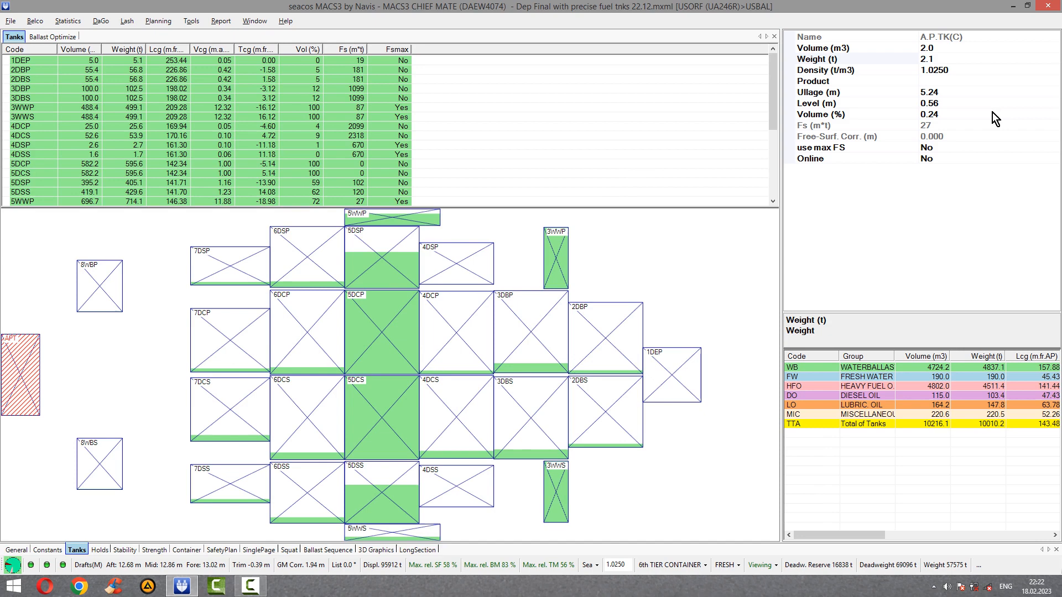
pyautogui.rightClick(20, 376)
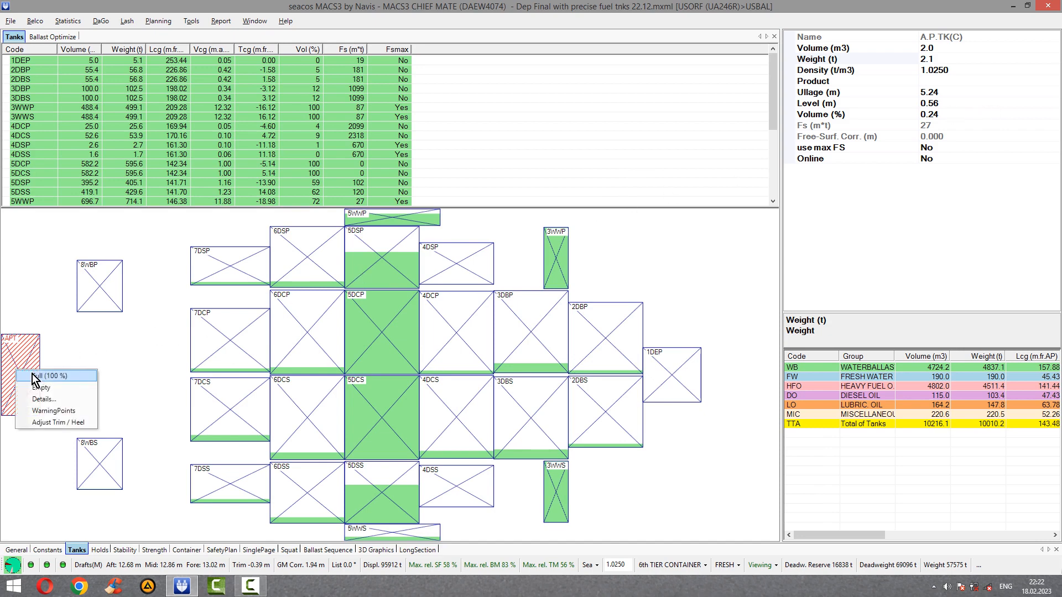
pyautogui.click(50, 376)
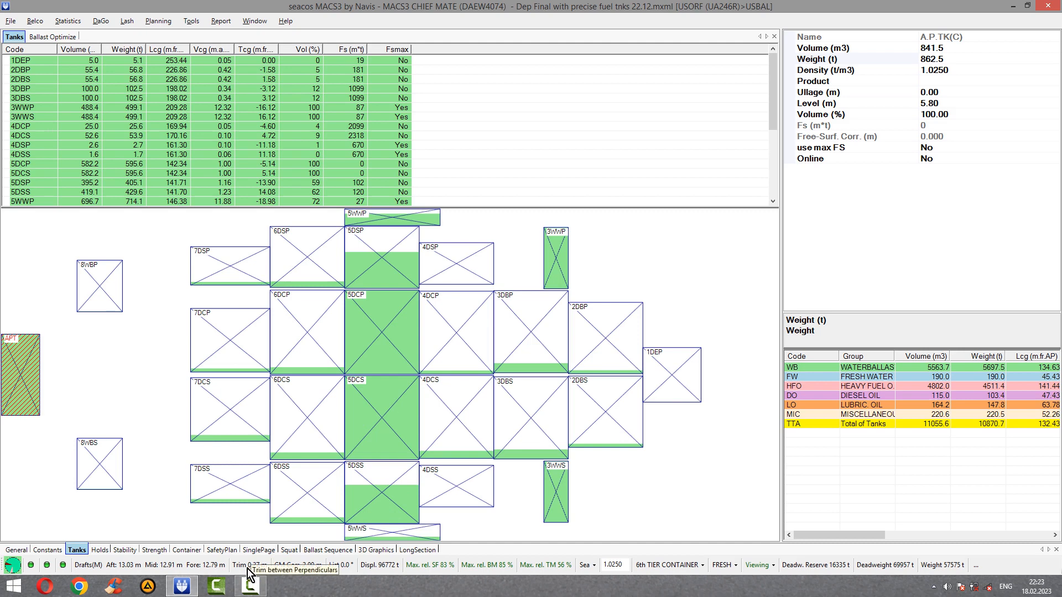
pyautogui.moveTo(734, 509)
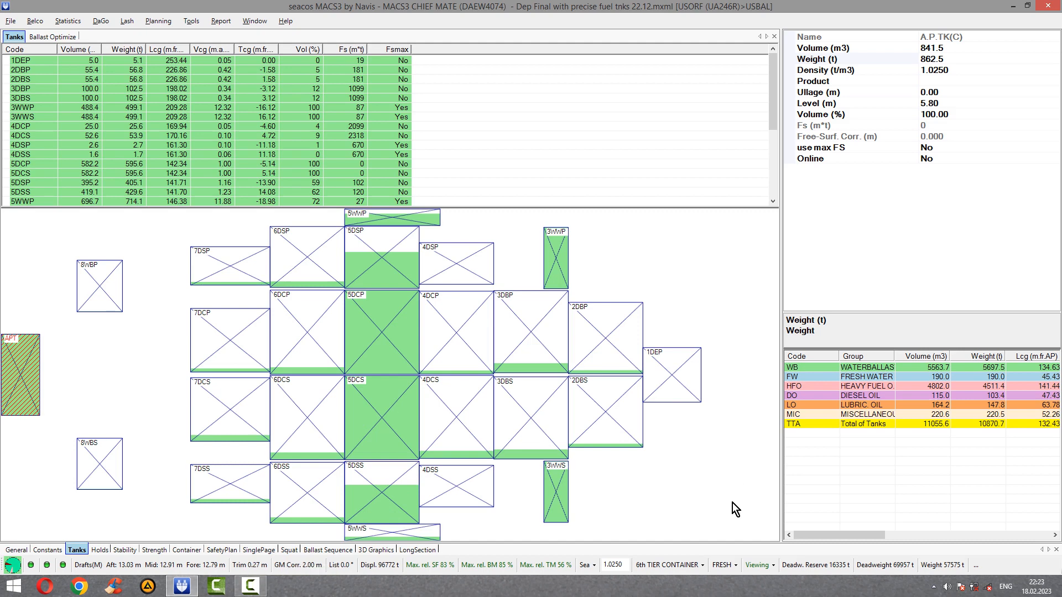
pyautogui.moveTo(495, 579)
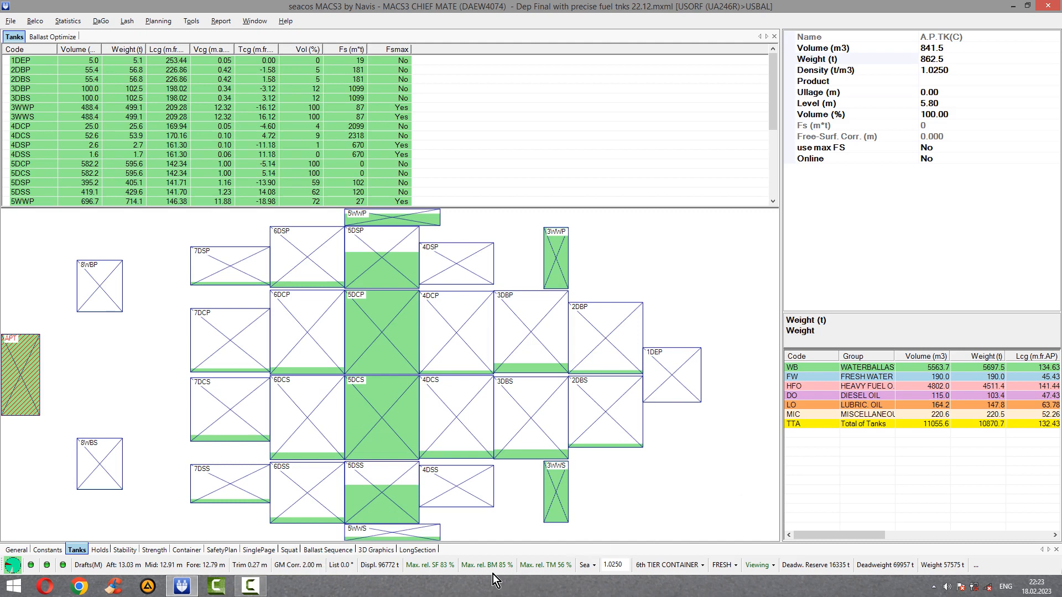
pyautogui.moveTo(631, 508)
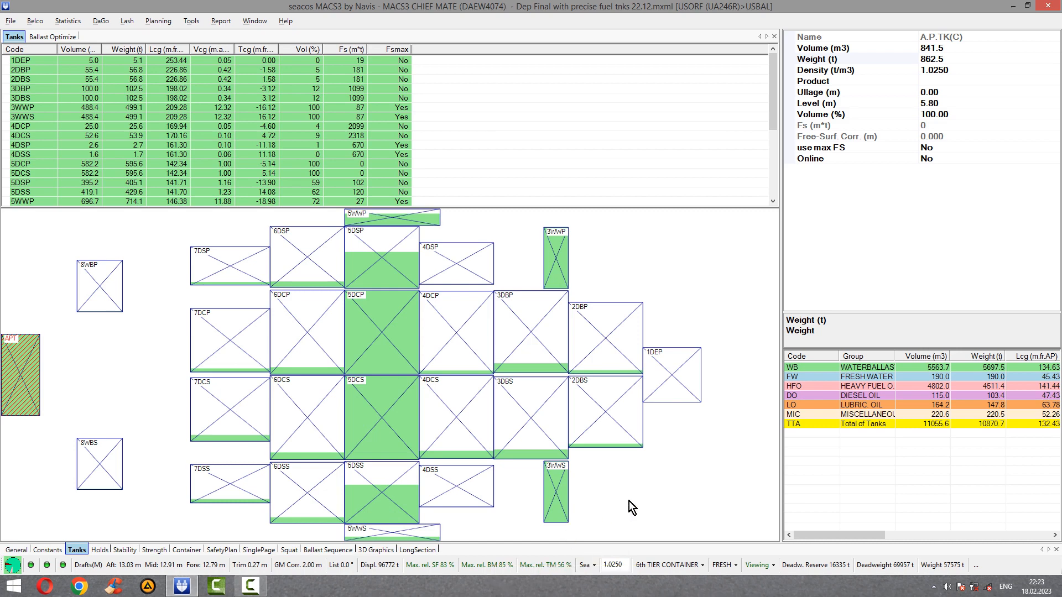
pyautogui.moveTo(654, 438)
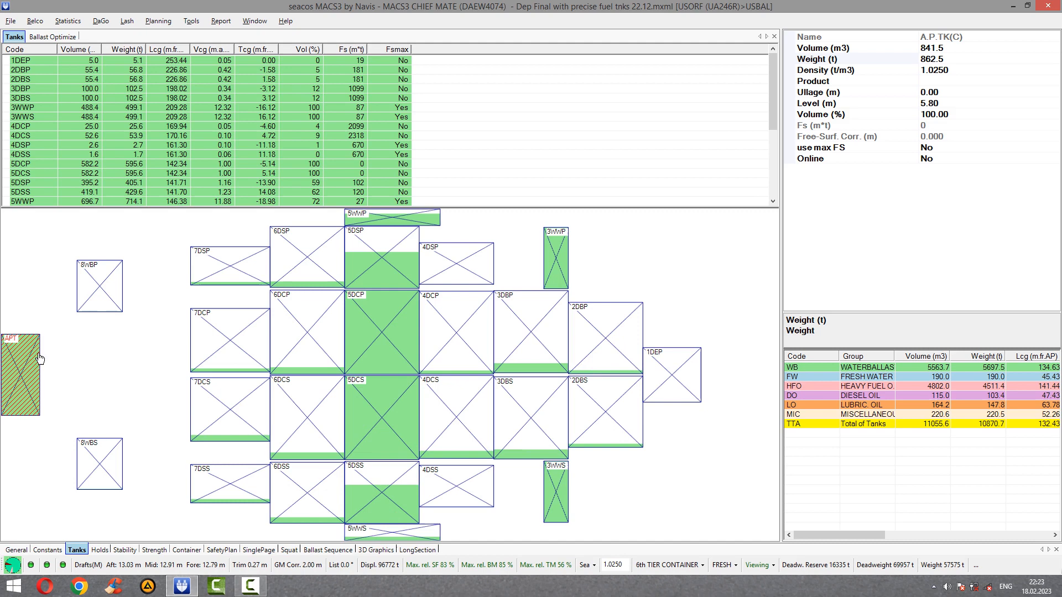
pyautogui.moveTo(672, 344)
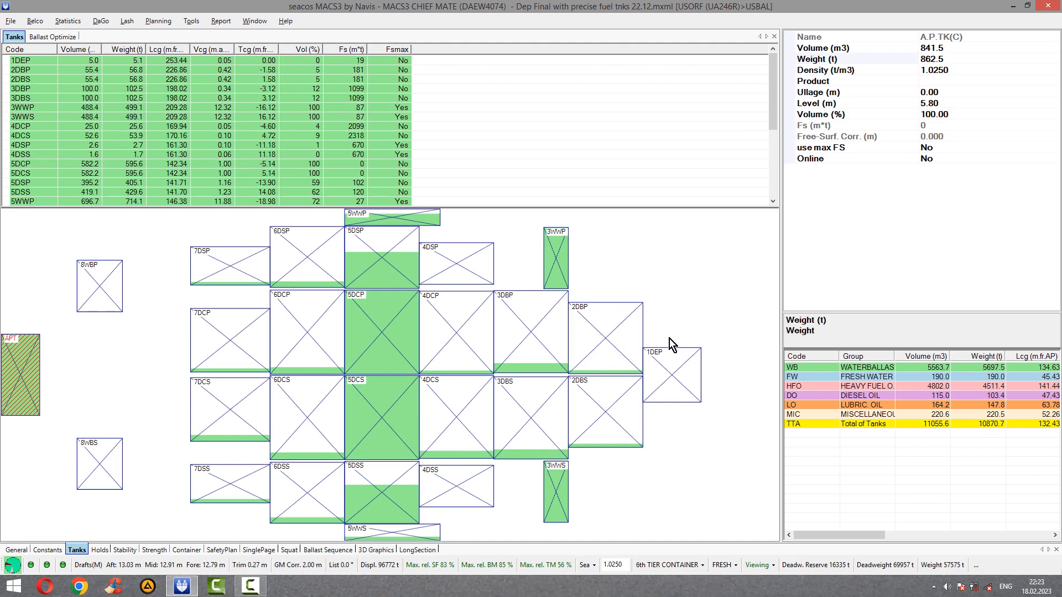
pyautogui.moveTo(707, 452)
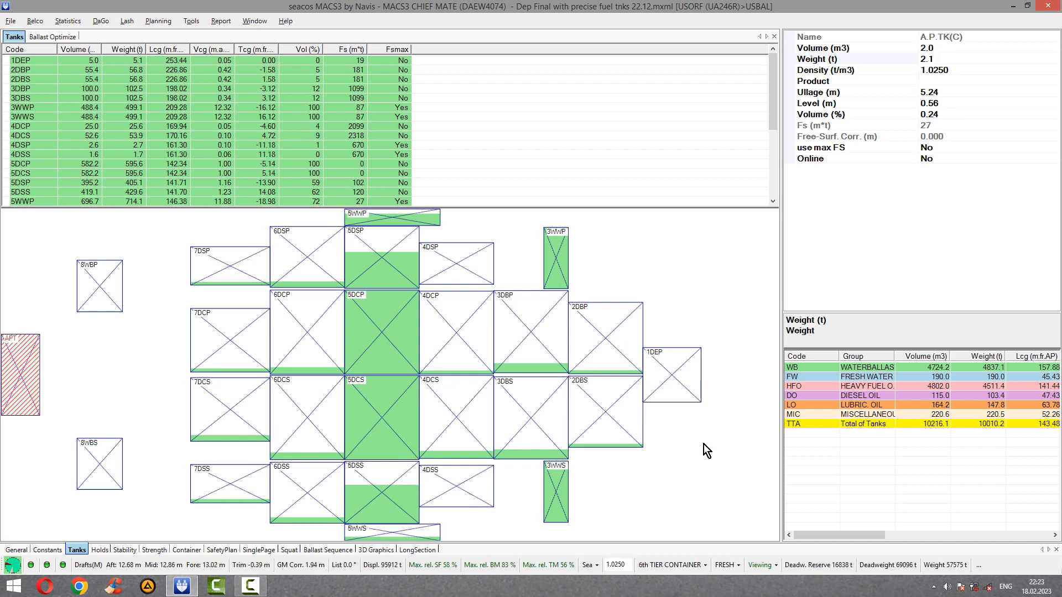
# Fill the 8WBP/8WBS tank pair from 50% to 100%, reaching 388 t each and trim 0.07 m
pyautogui.click(100, 467)
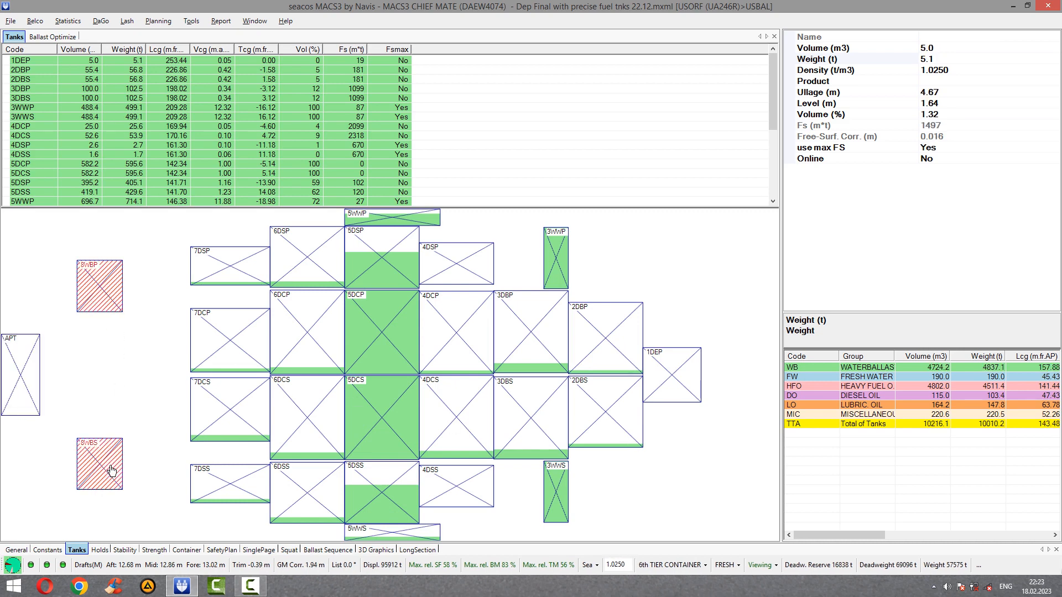
pyautogui.moveTo(964, 112)
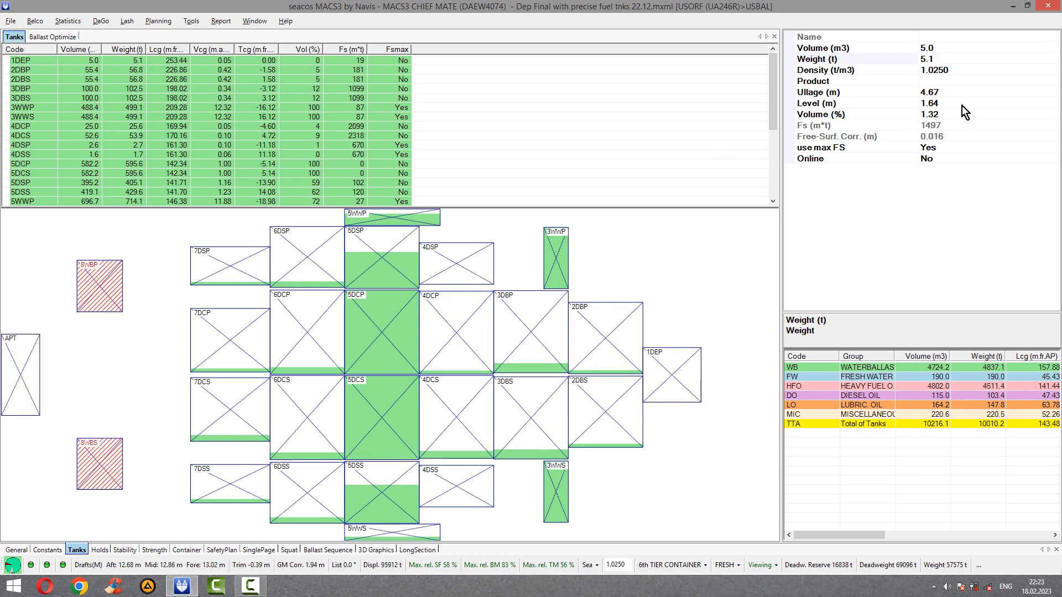
pyautogui.click(880, 114)
pyautogui.write('50')
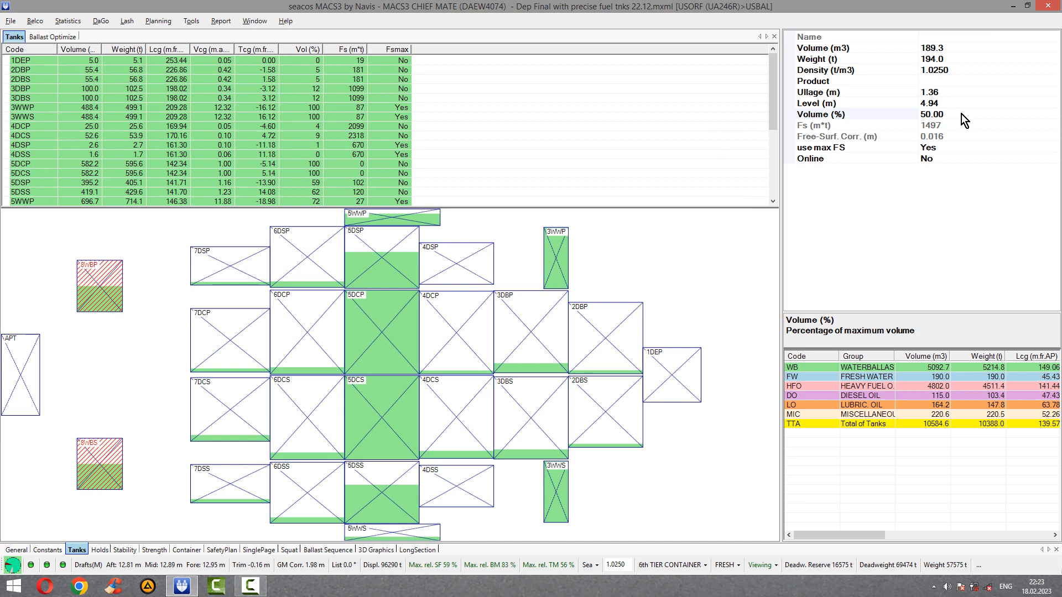
pyautogui.click(933, 114)
pyautogui.write('100')
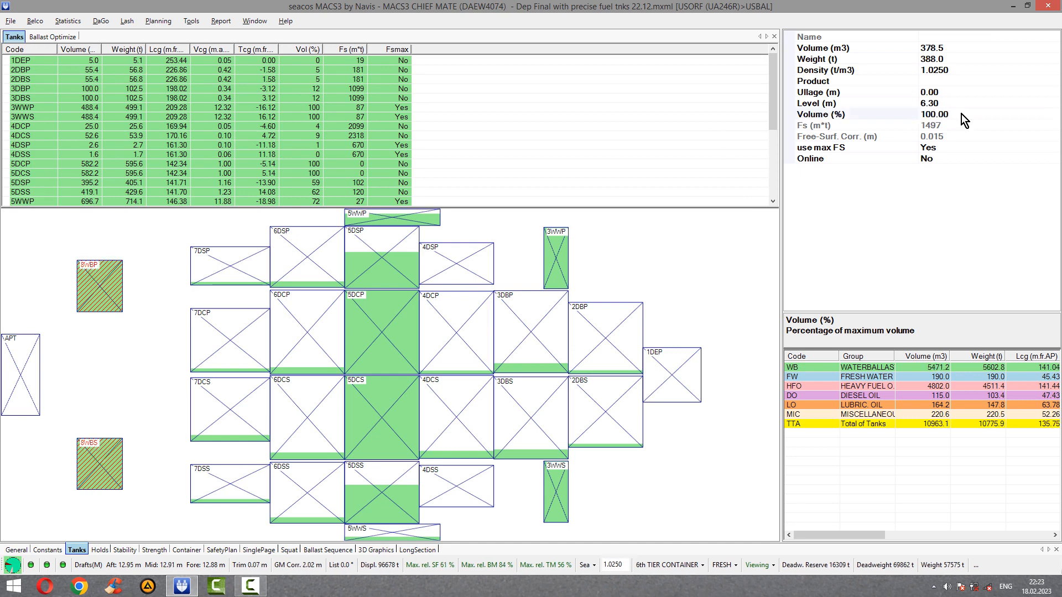
pyautogui.moveTo(894, 150)
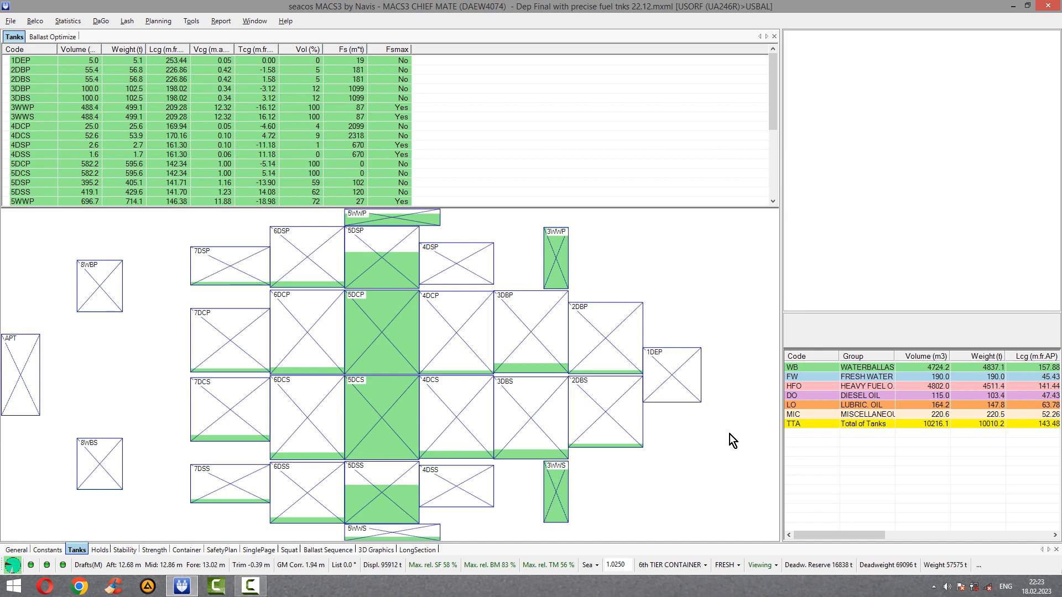
pyautogui.moveTo(708, 449)
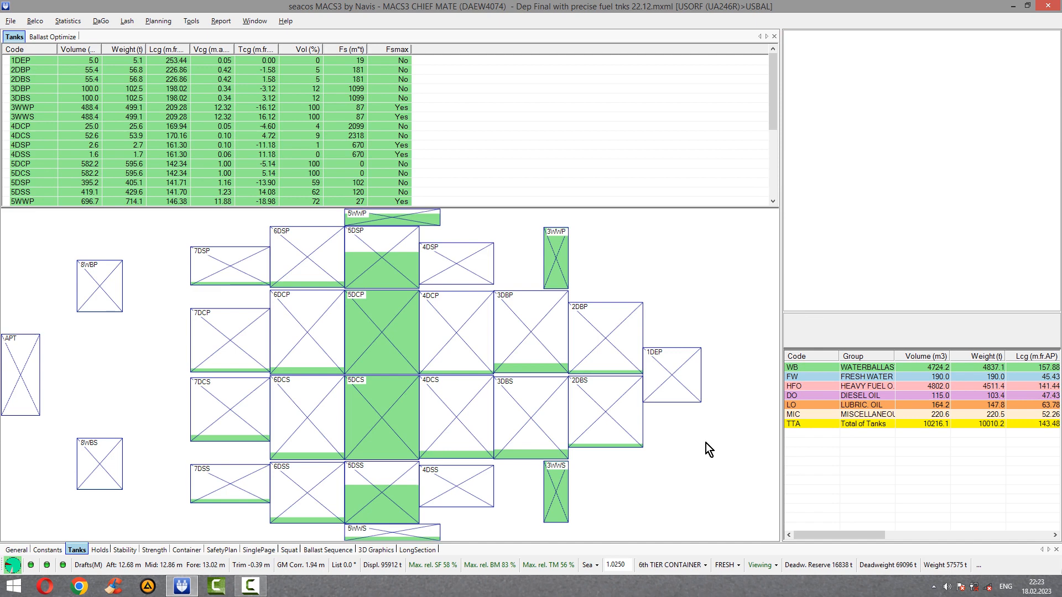
pyautogui.moveTo(740, 509)
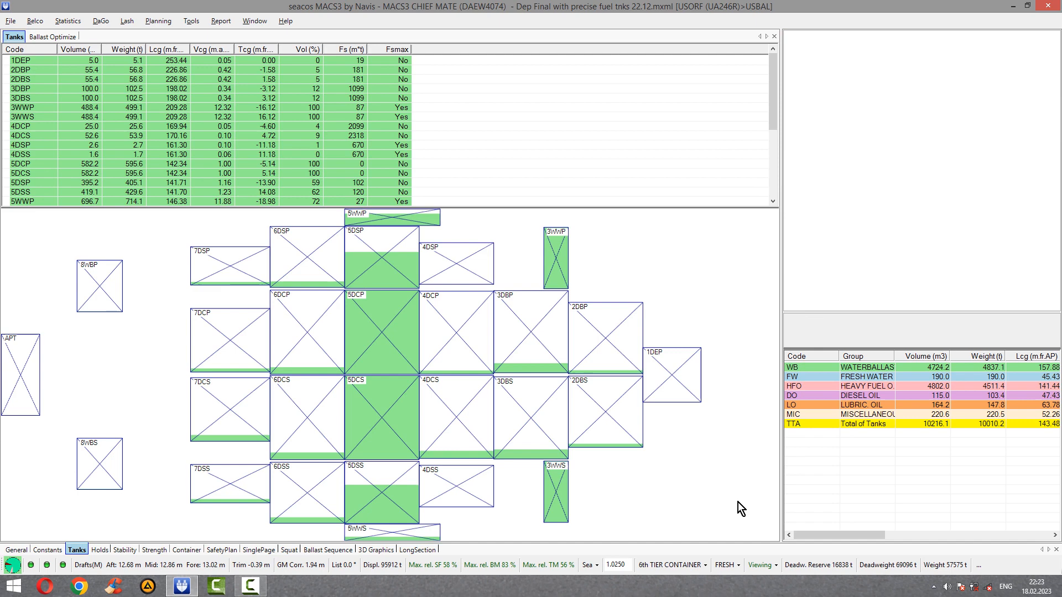
pyautogui.moveTo(737, 517)
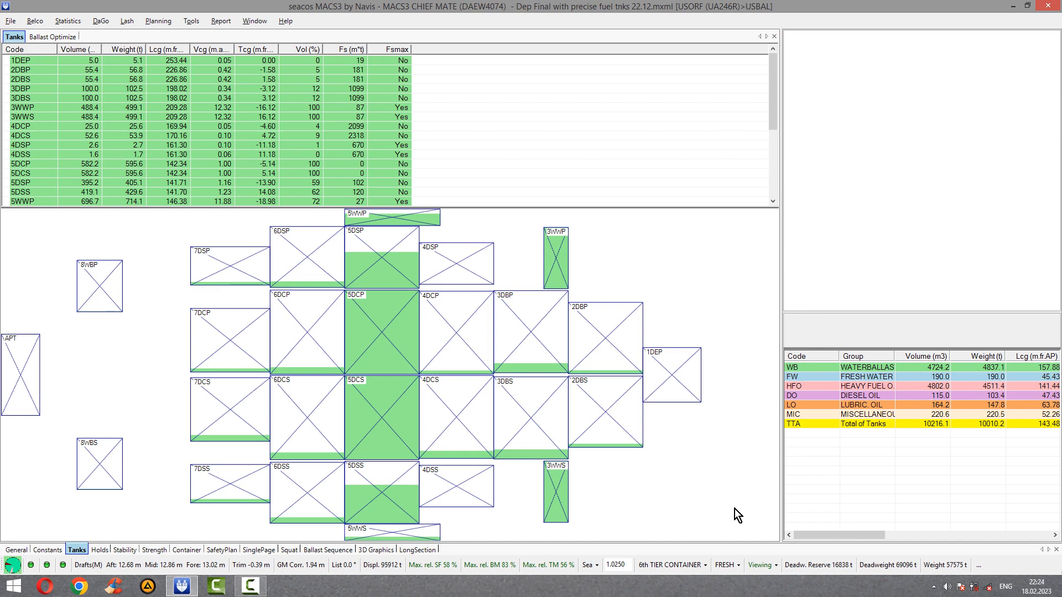
pyautogui.moveTo(745, 523)
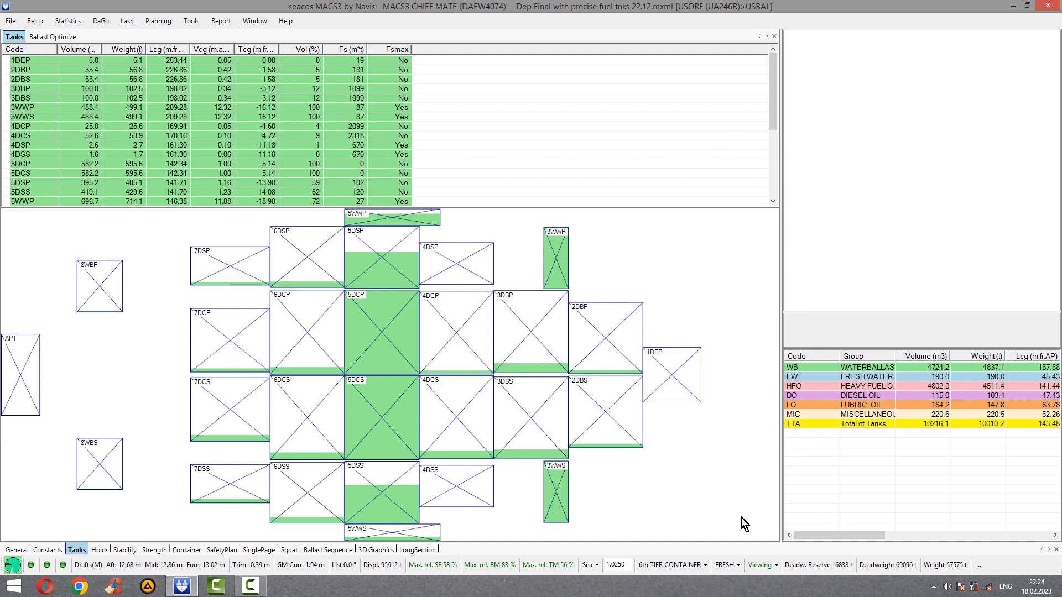
pyautogui.moveTo(699, 506)
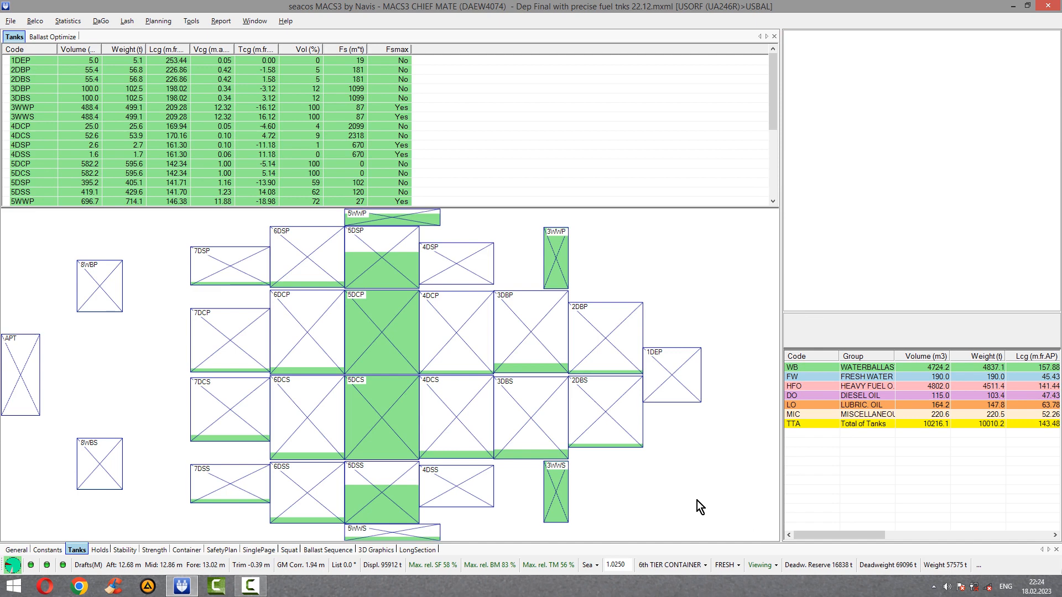
pyautogui.moveTo(717, 508)
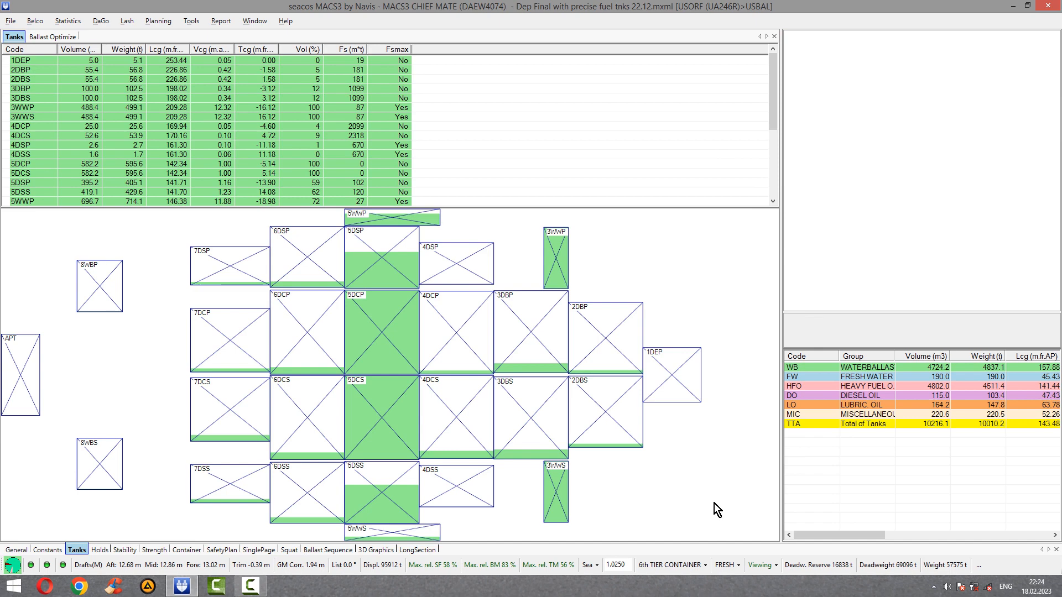
pyautogui.moveTo(714, 496)
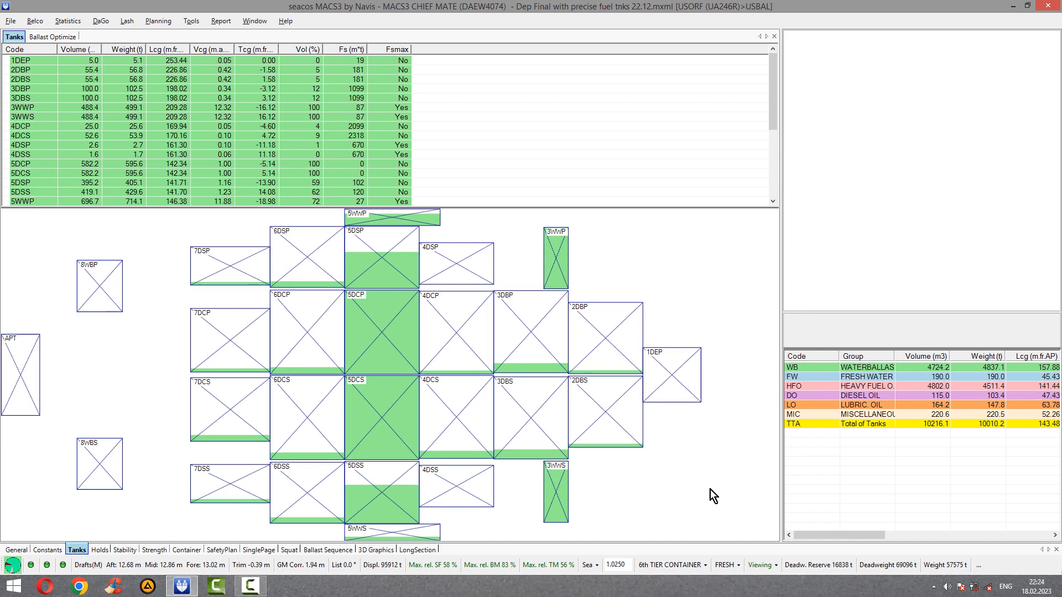
pyautogui.moveTo(698, 488)
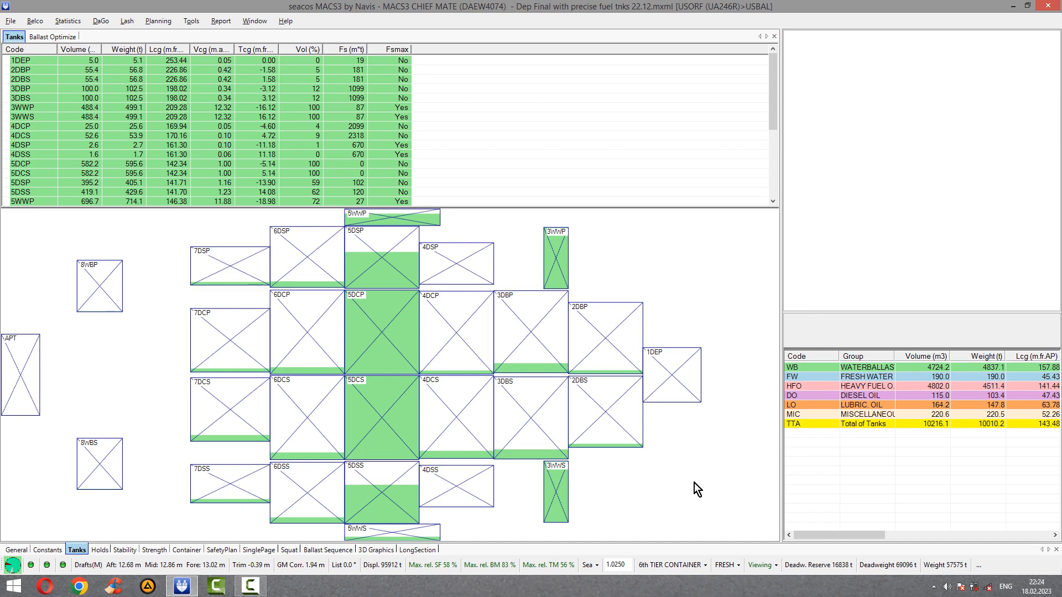
pyautogui.moveTo(458, 521)
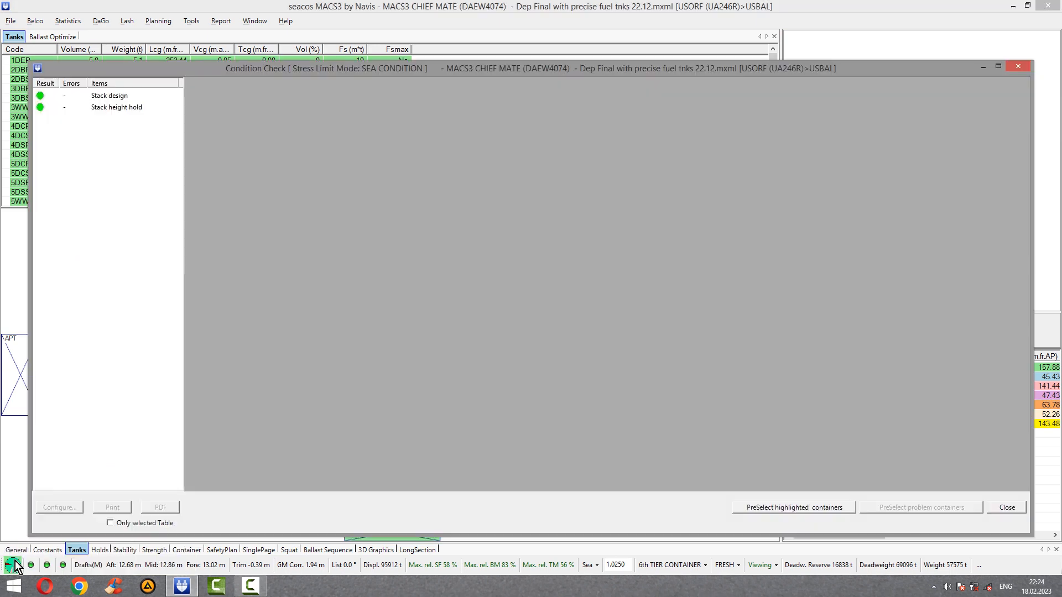
pyautogui.click(125, 188)
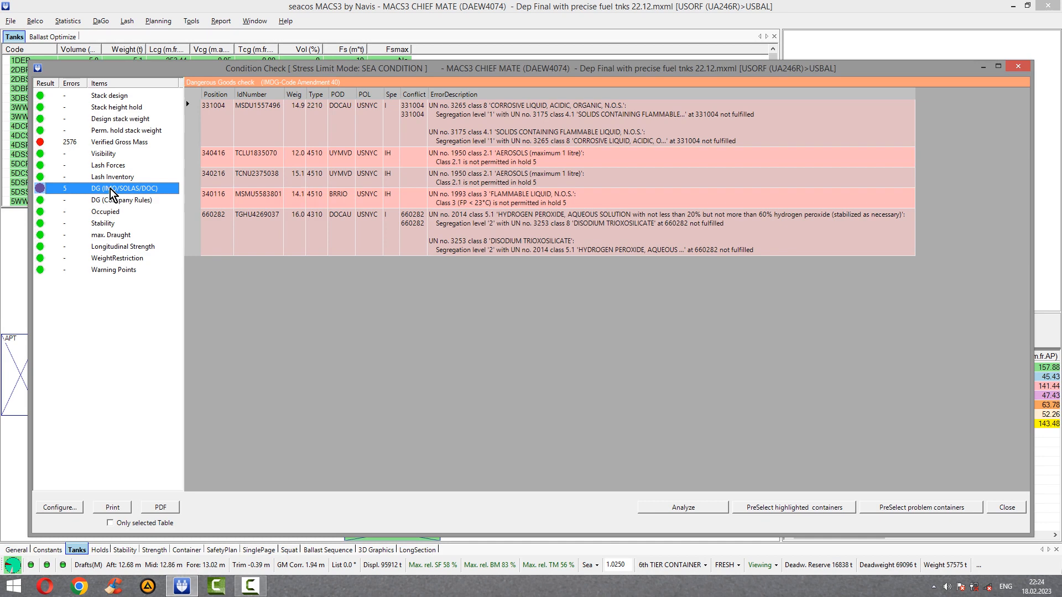
pyautogui.moveTo(68, 195)
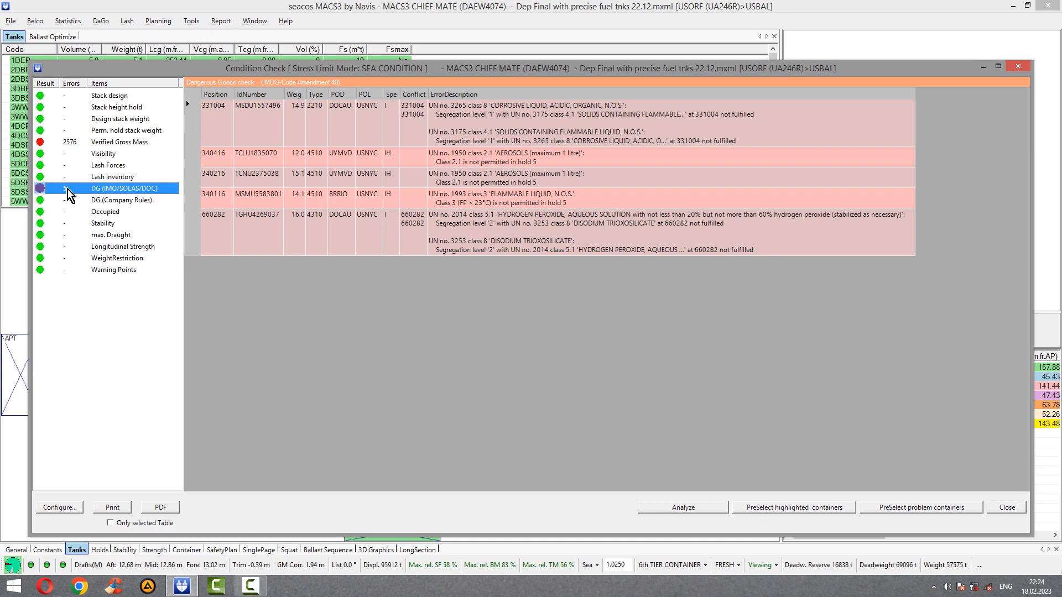
pyautogui.moveTo(674, 77)
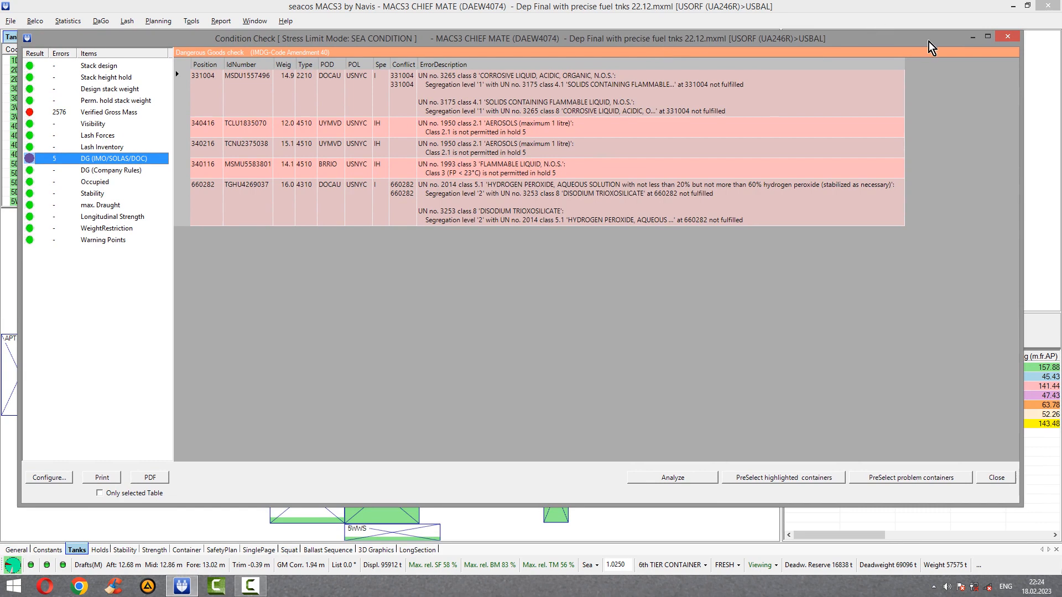
pyautogui.moveTo(1008, 39)
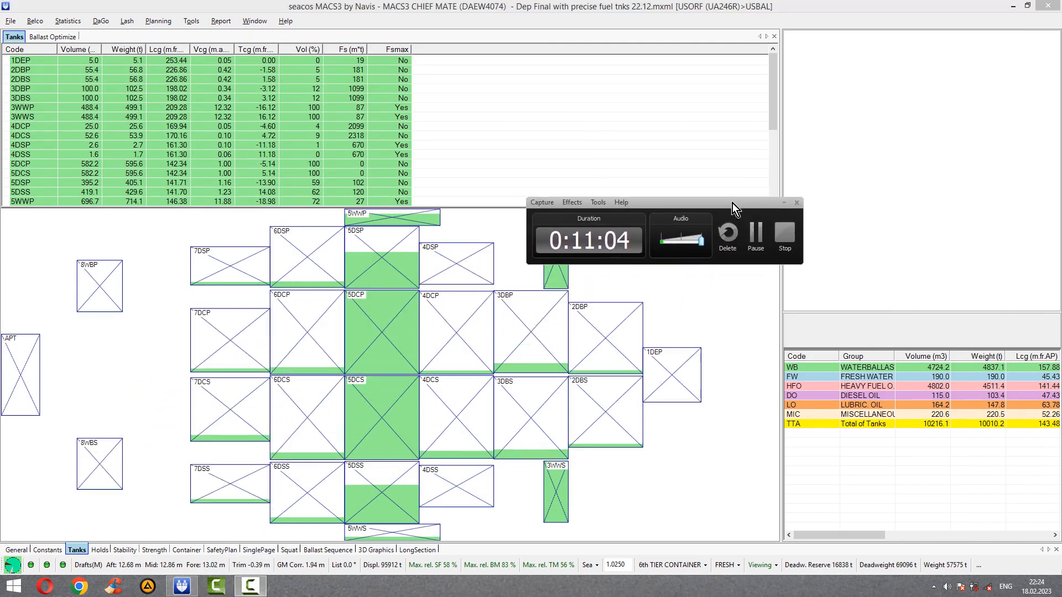
pyautogui.moveTo(774, 267)
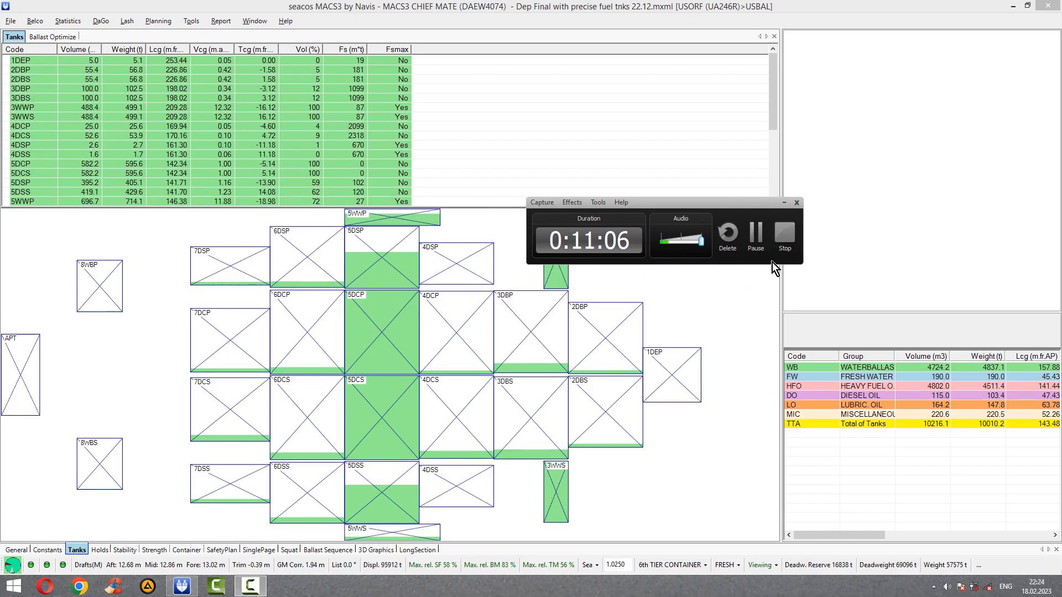